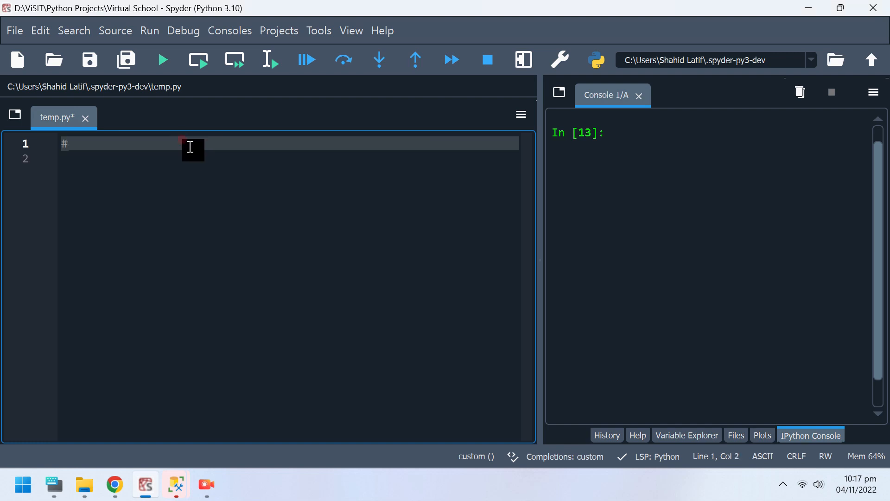
# Write the first comment: connecting Python to SQL requires pyodbc.
pyautogui.write('To connect p')
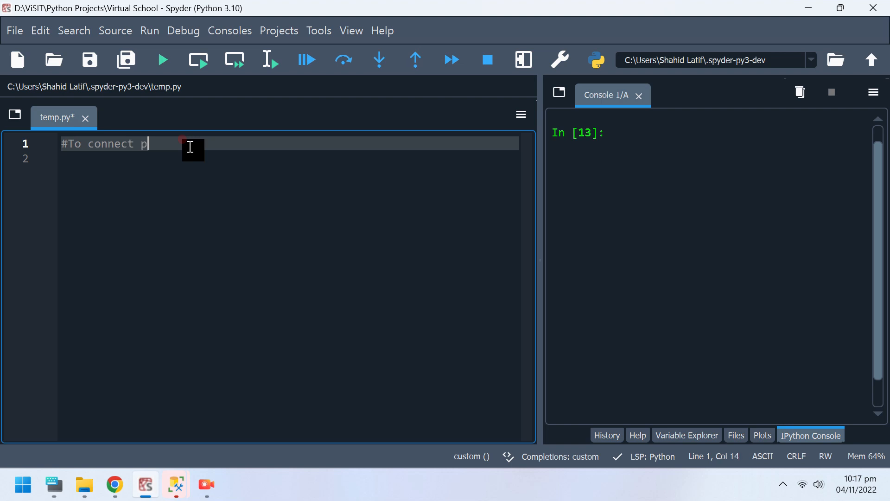
pyautogui.write('ython s')
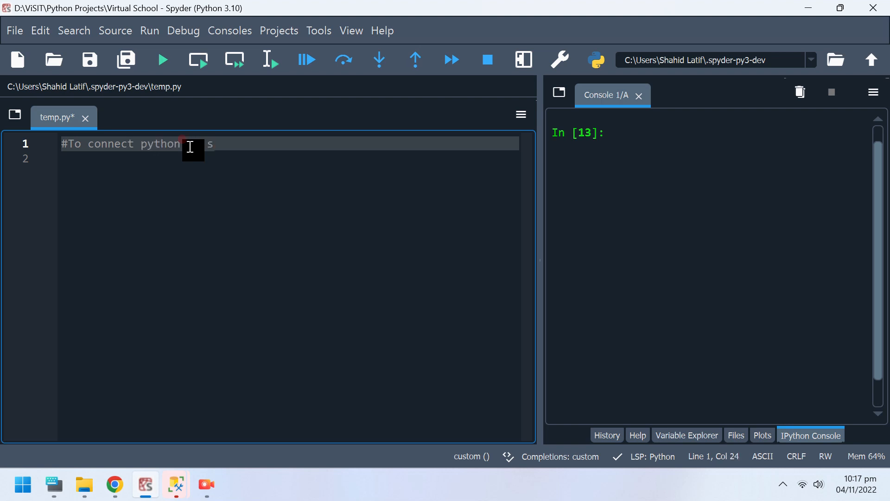
pyautogui.write('ql, we need p')
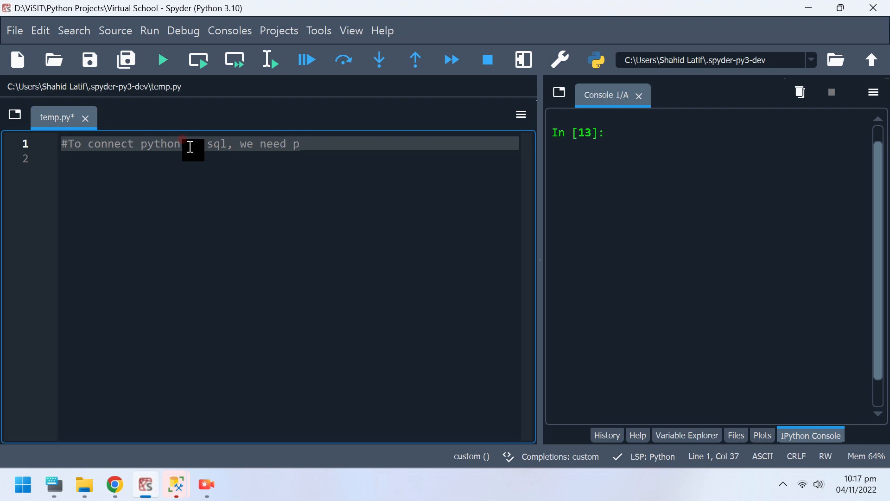
pyautogui.write('yodb')
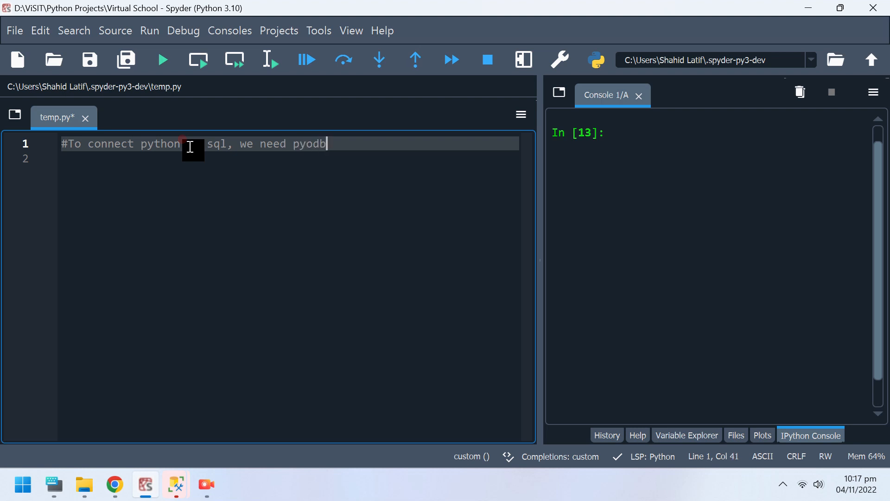
pyautogui.press('enter')
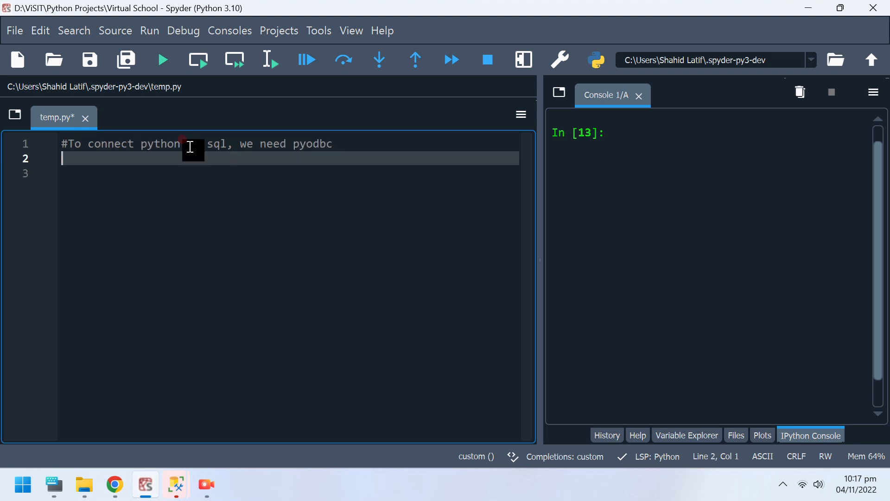
# Write the second comment: creating charts in Python requires pyplot, and begin the import line.
pyautogui.write('#To c')
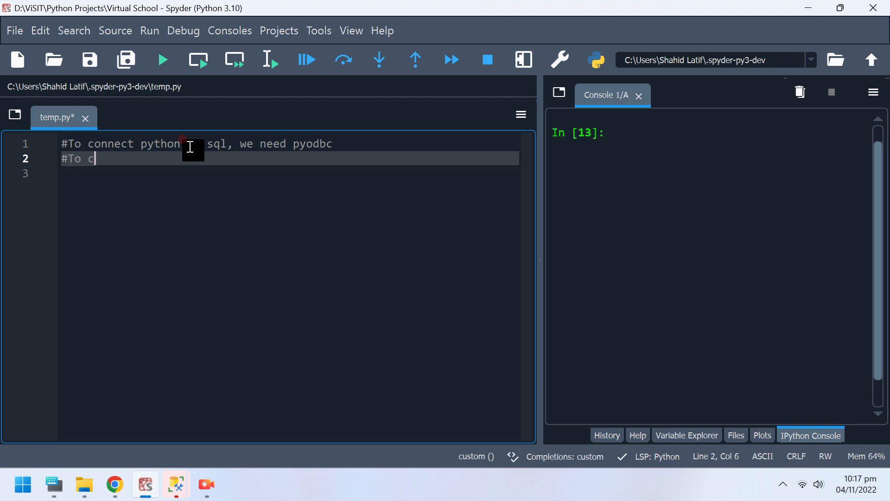
pyautogui.write('reate char')
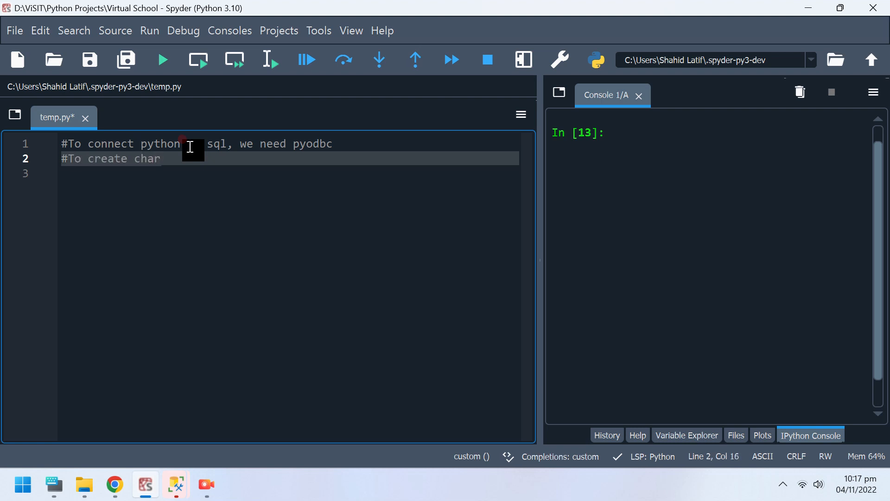
pyautogui.write('ts in')
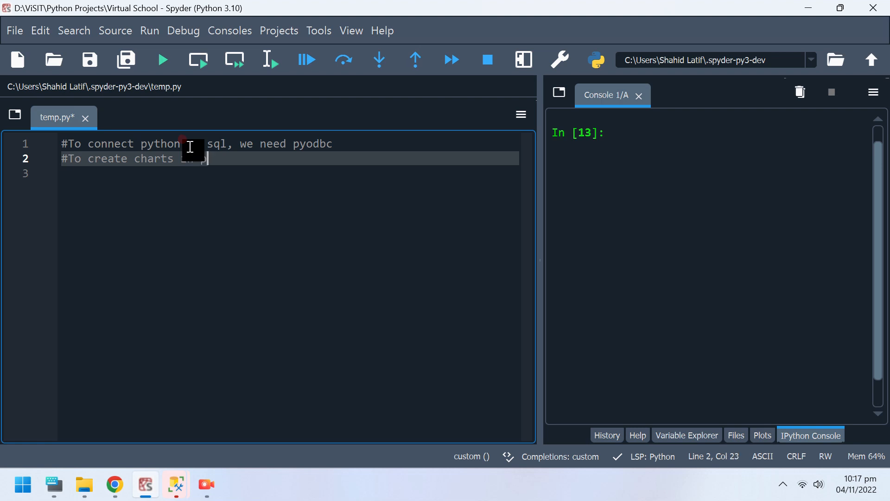
pyautogui.write('python')
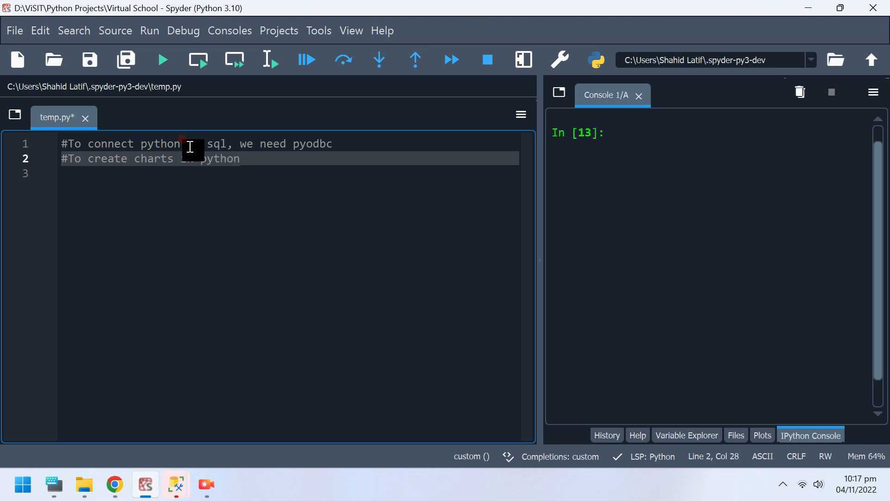
pyautogui.write(', we')
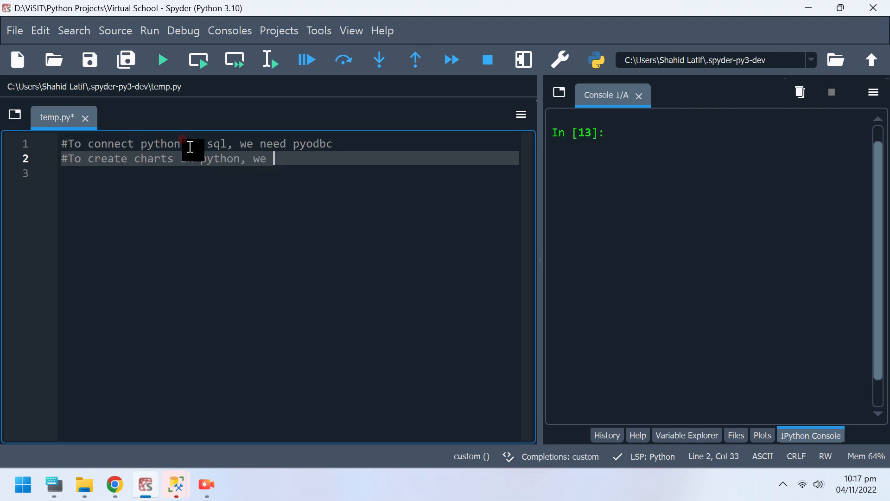
pyautogui.write('need')
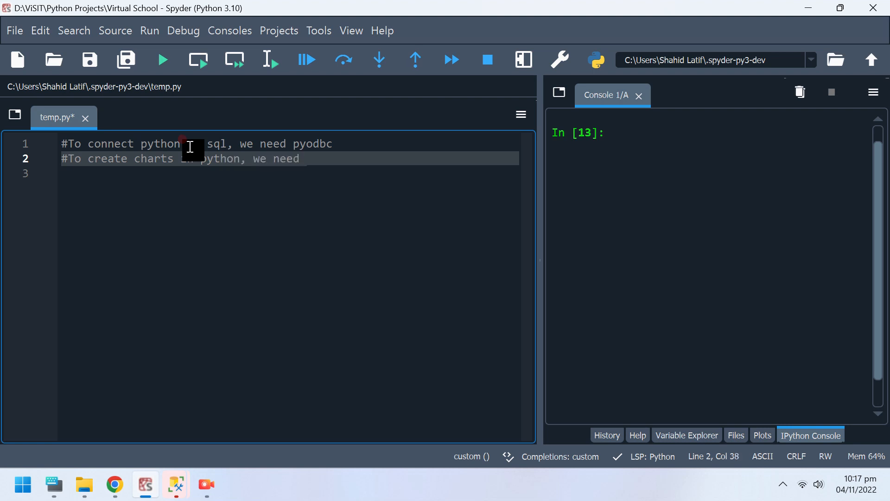
pyautogui.write('py')
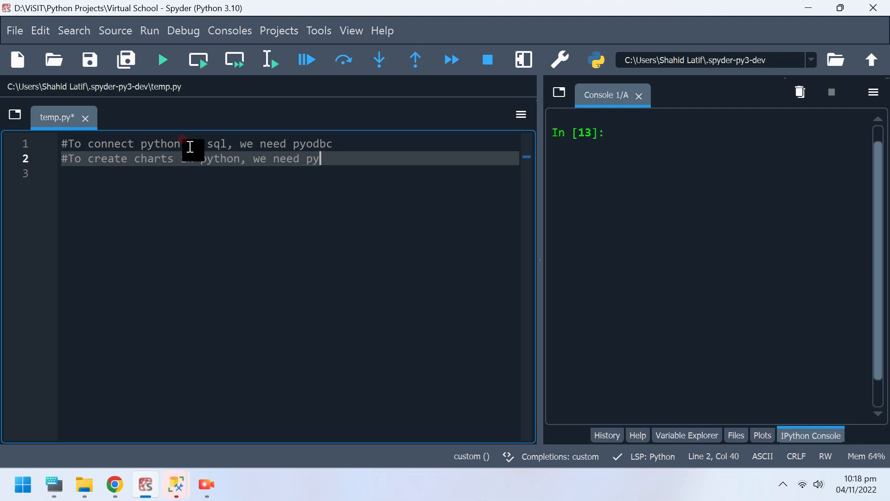
pyautogui.write('lot')
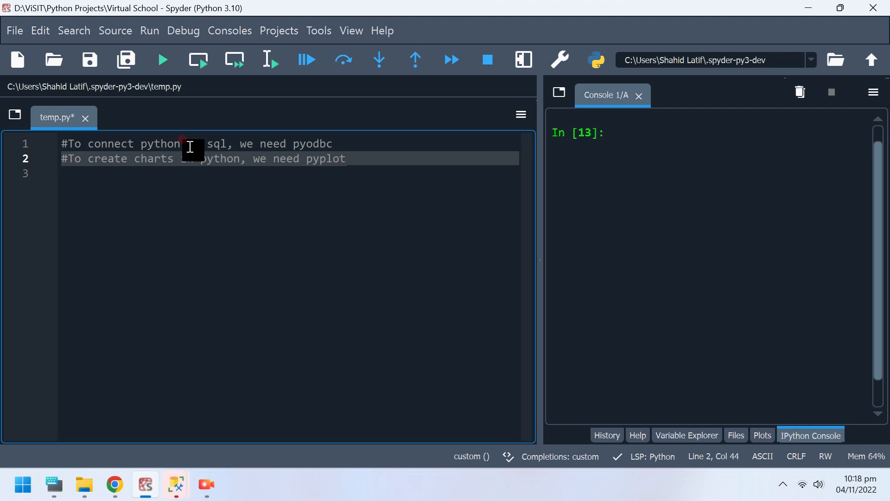
pyautogui.write('import py')
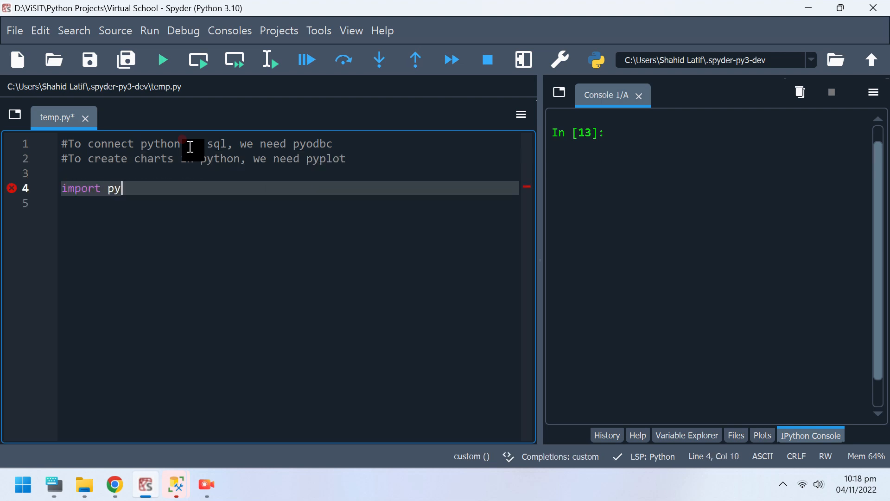
# Finish the 'import pyodbc' line.
pyautogui.write('odb')
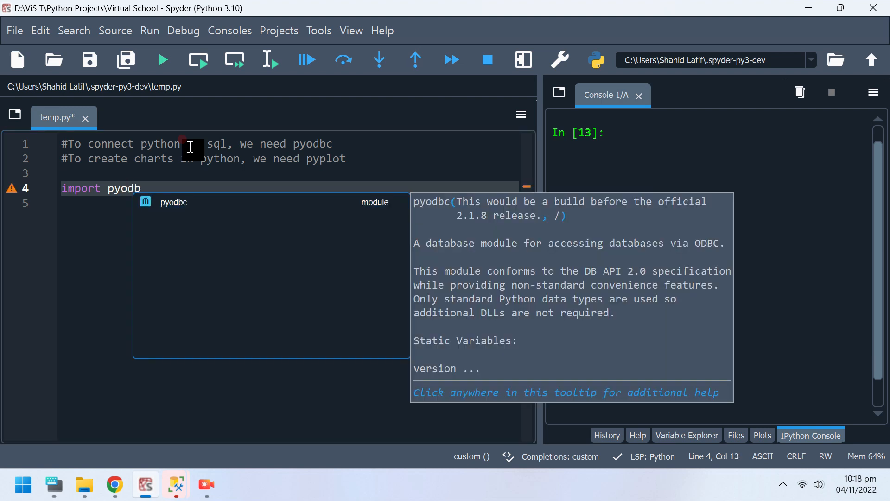
pyautogui.press('Enter')
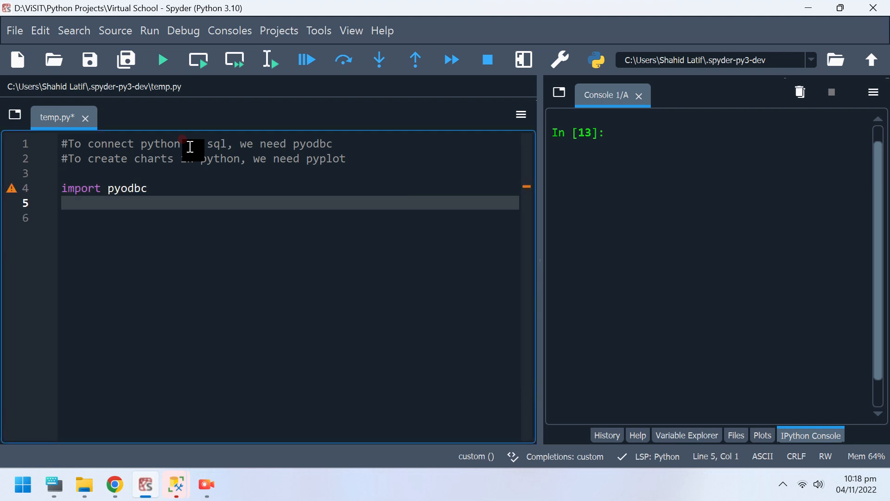
# Add 'import matplotlib.pyplot as plt' on the next line.
pyautogui.write('import')
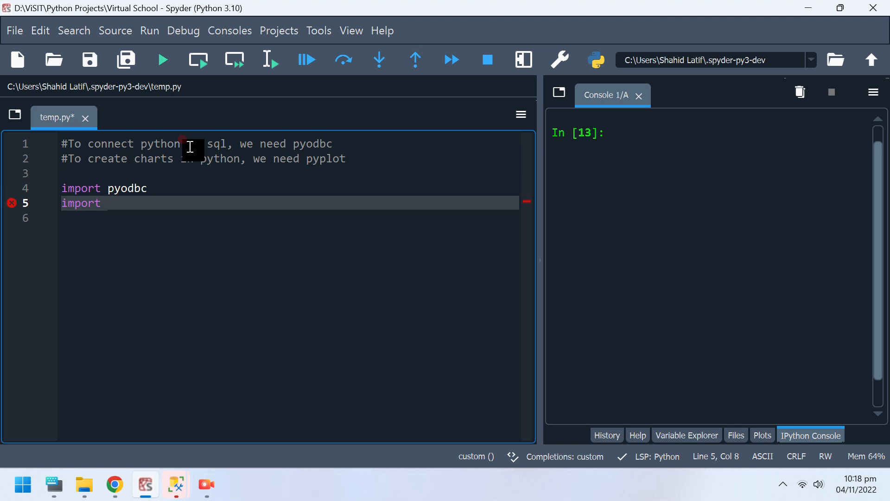
pyautogui.write('mat')
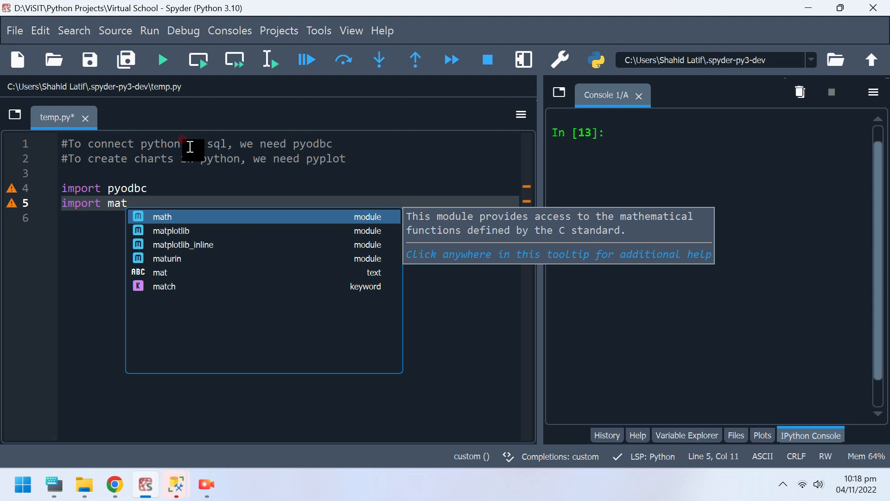
pyautogui.write('plot')
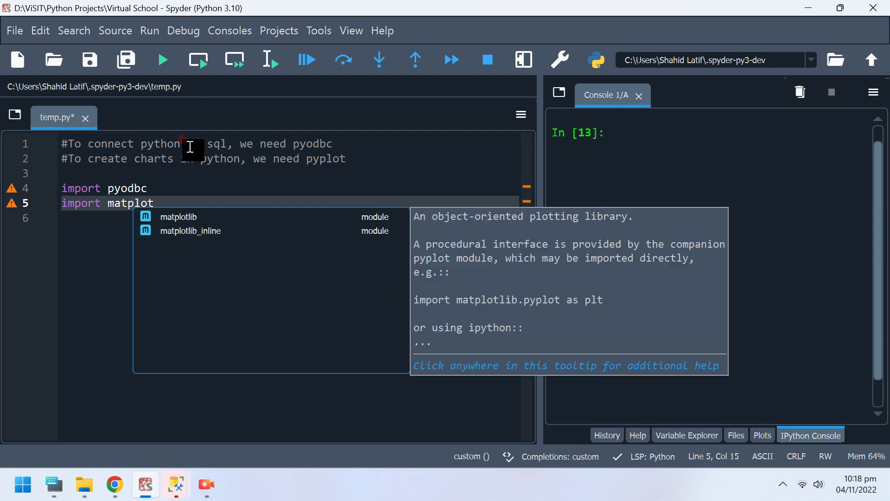
pyautogui.write('lib')
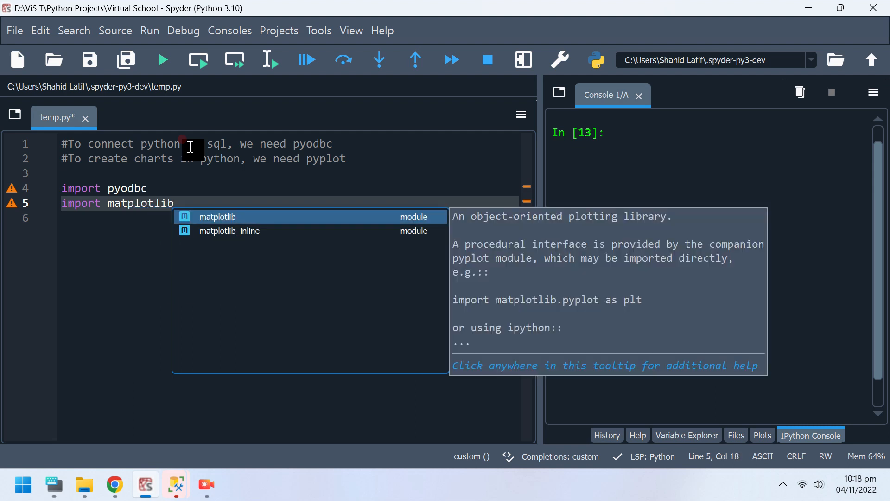
pyautogui.write('.pyplot')
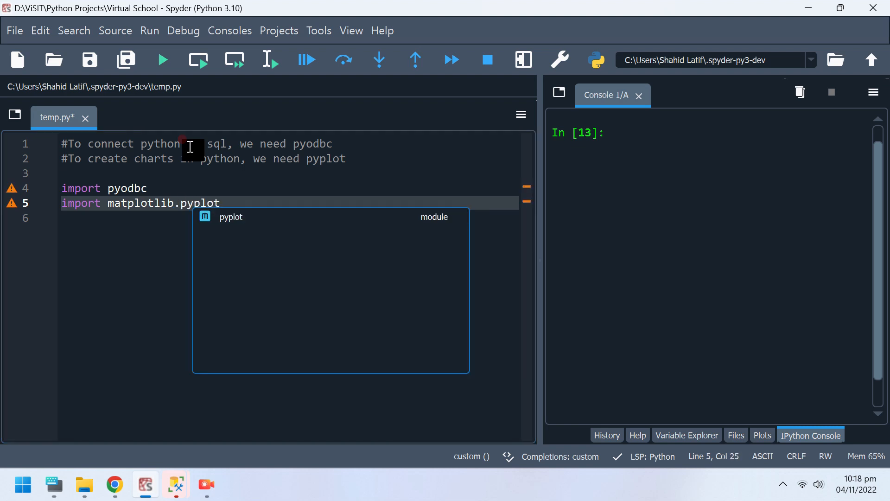
pyautogui.write('as')
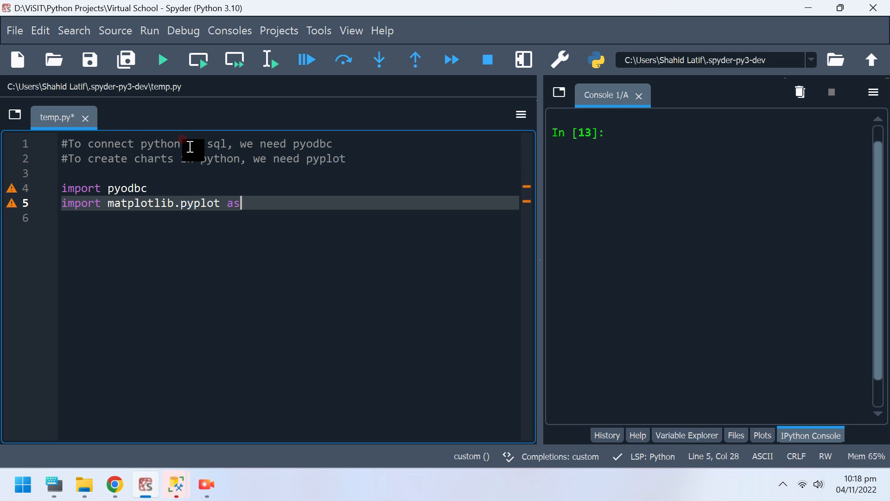
pyautogui.write('p')
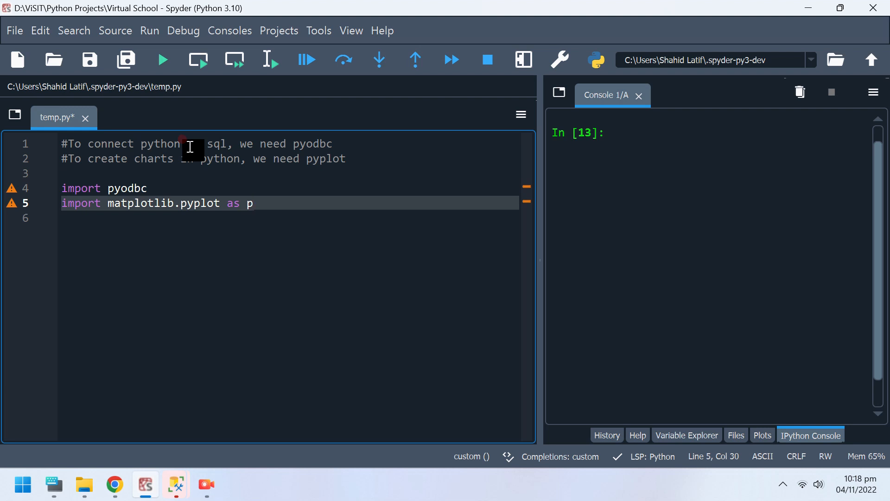
pyautogui.write('lt')
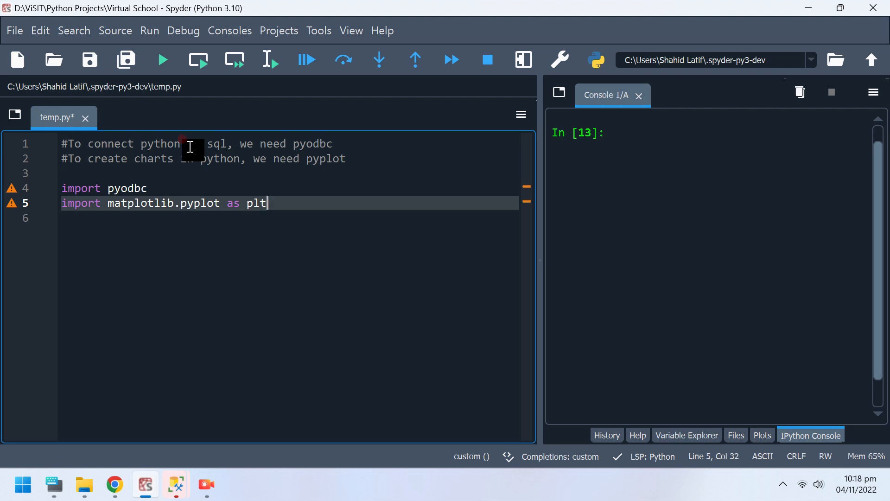
pyautogui.press('enter')
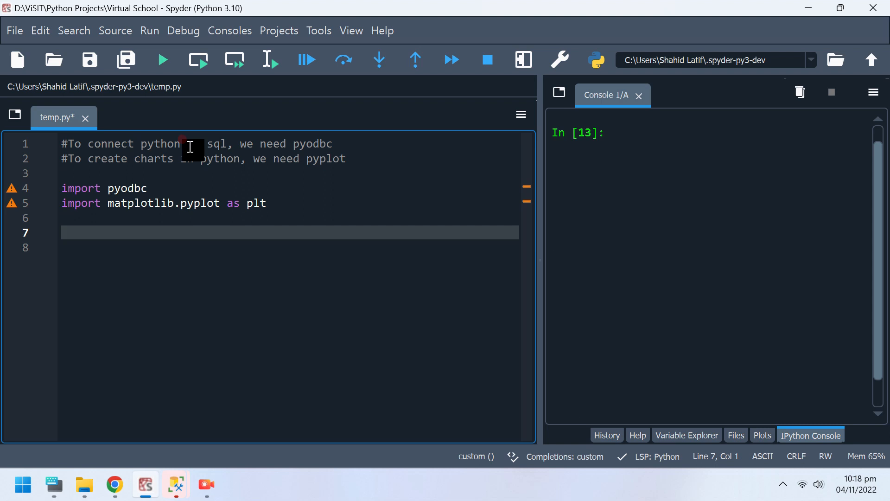
# Assign con to a pyodbc connection with 'Driver={SQL Server};' as the first argument.
pyautogui.write('con =')
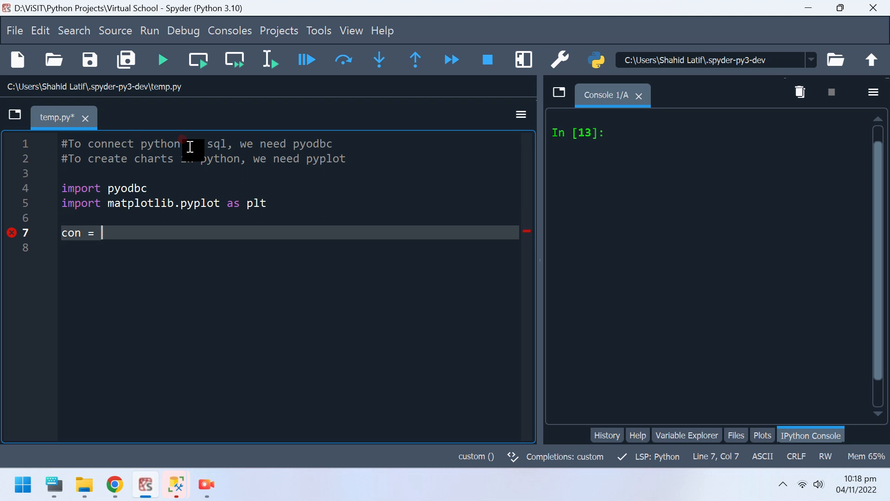
pyautogui.write('pyod')
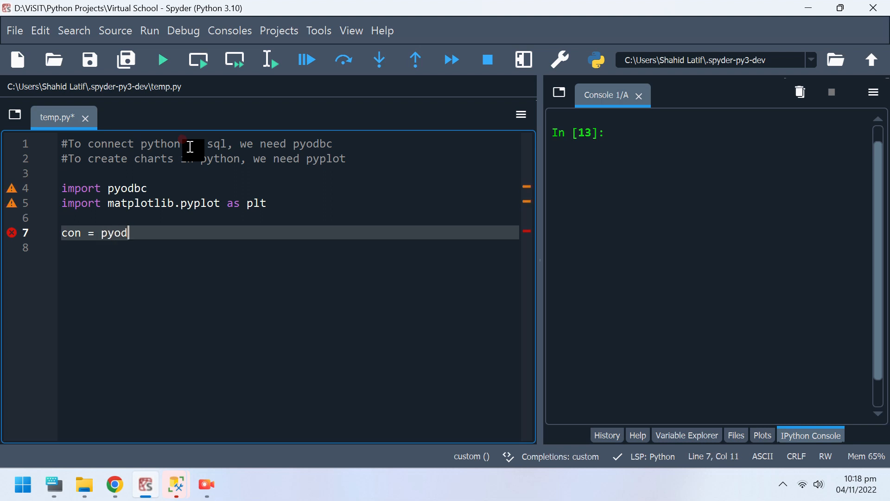
pyautogui.write('bc.')
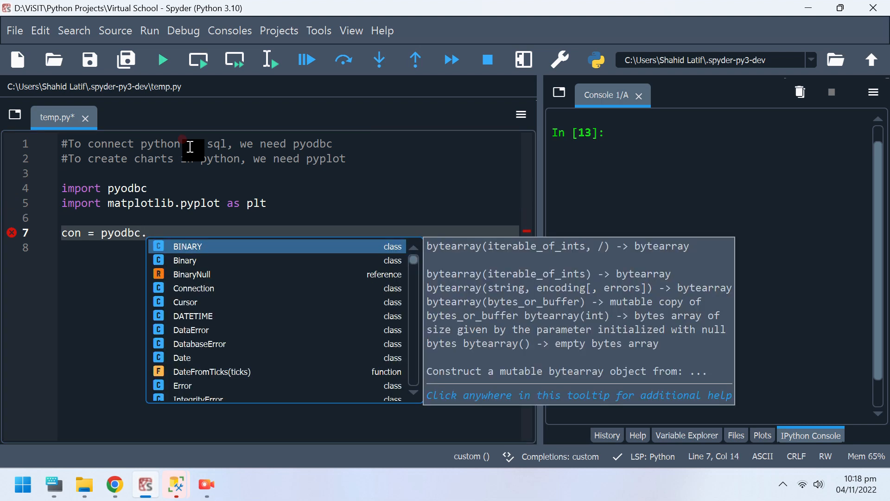
pyautogui.write('connection(')
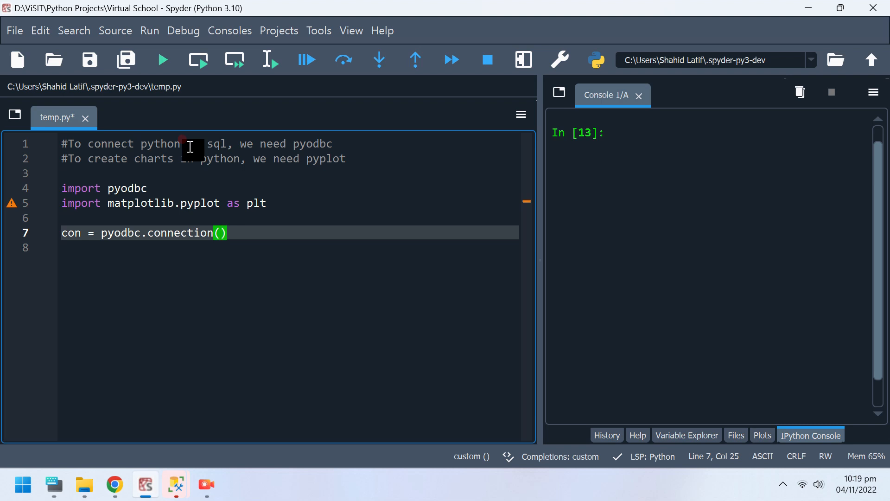
pyautogui.write("'Driv'")
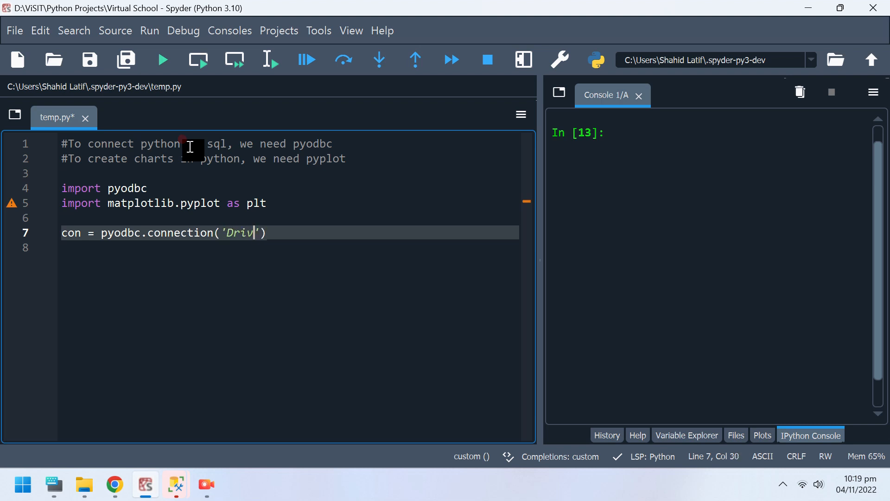
pyautogui.write('er')
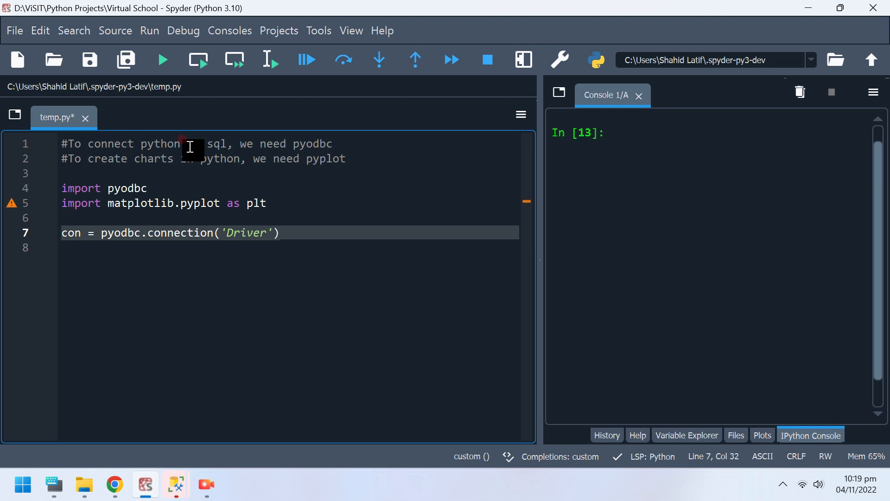
pyautogui.write('={}')
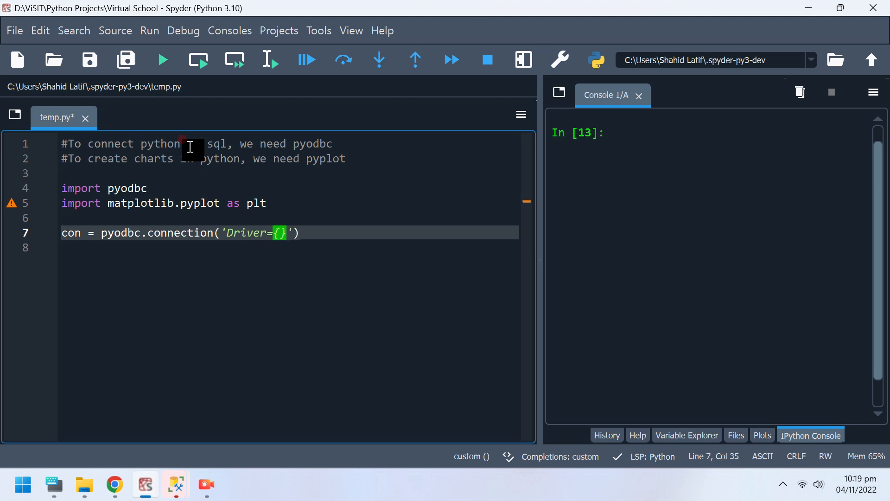
pyautogui.write(';')
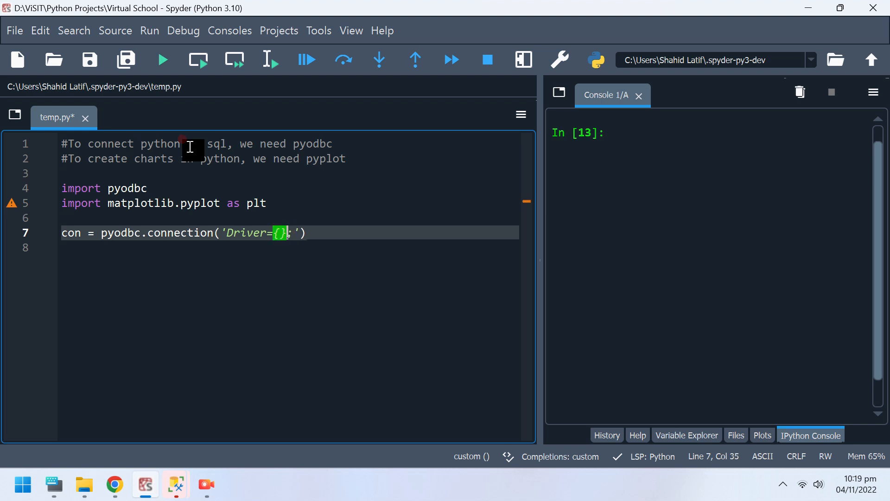
pyautogui.write('DWL')
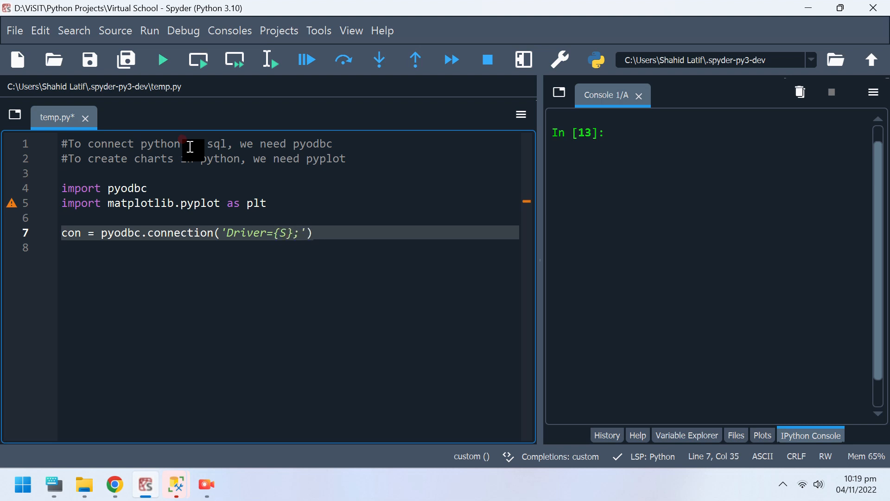
pyautogui.write('QL S')
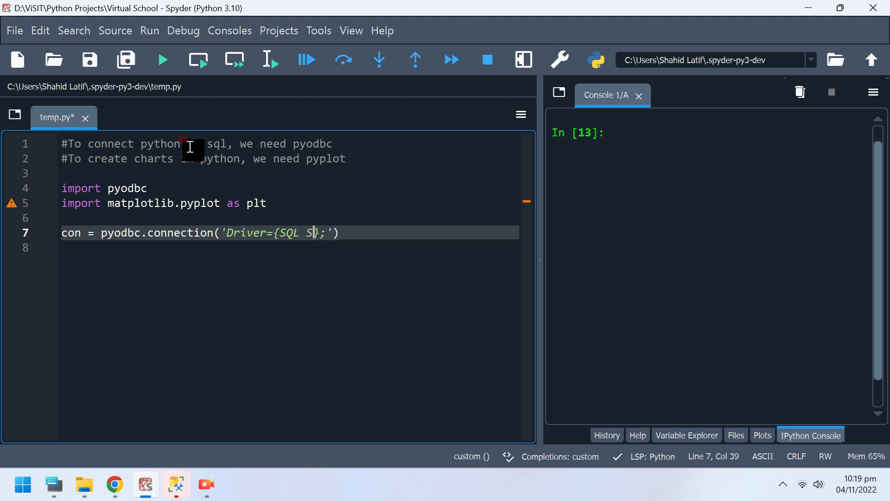
pyautogui.write('erver')
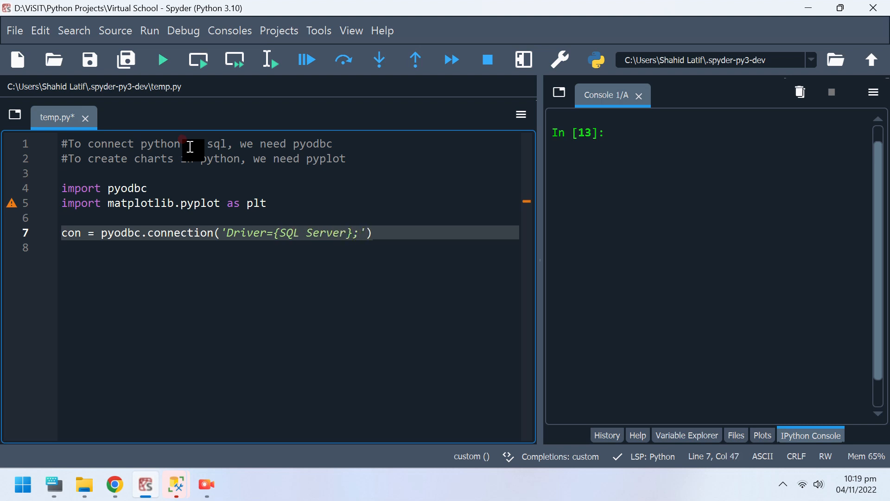
pyautogui.press('enter')
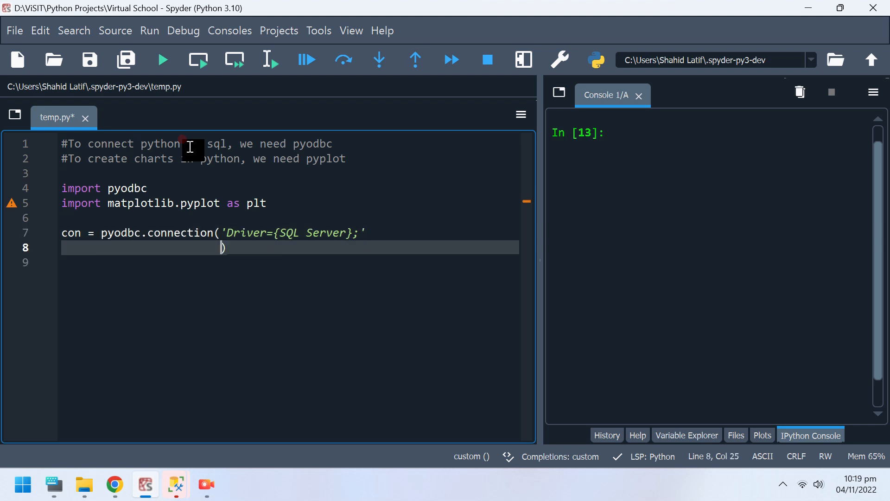
# Add an empty 'Server=;' entry on the next line of the connection string.
pyautogui.write("''")
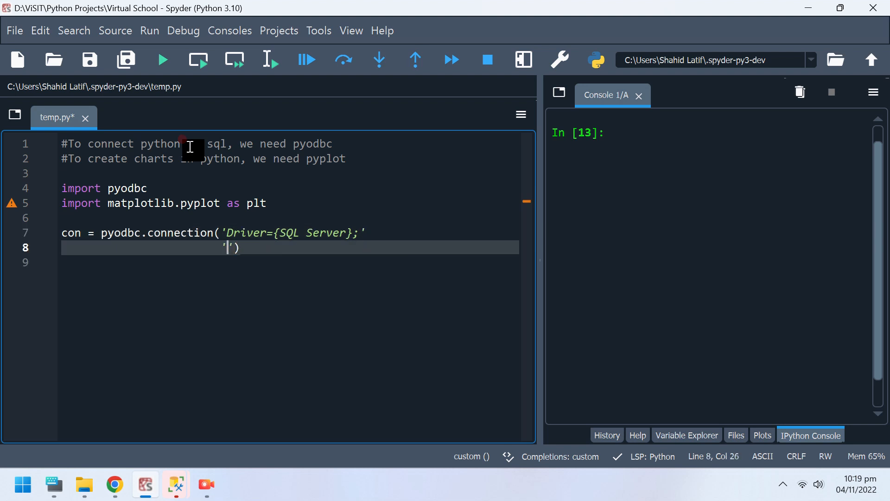
pyautogui.write(';')
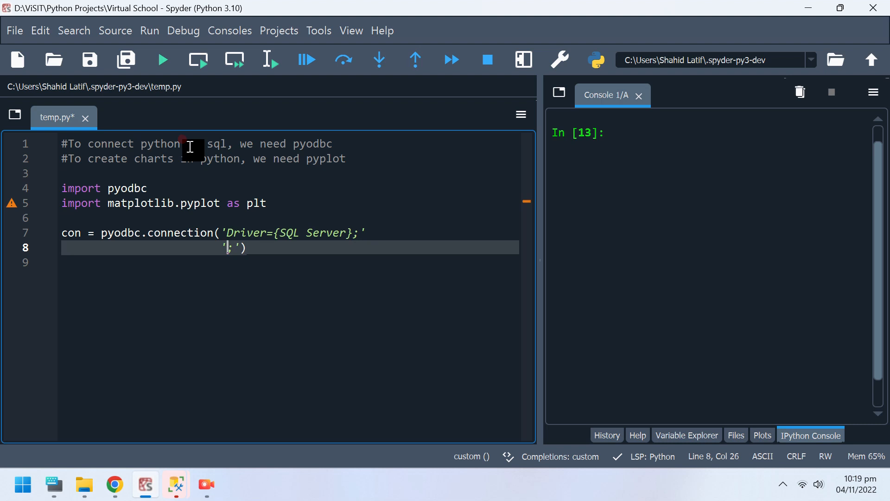
pyautogui.write('Serve')
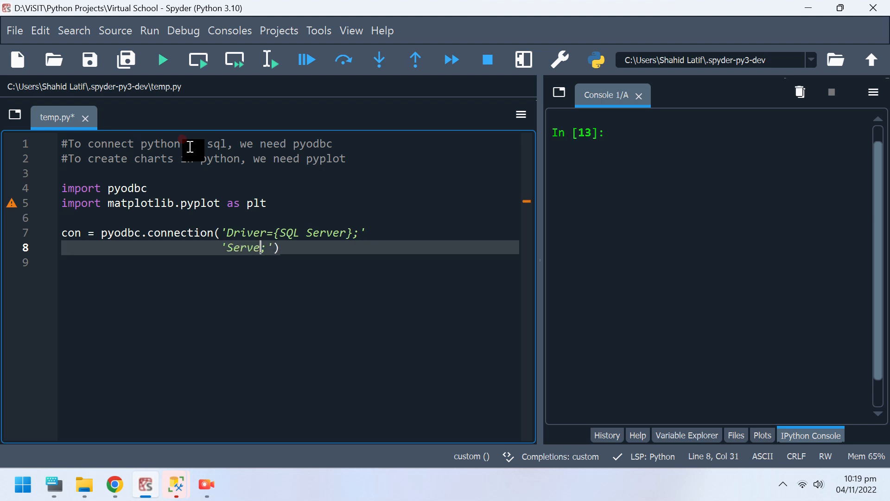
pyautogui.write('r')
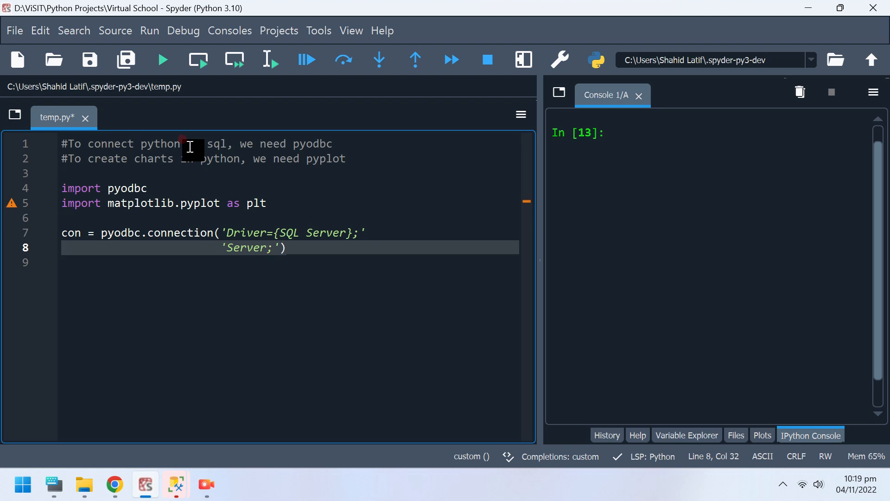
pyautogui.write('=')
pyautogui.click(289, 261)
pyautogui.write('Y')
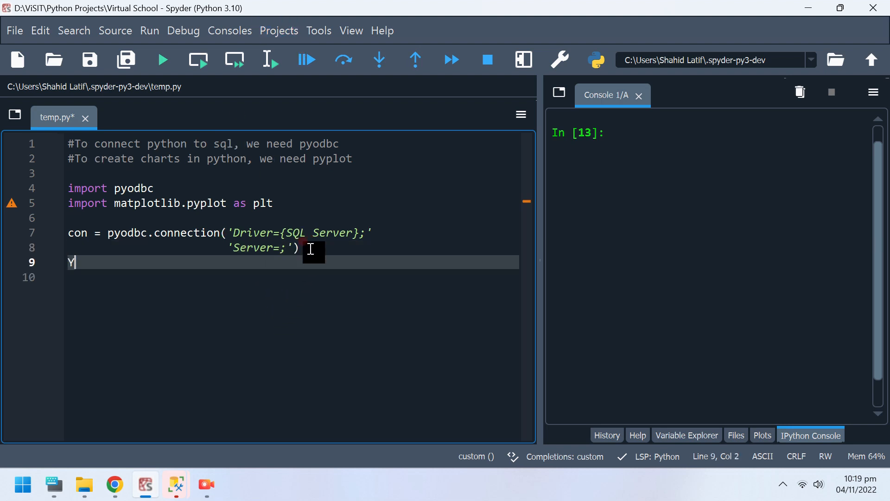
pyautogui.press('Backspace')
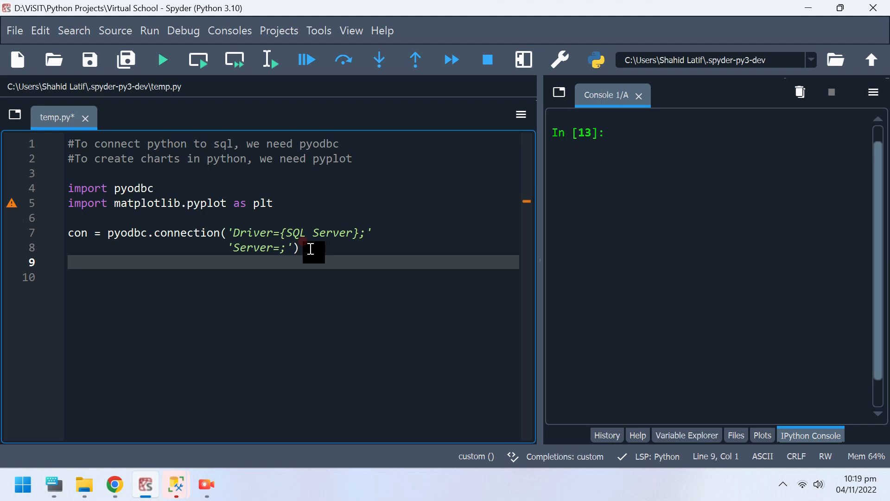
# Add the comment '#You can get server information from ssms'.
pyautogui.write('#T')
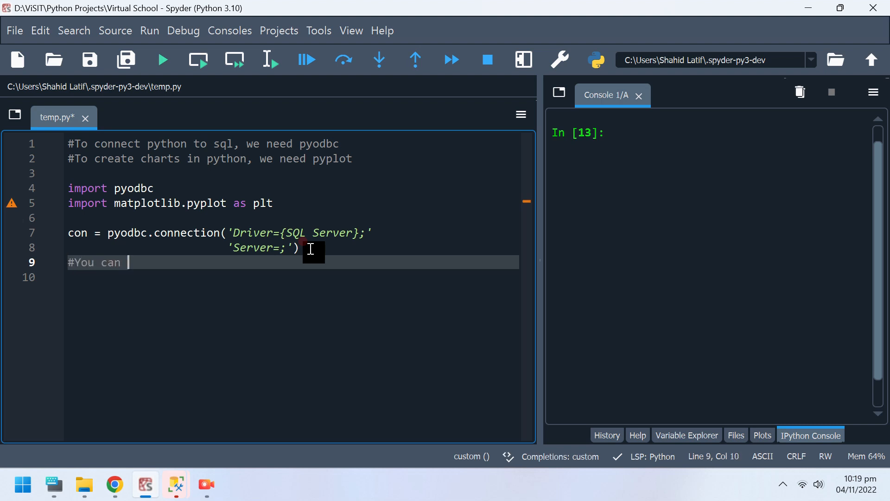
pyautogui.write('get serv')
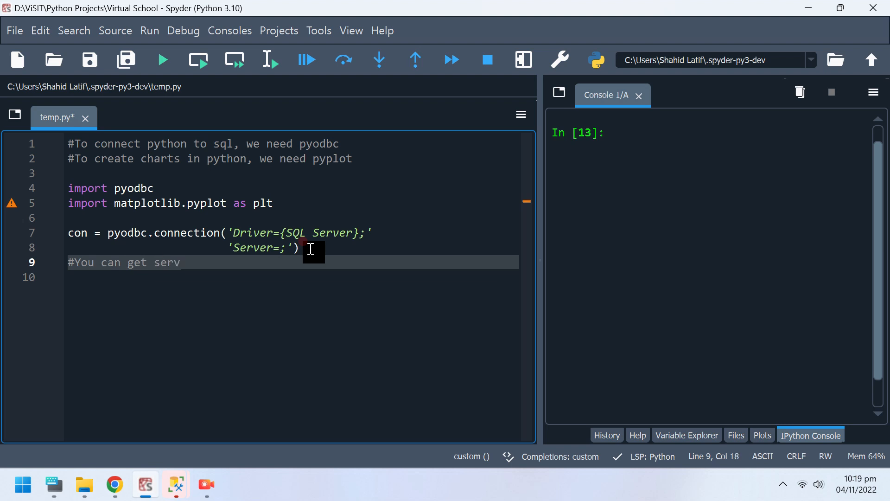
pyautogui.write('er information from sm')
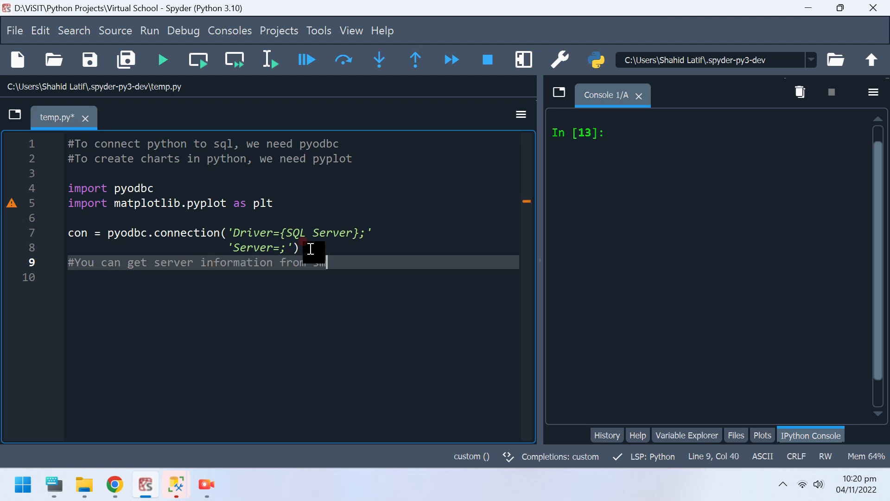
pyautogui.write('sms')
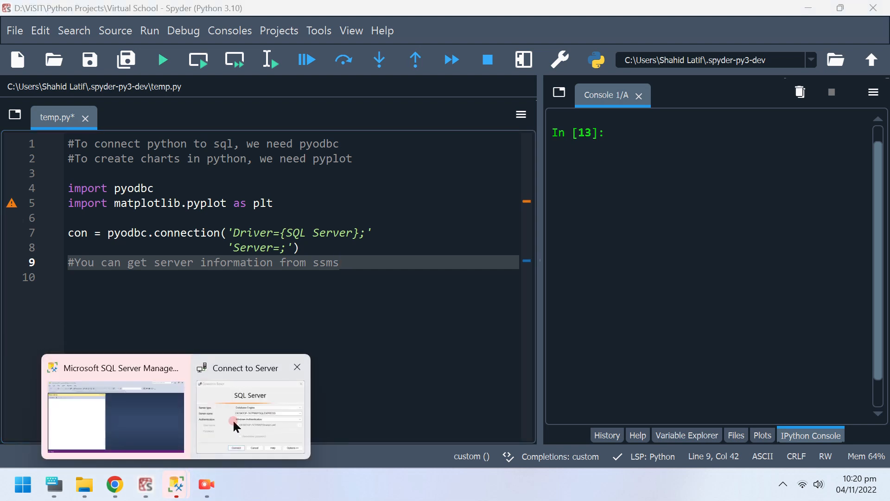
pyautogui.click(245, 367)
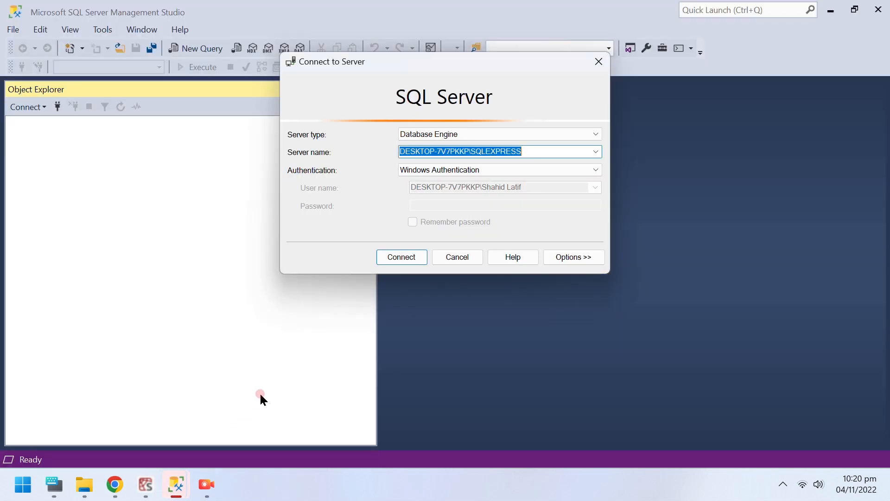
pyautogui.click(537, 152)
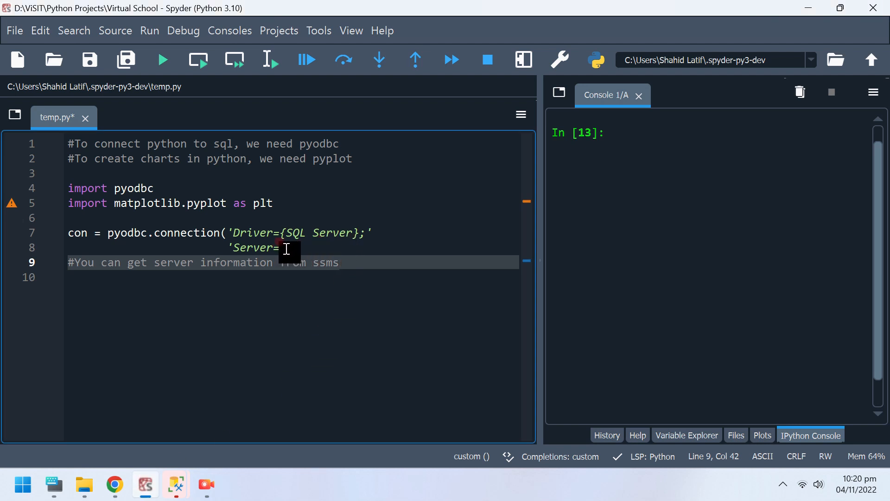
# Fill in Server=DESKTOP-7V7PKKP\SQLEXPRESS and Database=practice in the connection string.
pyautogui.write("DESKTOP-7V7PKKP\\SQLEXPRESS;')")
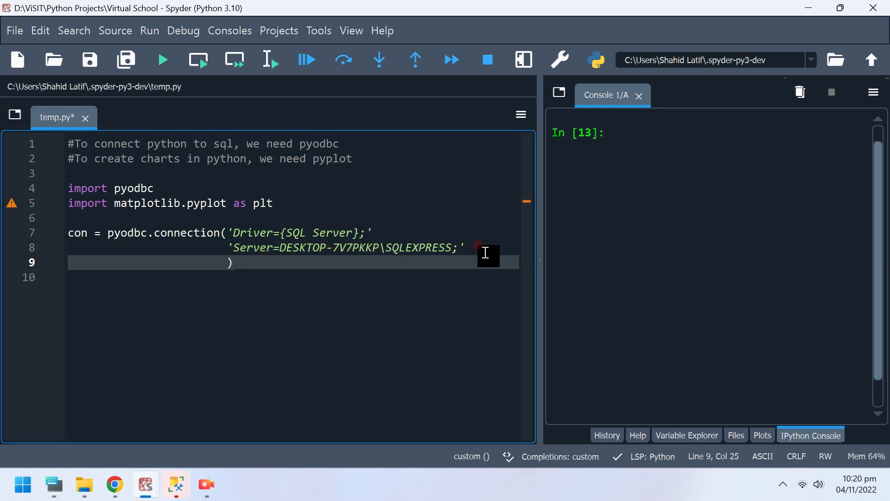
pyautogui.write("';'")
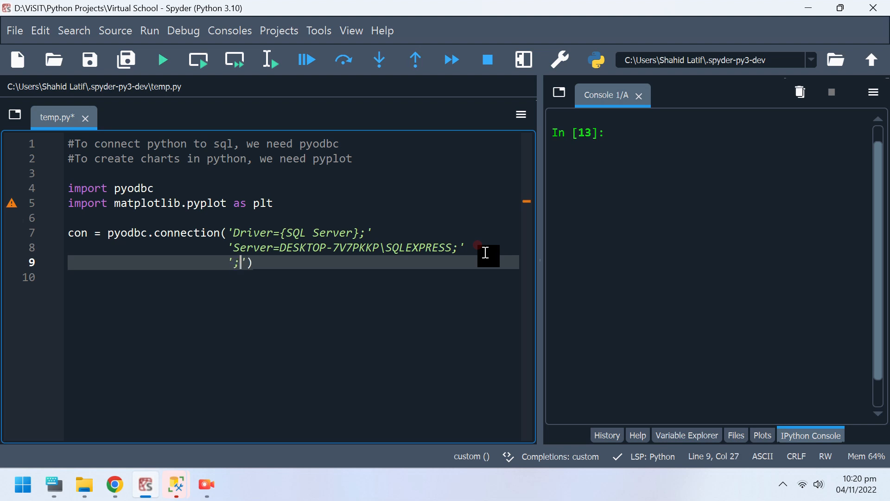
pyautogui.press('Backspace')
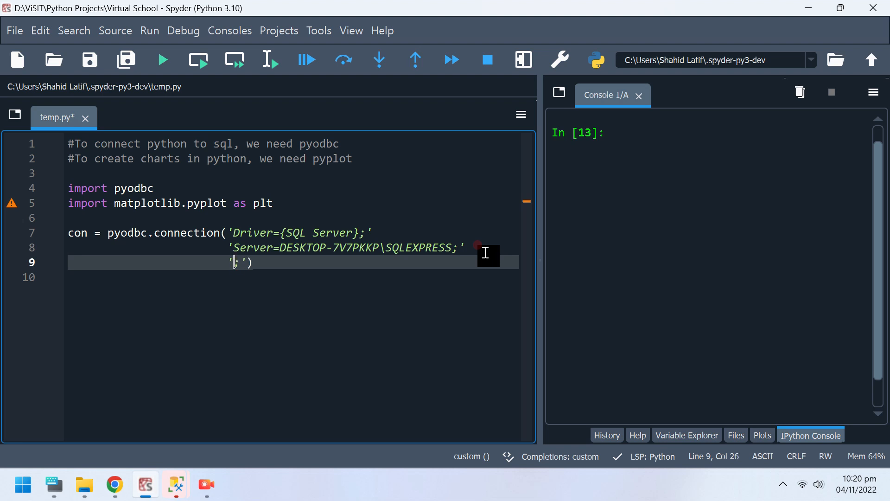
pyautogui.write('Database=')
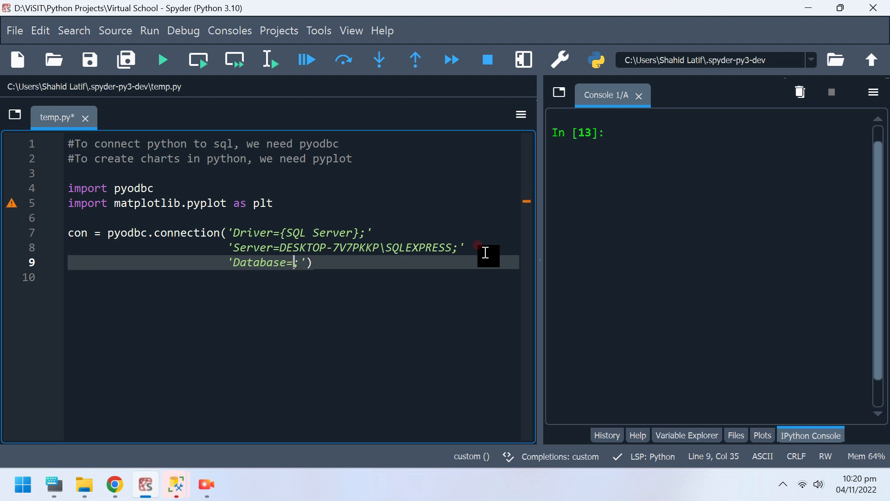
pyautogui.write('practiv')
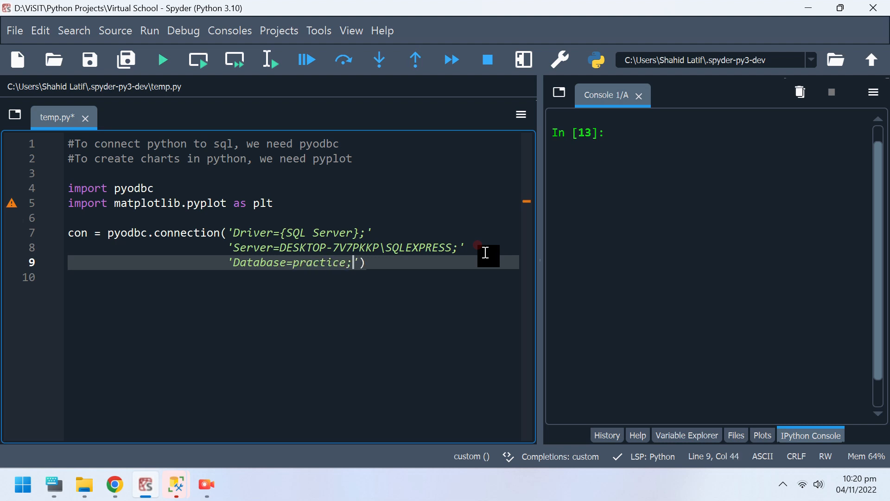
pyautogui.press('enter')
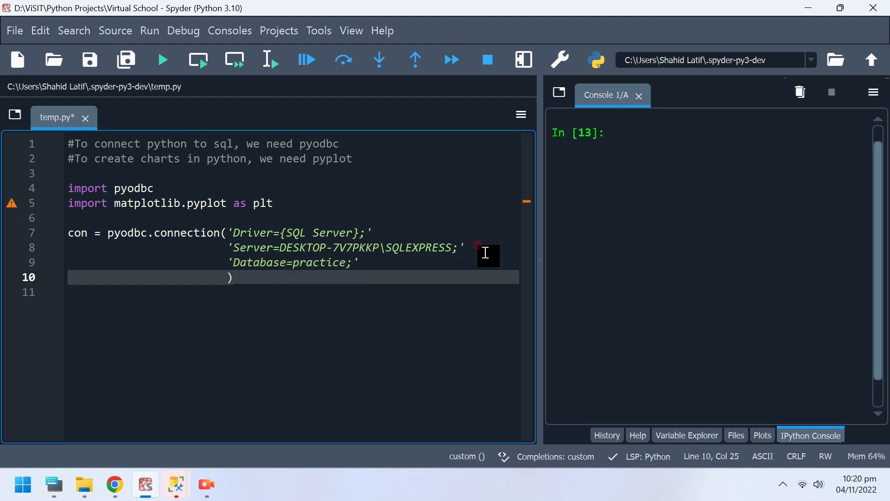
# Add 'Trusted_Connection=yes;' as the final connection setting.
pyautogui.write("';")
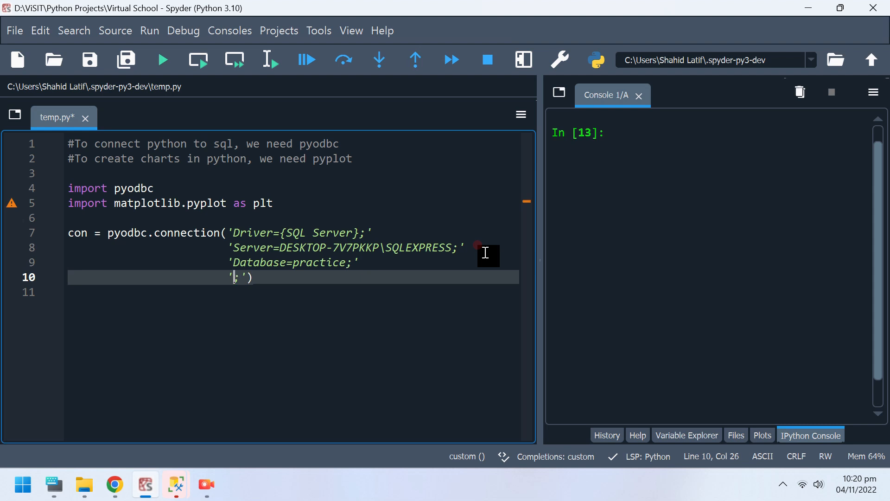
pyautogui.write('Trusted')
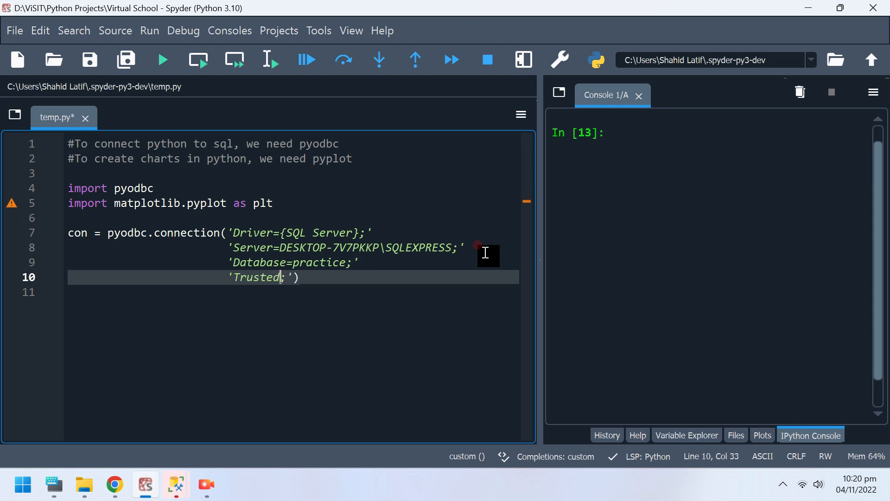
pyautogui.write('_Conn')
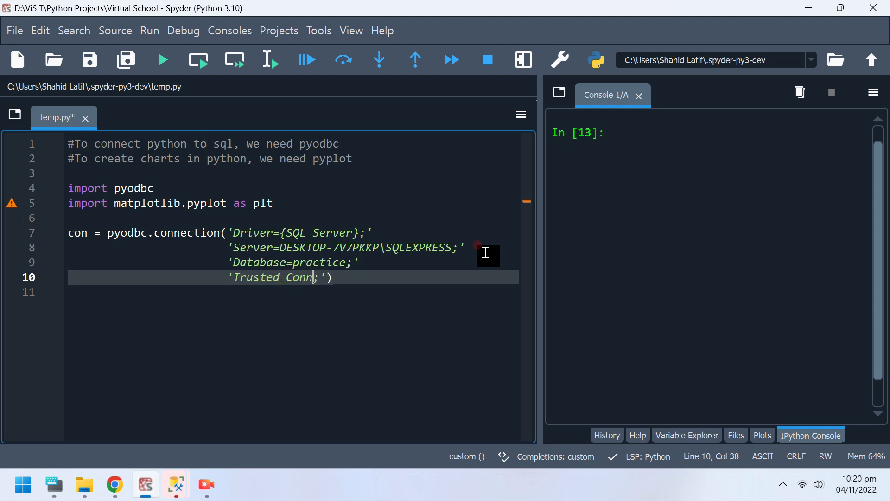
pyautogui.write('ection')
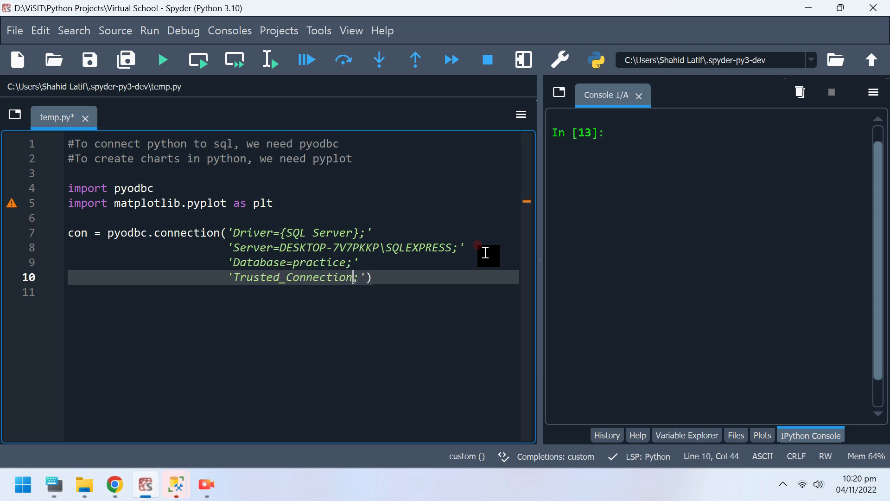
pyautogui.write('=')
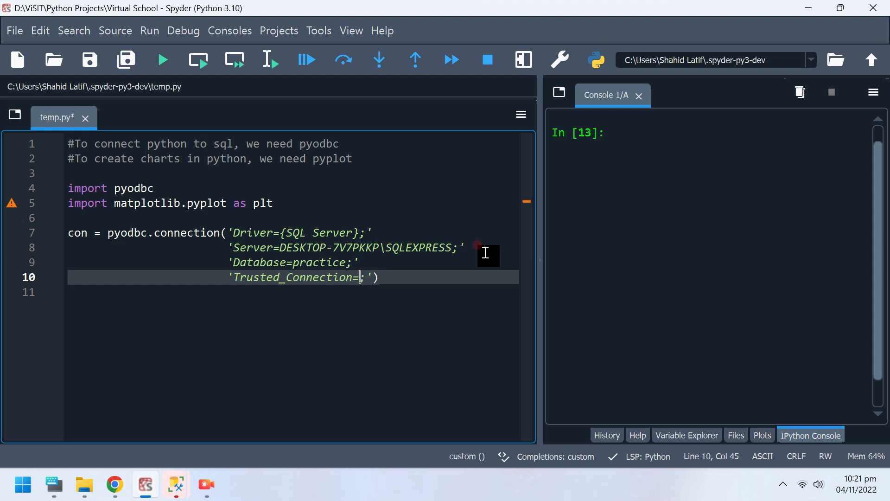
pyautogui.write('yes')
pyautogui.click(292, 291)
pyautogui.write('#')
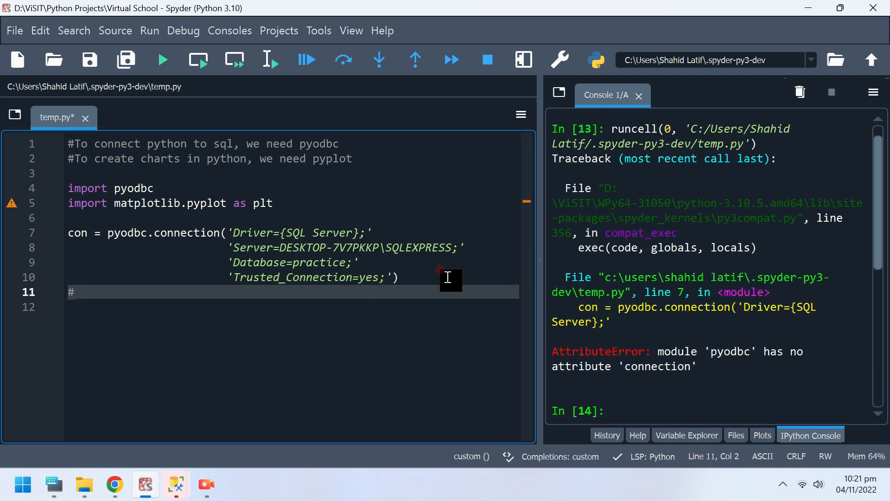
# Fix the call to pyodbc.connect and rerun the script without the attribute error.
pyautogui.press('backspace')
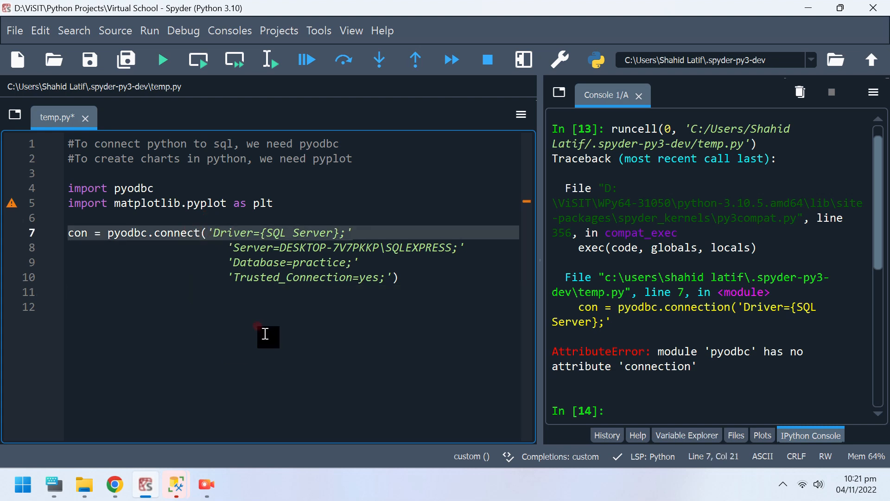
pyautogui.click(162, 59)
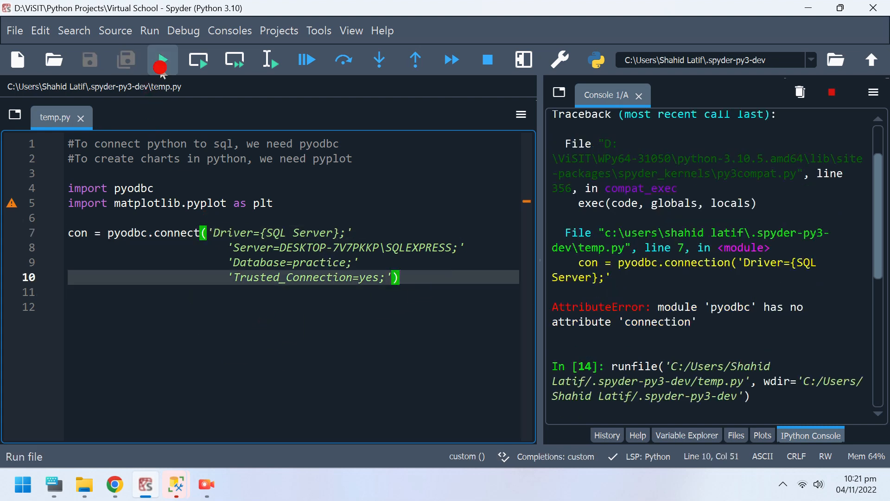
pyautogui.click(163, 60)
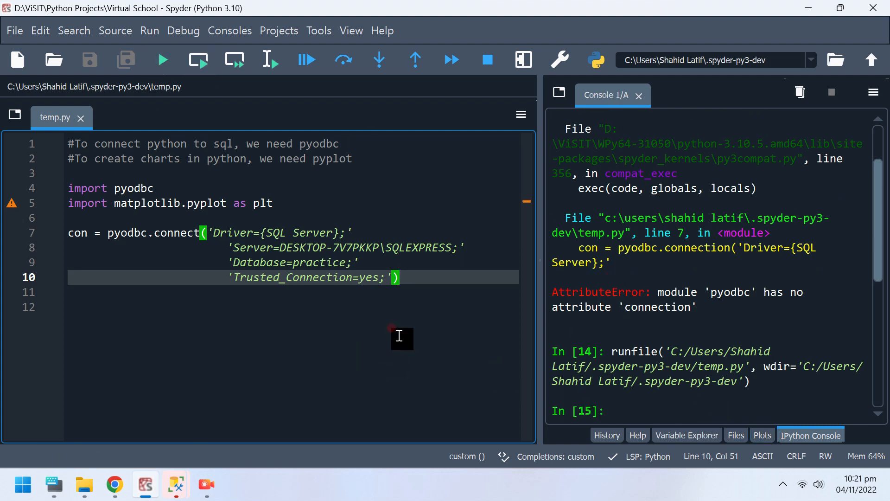
pyautogui.press('enter')
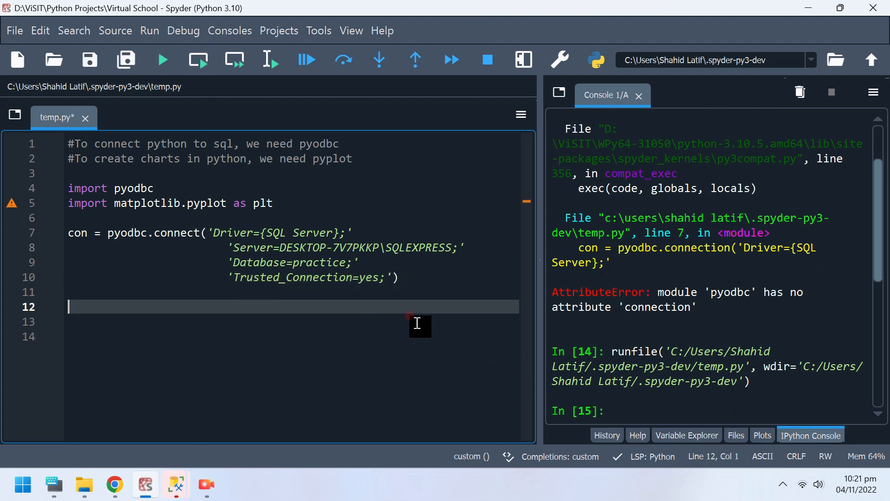
# Add a 'Lets create table' comment and the line cursor = con.cursor().
pyautogui.write('$')
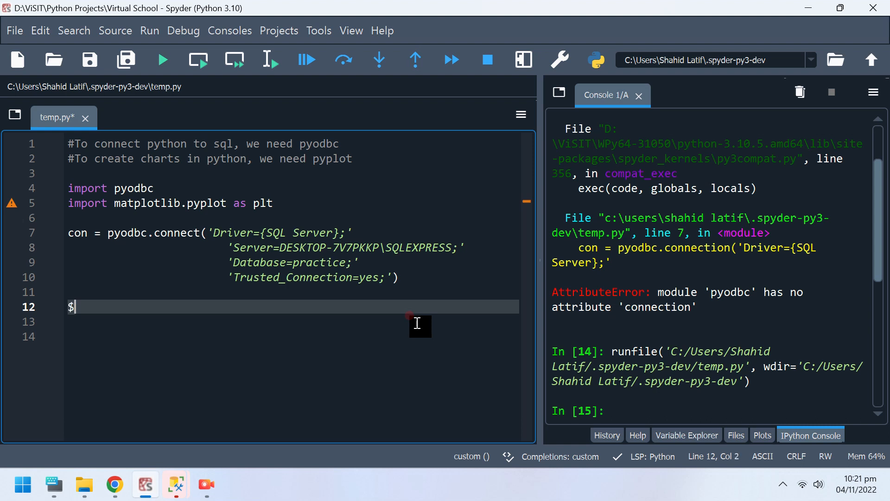
pyautogui.write('#Lets create a database')
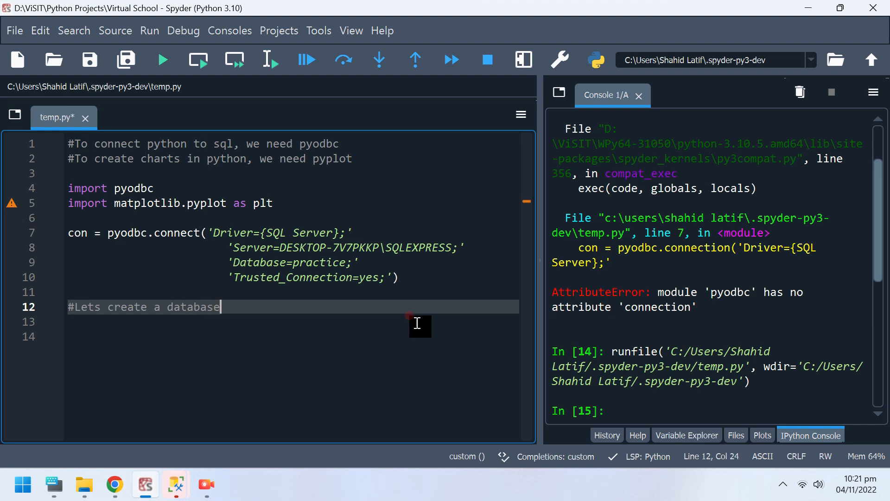
pyautogui.write('table')
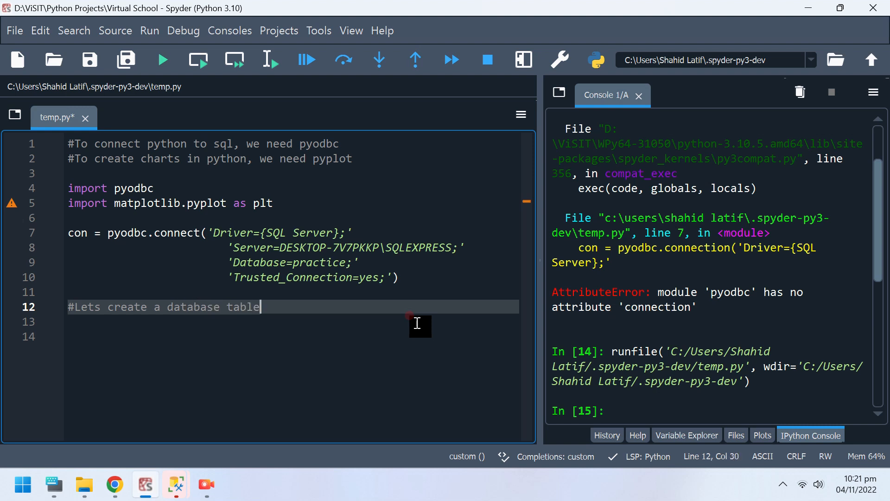
pyautogui.press('enter')
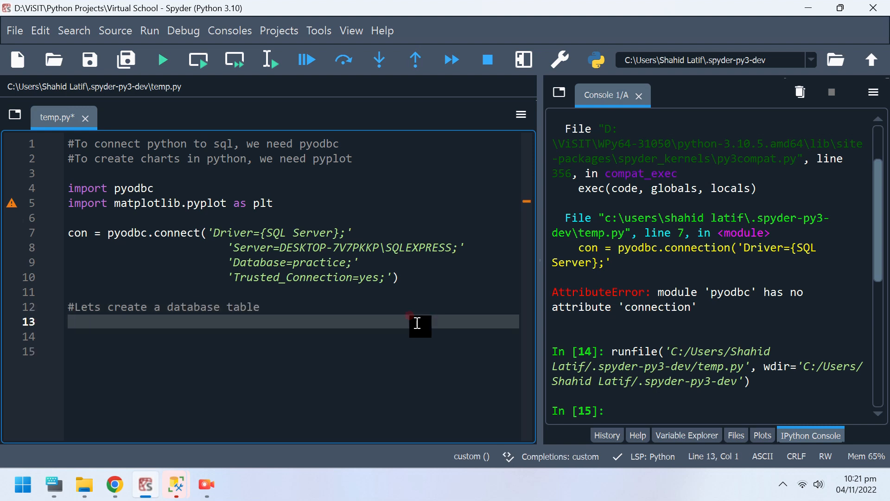
pyautogui.press('enter')
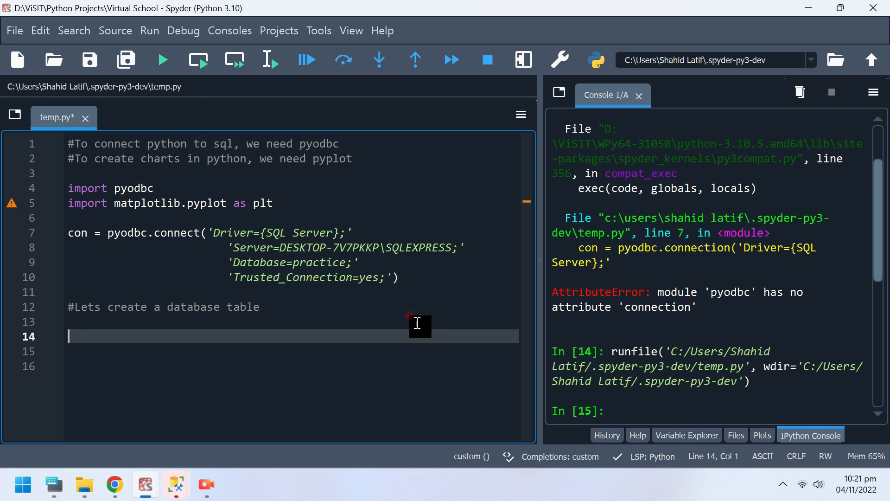
pyautogui.write('cursor = c')
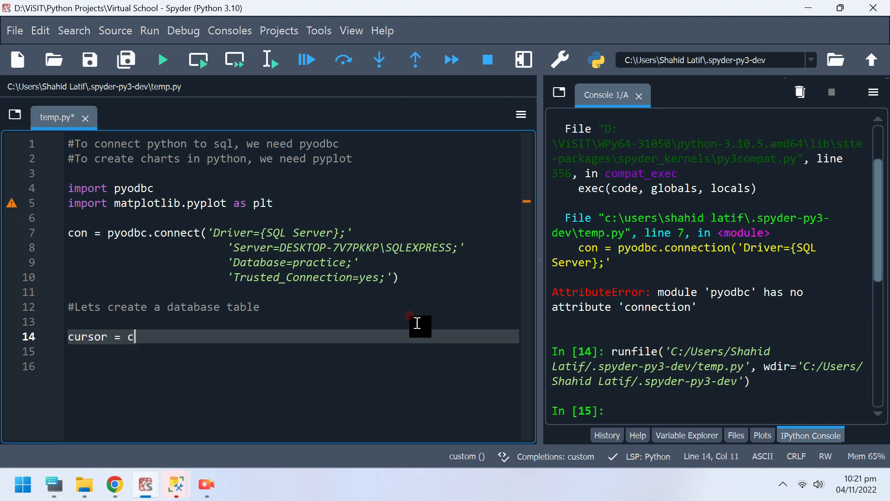
pyautogui.write('on.cursor(')
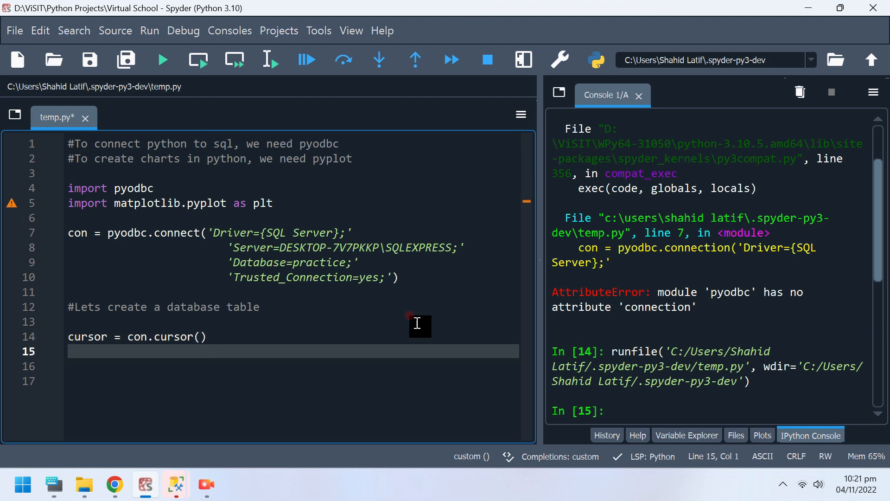
# Start cursor.execute('create table inc(...)') on the next line.
pyautogui.write('cu')
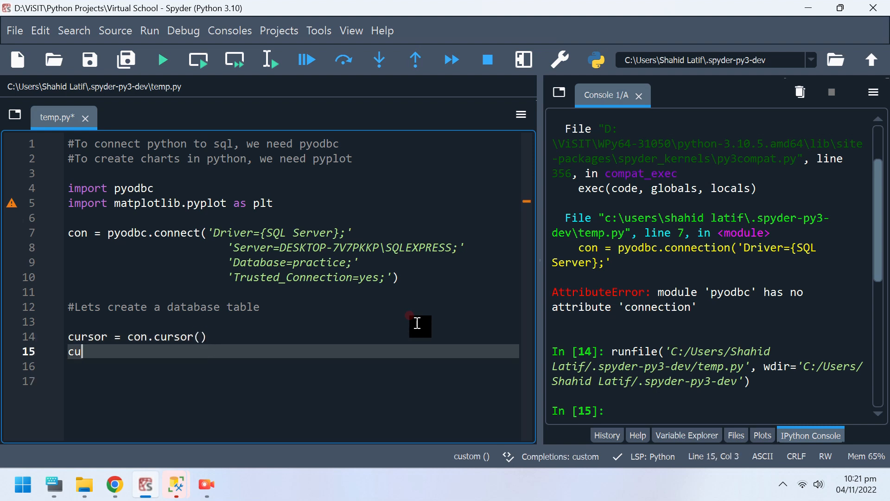
pyautogui.write('rsor')
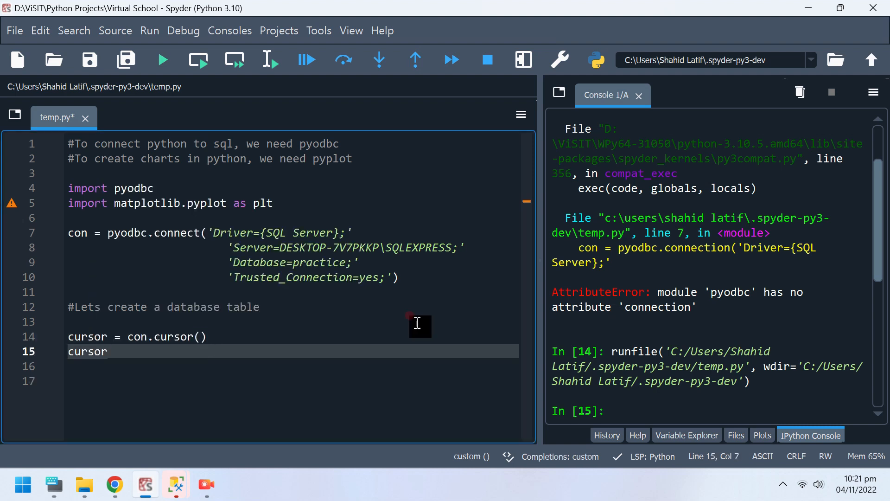
pyautogui.doubleClick(88, 350)
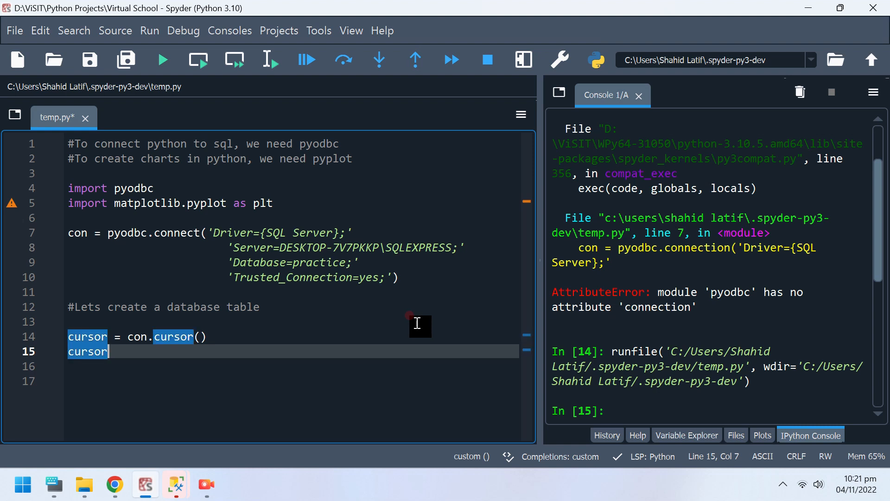
pyautogui.write('.ex')
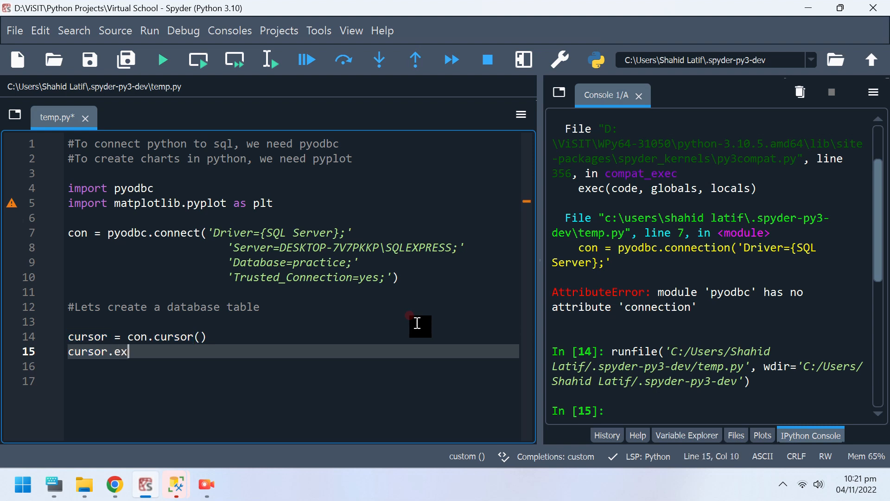
pyautogui.write('ecute')
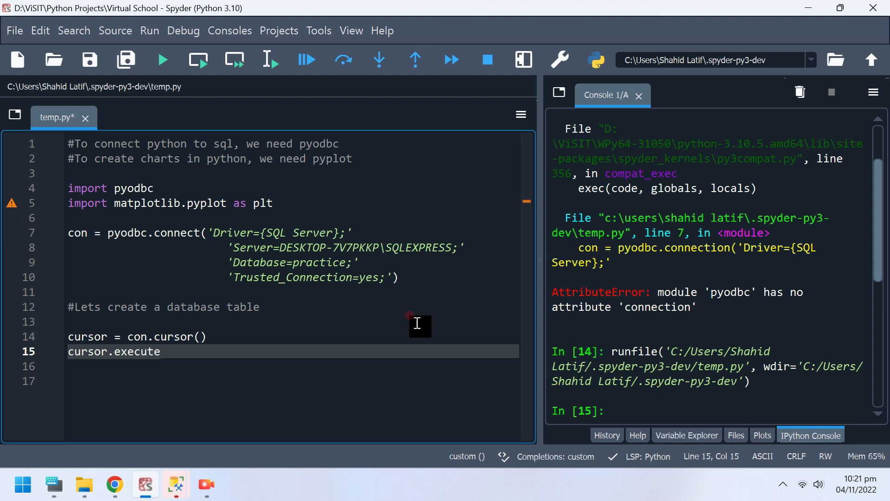
pyautogui.write('()')
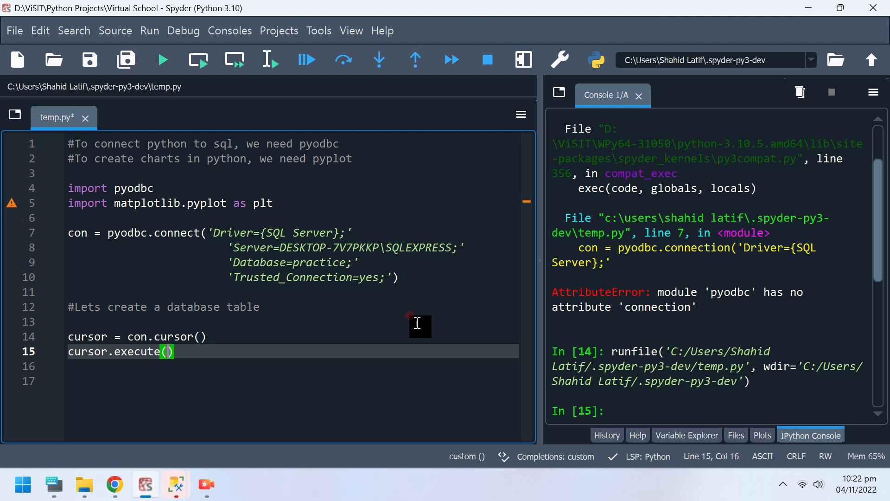
pyautogui.write("''")
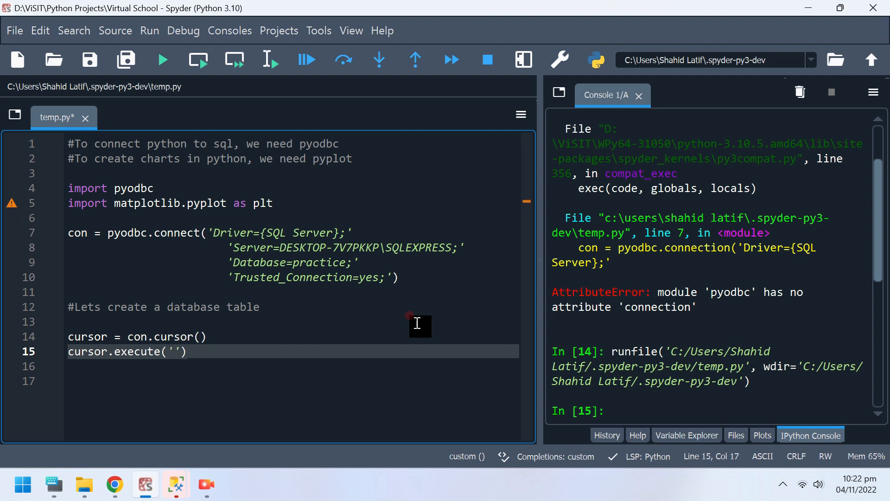
pyautogui.write('create table inc(')
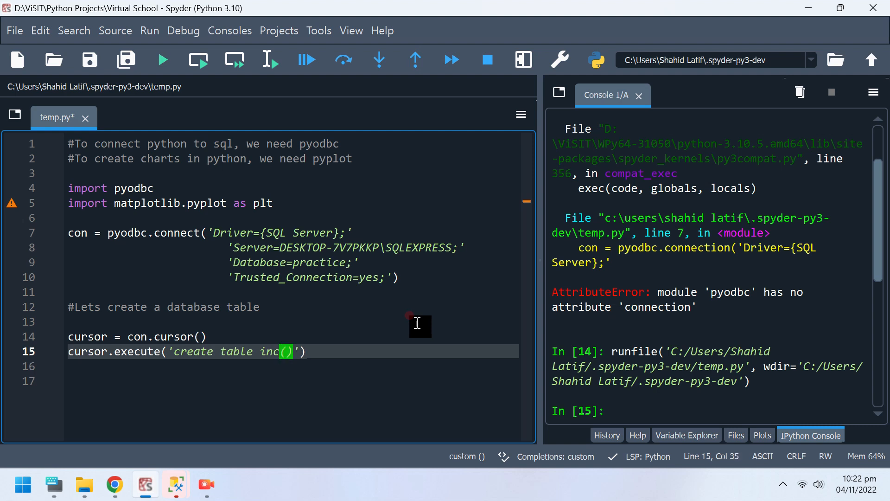
# Define columns person nvarchar(50) and income money, then run the script.
pyautogui.write('person nvar')
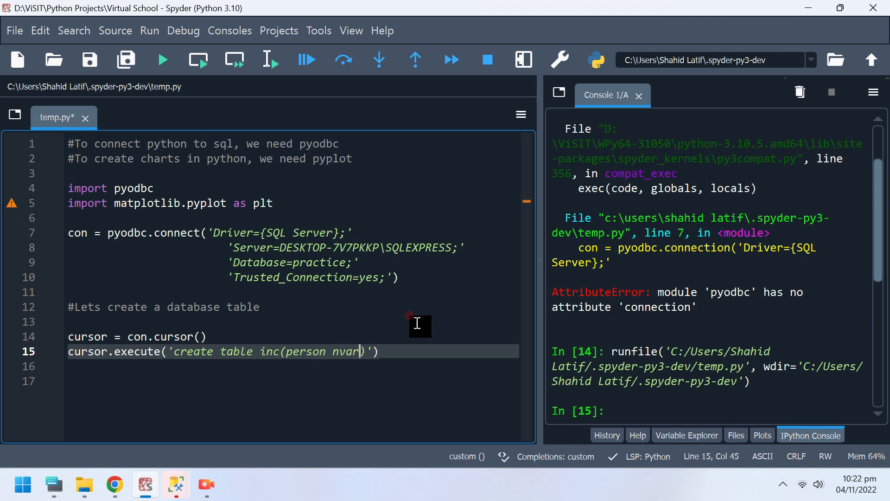
pyautogui.write('char')
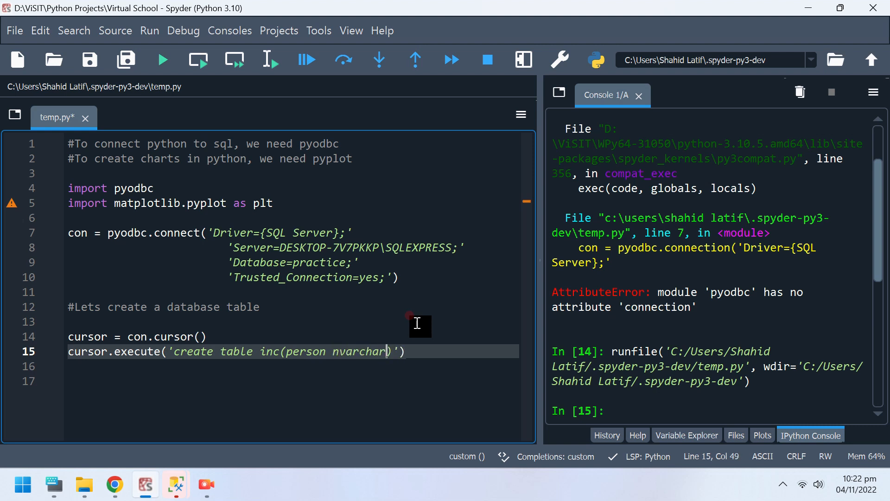
pyautogui.write('(50)')
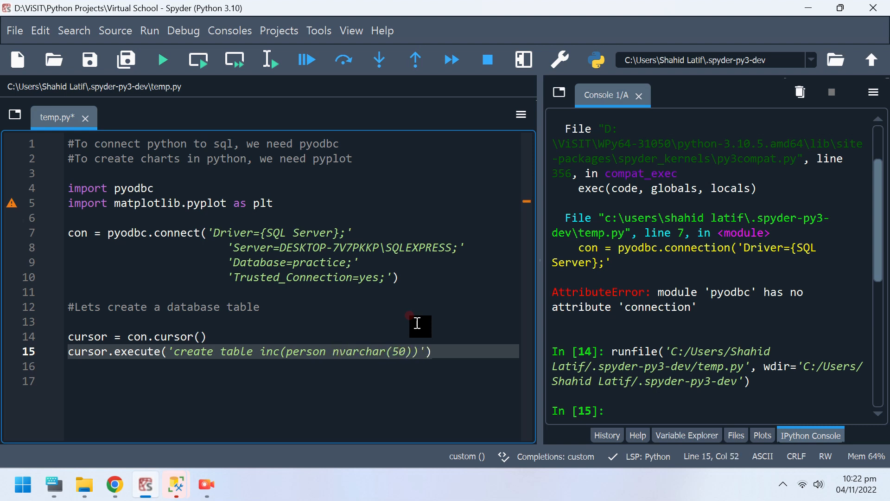
pyautogui.write(',')
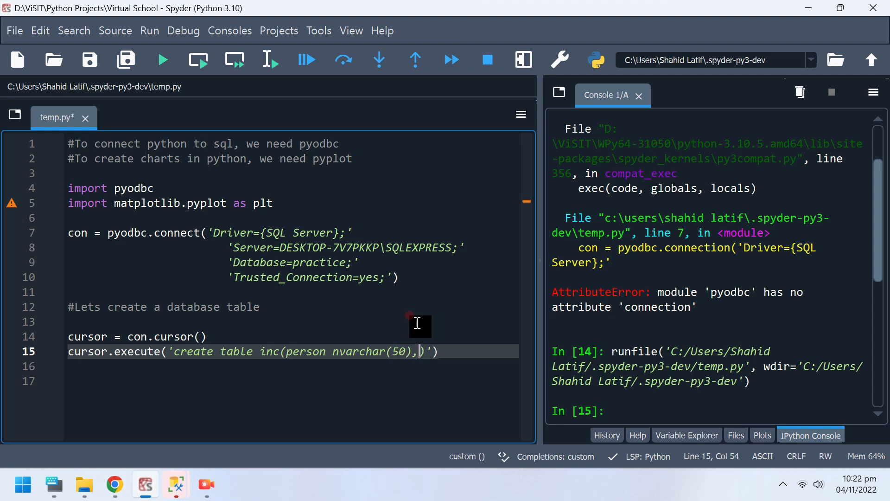
pyautogui.write('income')
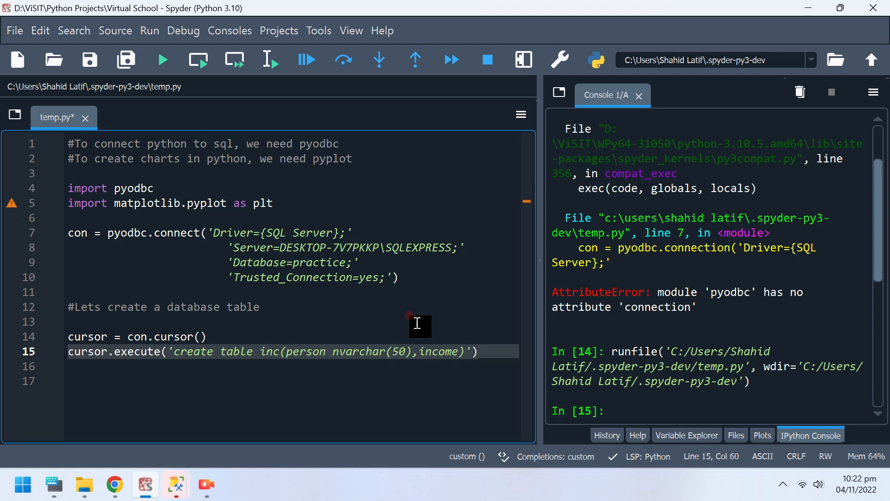
pyautogui.write('money')
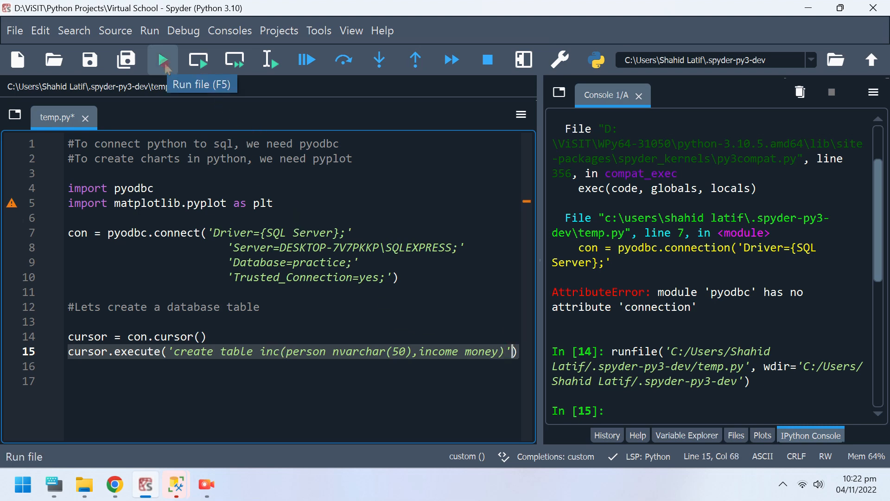
pyautogui.click(161, 60)
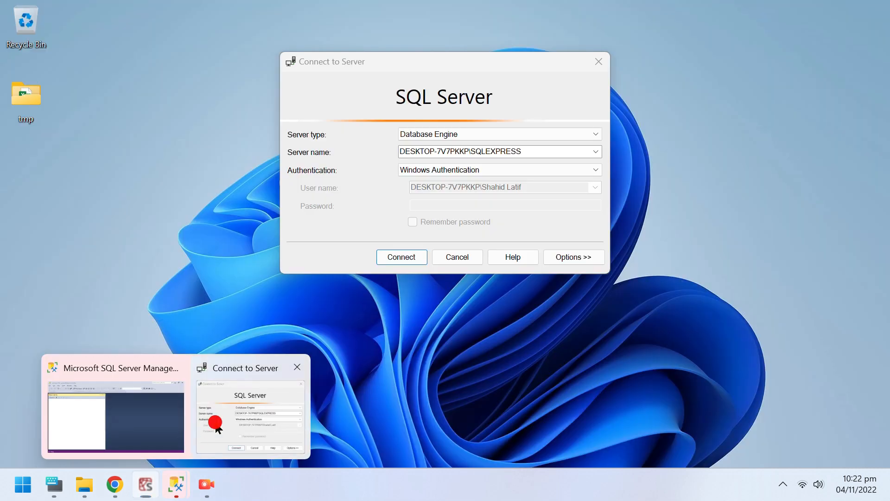
# Connect to SQLEXPRESS in SSMS and expand Databases to show practice.
pyautogui.click(401, 257)
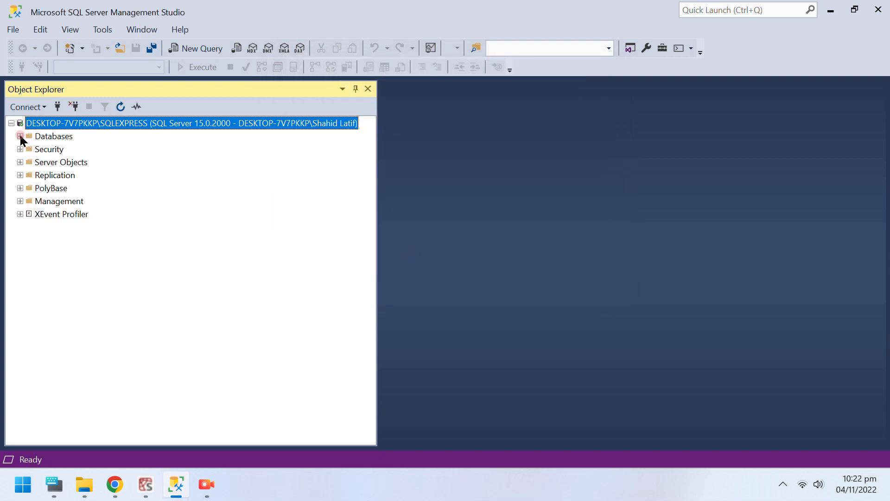
pyautogui.click(19, 136)
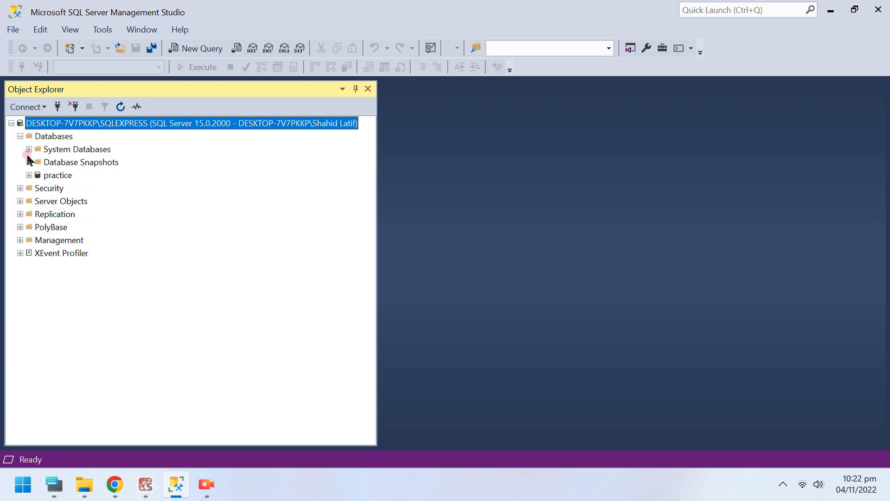
pyautogui.click(29, 175)
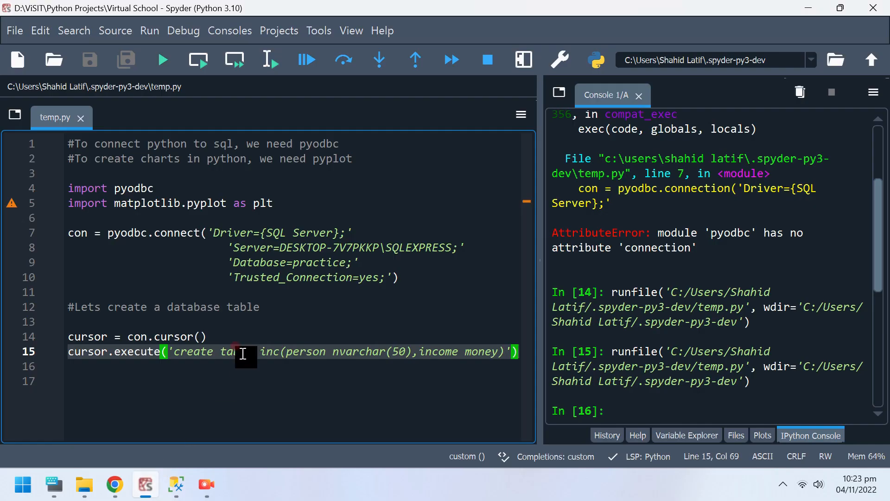
# Add a reminder comment to close the connection after every execution.
pyautogui.press('enter')
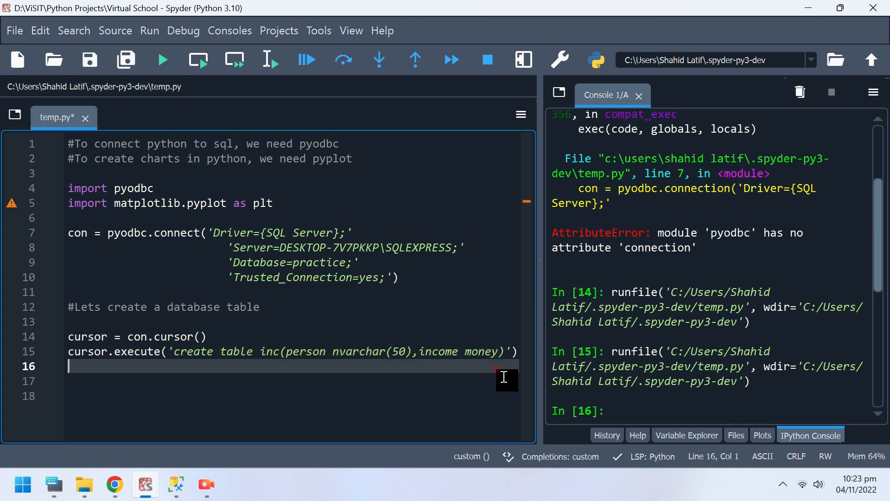
pyautogui.press('enter')
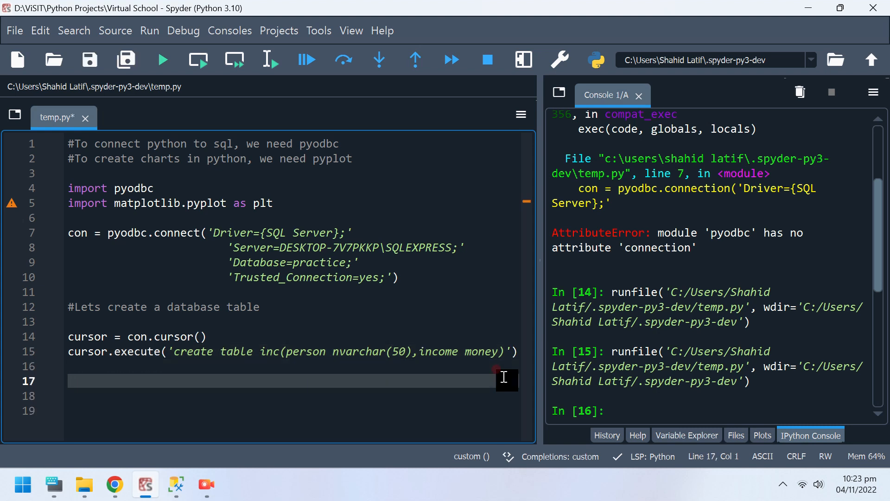
pyautogui.write('#remebm')
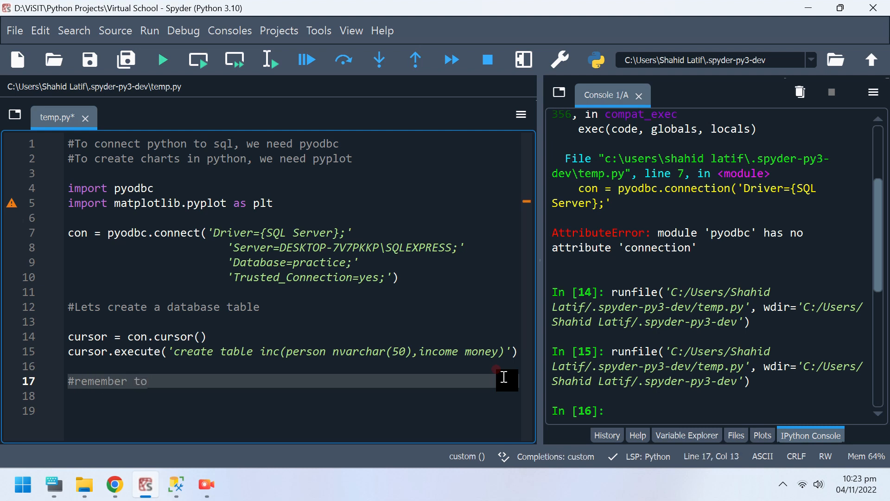
pyautogui.write('close conne')
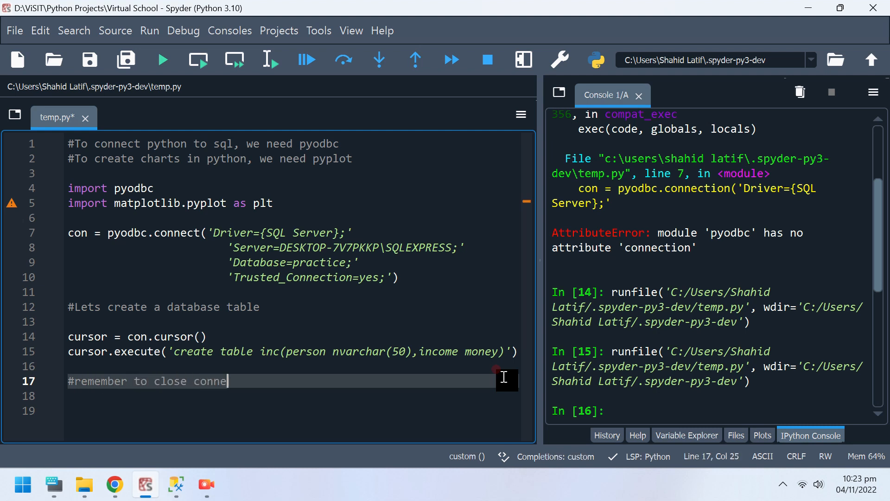
pyautogui.write('ction every time af')
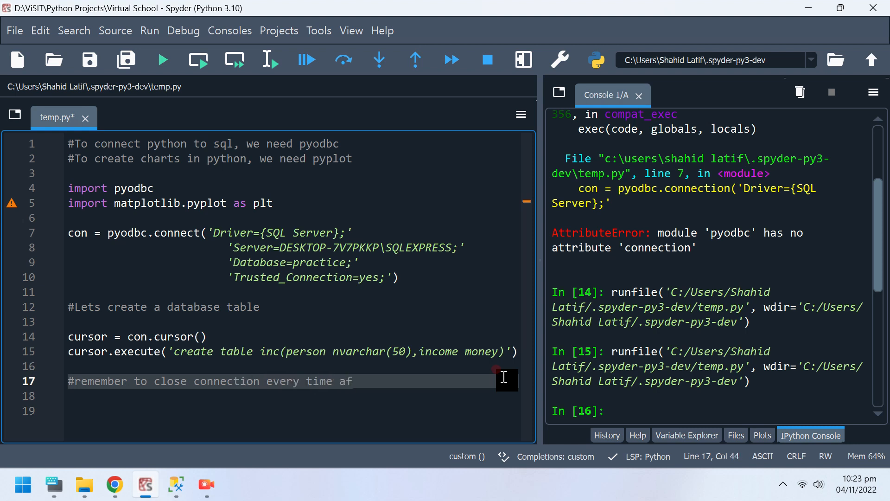
pyautogui.write('ter execu')
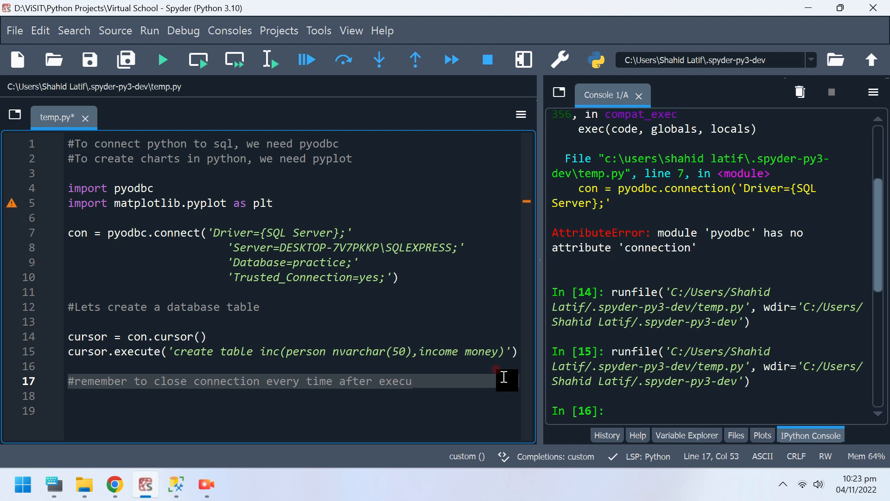
pyautogui.write('tion')
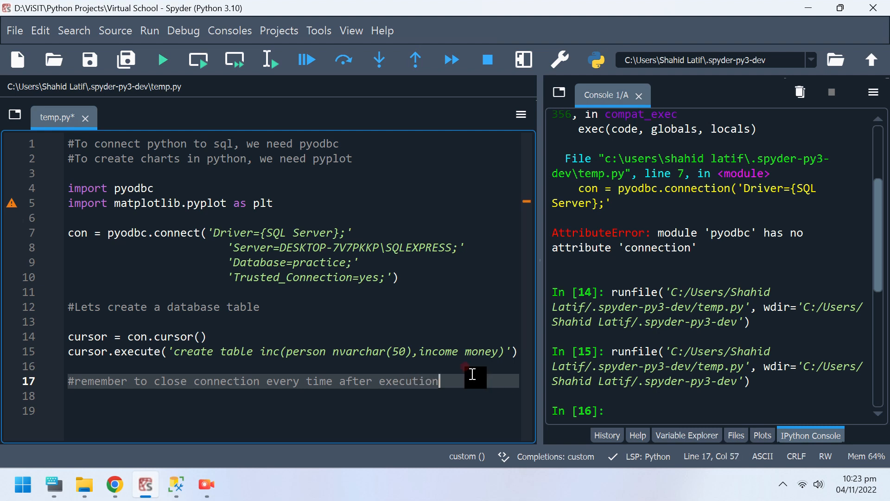
# Add con.close() and run the script.
pyautogui.write('con')
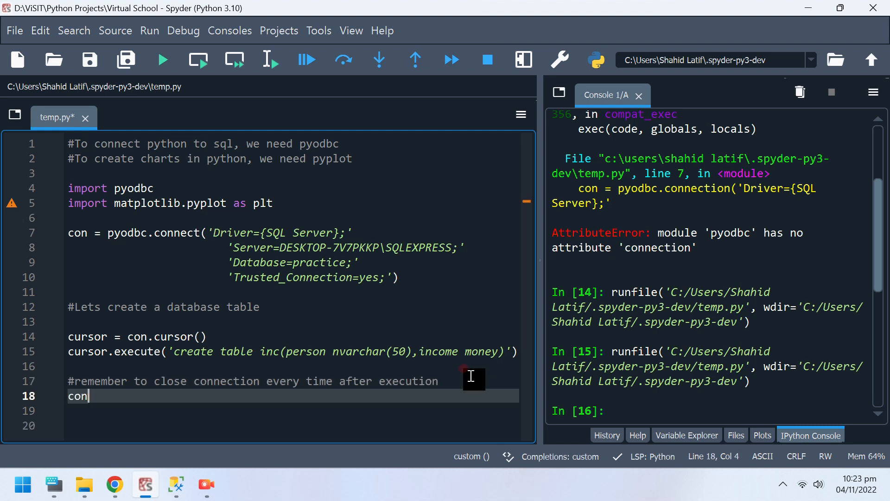
pyautogui.write('.close(')
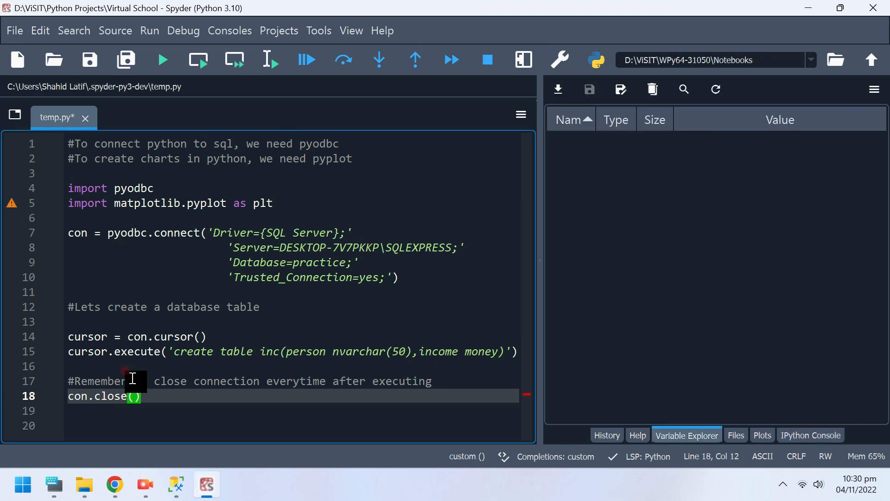
pyautogui.click(163, 59)
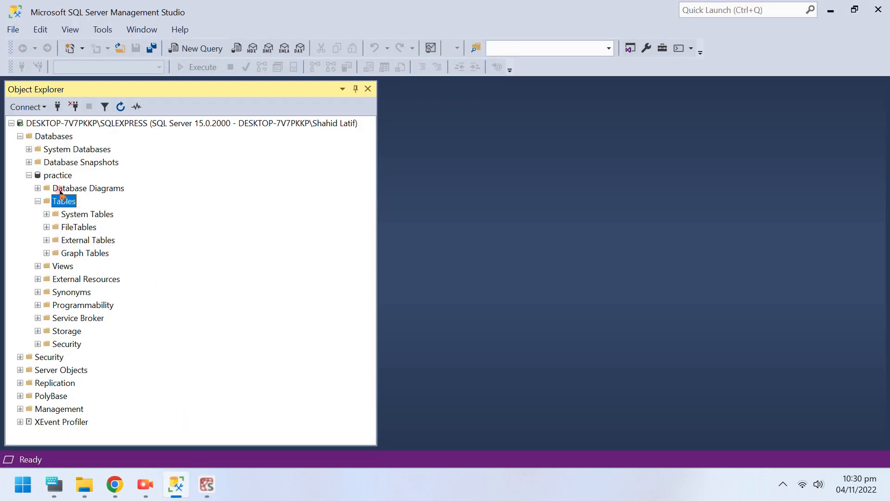
pyautogui.moveTo(85, 276)
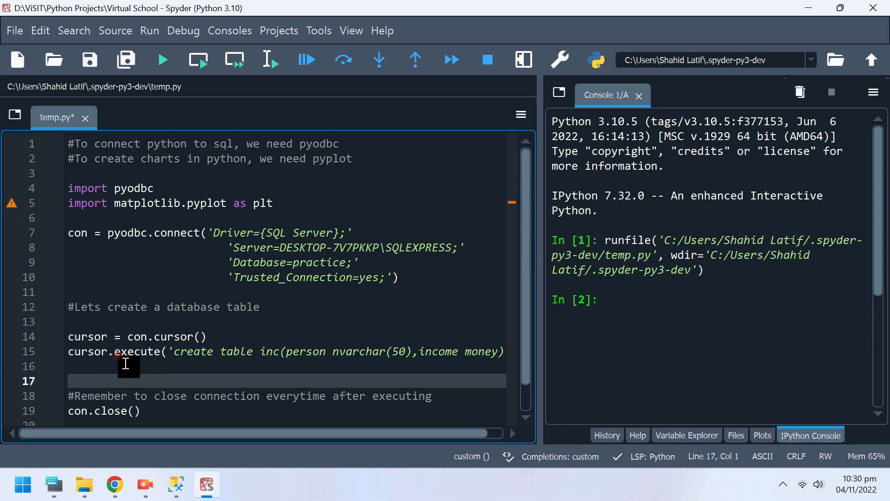
# Add cursor.commit() after the create table statement and run the script.
pyautogui.write('cur')
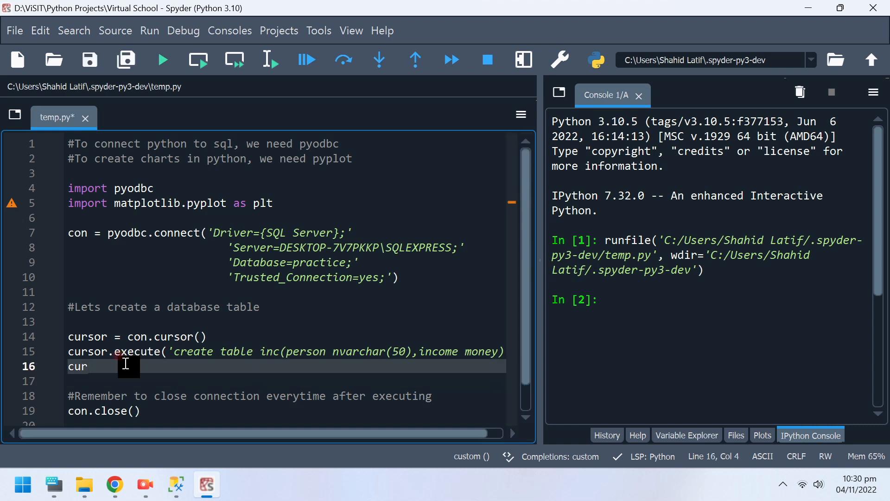
pyautogui.write('sor.')
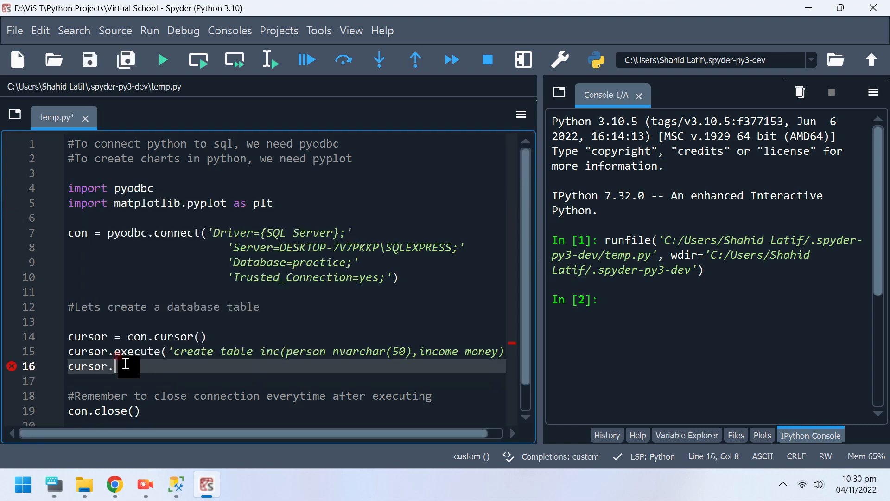
pyautogui.write('co')
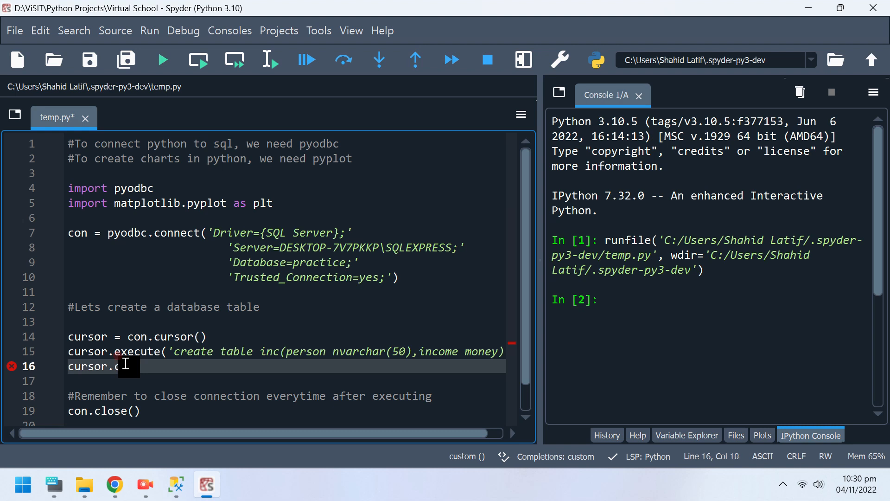
pyautogui.write('it')
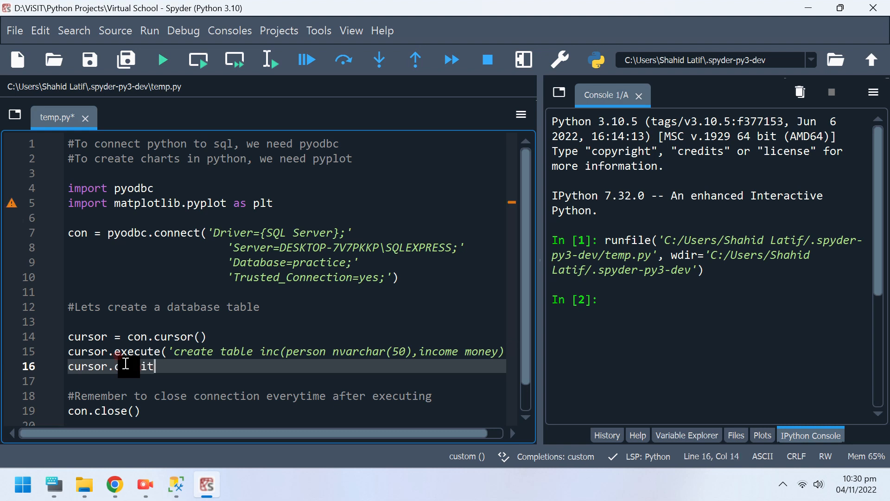
pyautogui.write('ommit()')
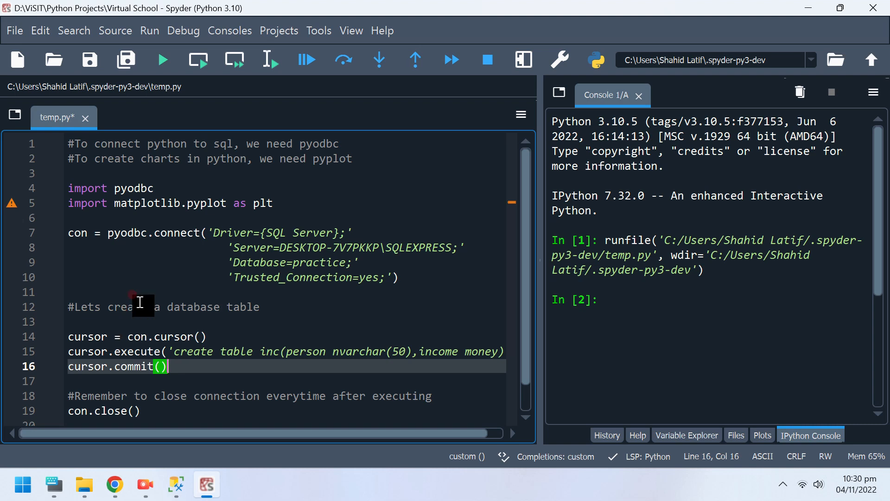
pyautogui.click(163, 59)
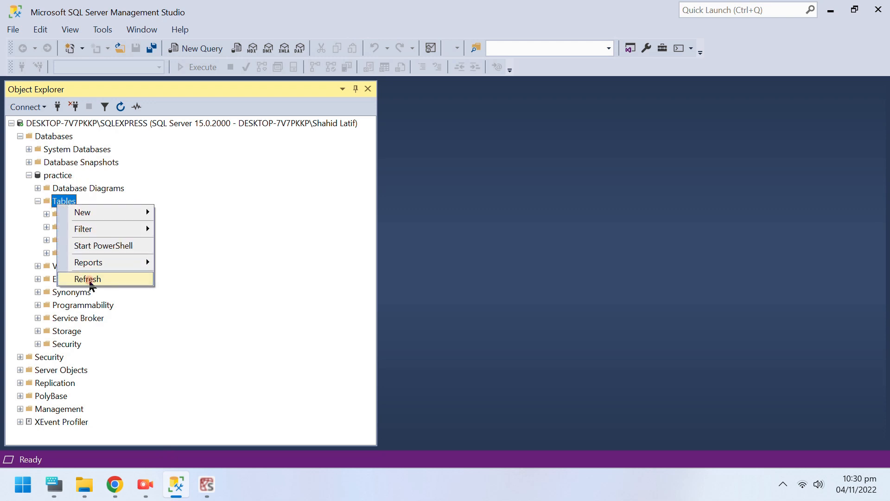
# Refresh practice's tables and expand dbo.inc to show its person and income columns.
pyautogui.click(88, 279)
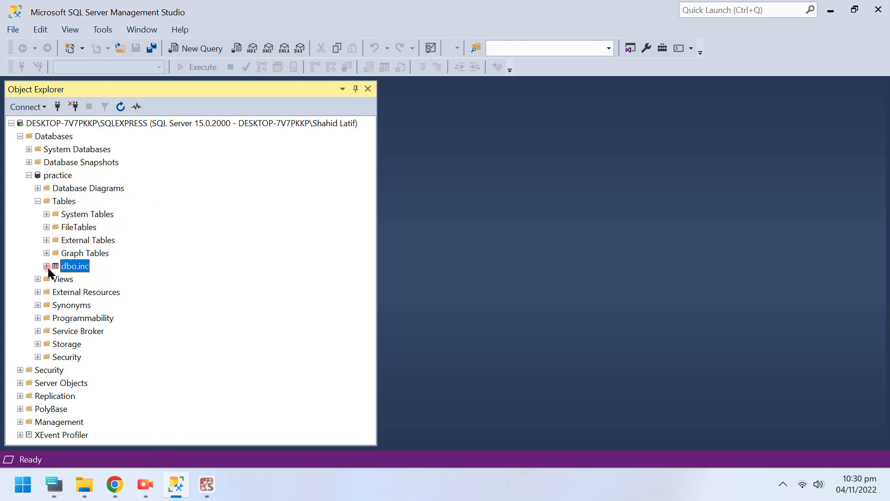
pyautogui.click(47, 267)
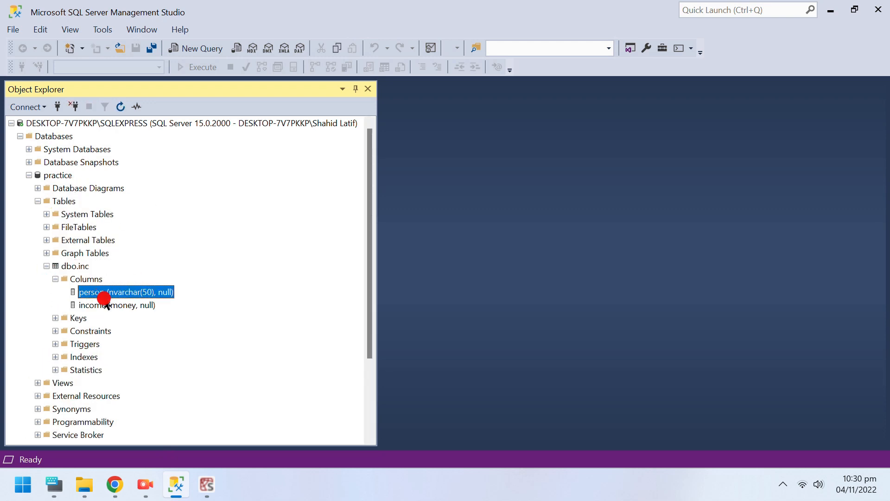
pyautogui.click(117, 305)
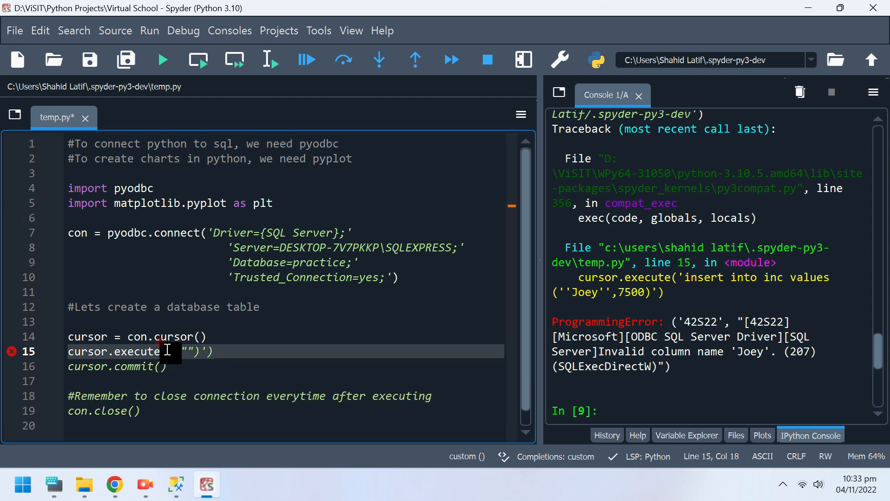
# Write the statement Insert into inc values ('Joey',7500) in the execute call and run the script.
pyautogui.press('Backspace')
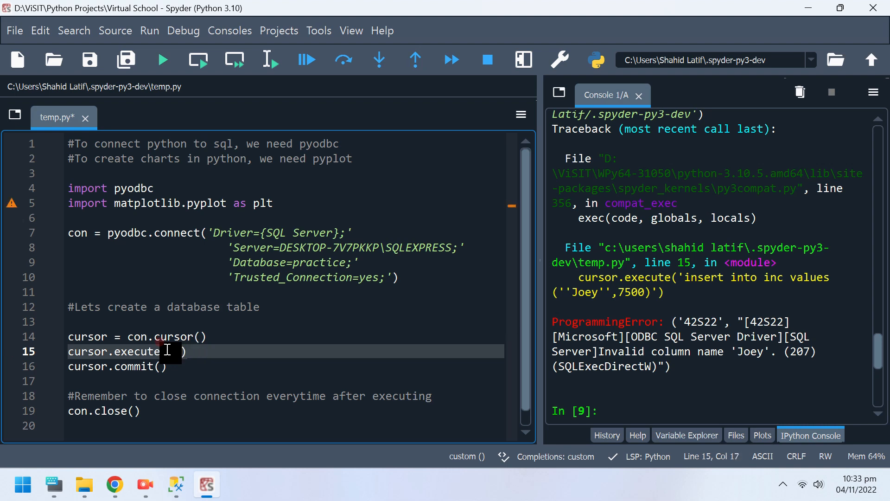
pyautogui.write('insert into')
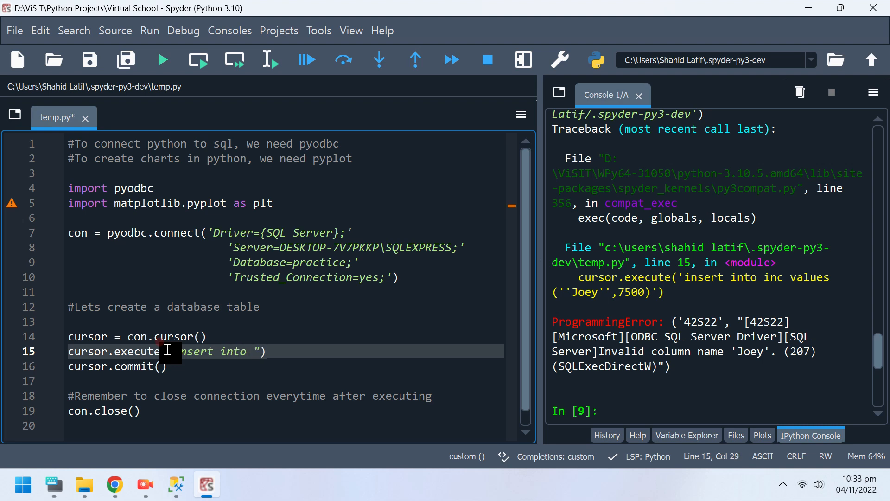
pyautogui.write('inc')
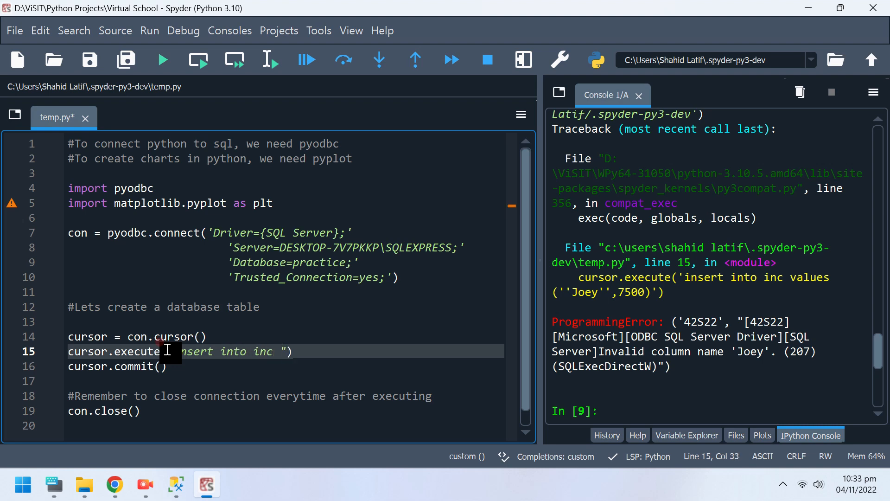
pyautogui.write('values')
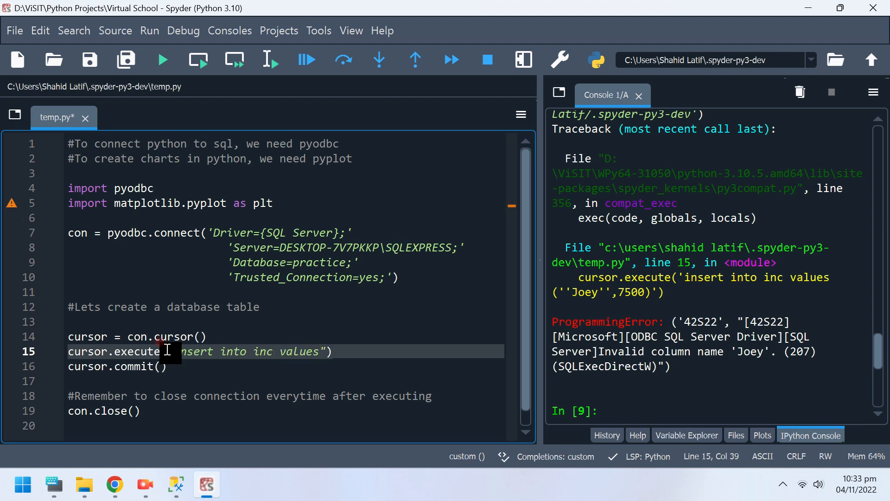
pyautogui.write('()')
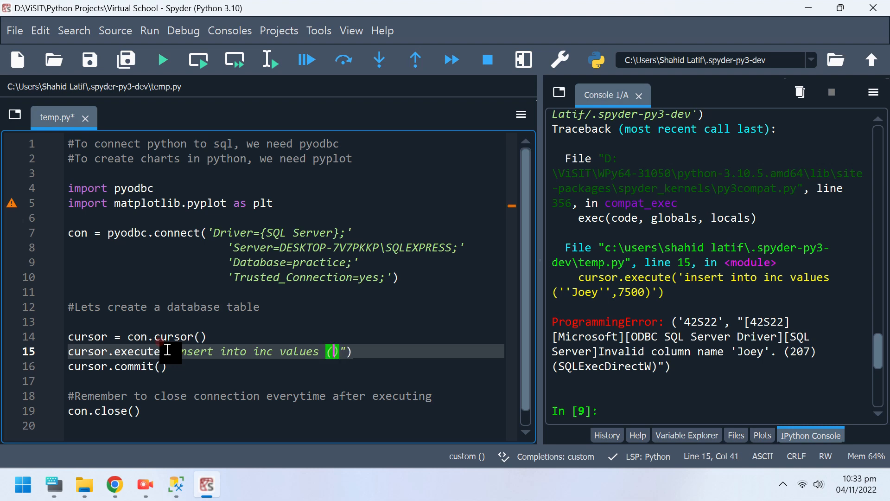
pyautogui.write("'Joey")
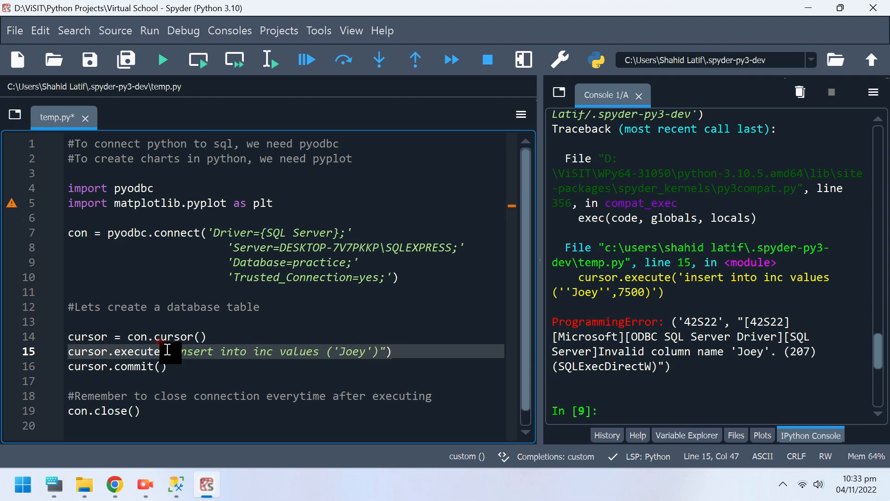
pyautogui.write(',7500')
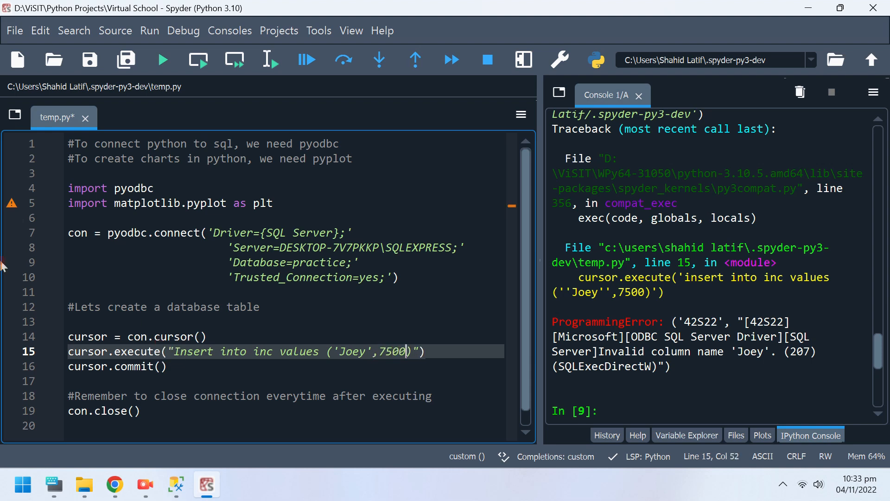
pyautogui.click(163, 59)
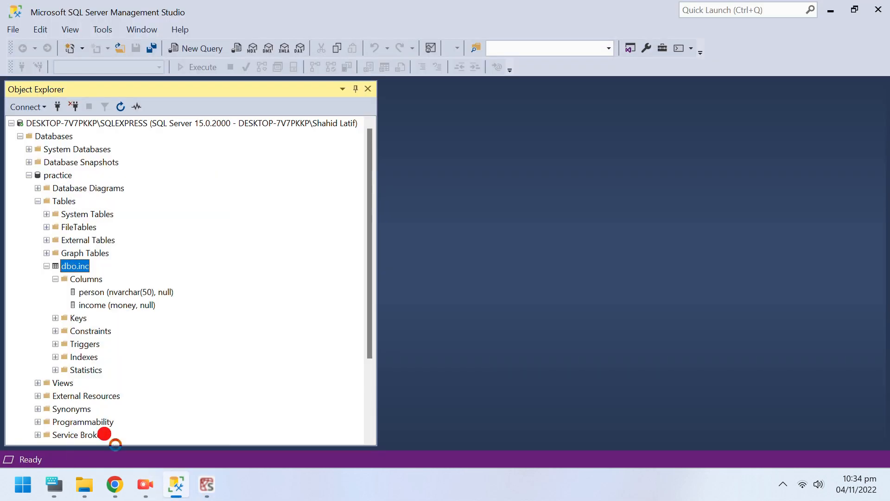
# Query the inc table's top rows, showing the stored Joey 7500.00 row.
pyautogui.click(48, 266)
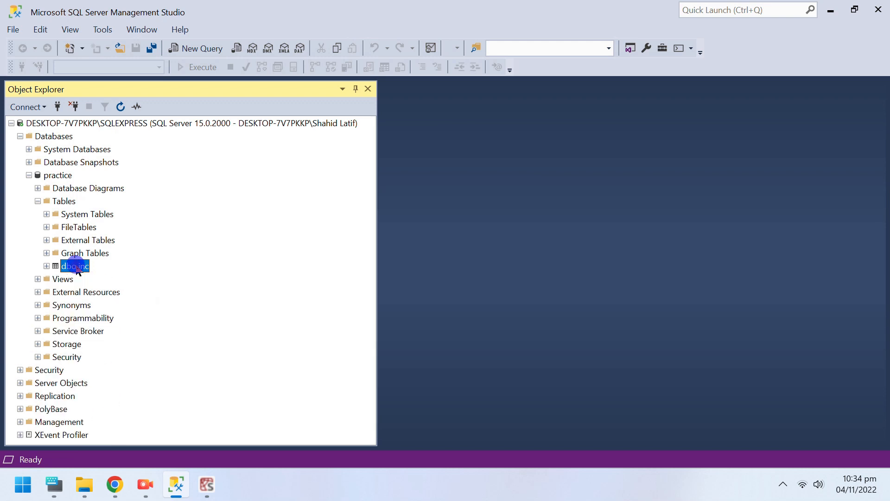
pyautogui.rightClick(72, 265)
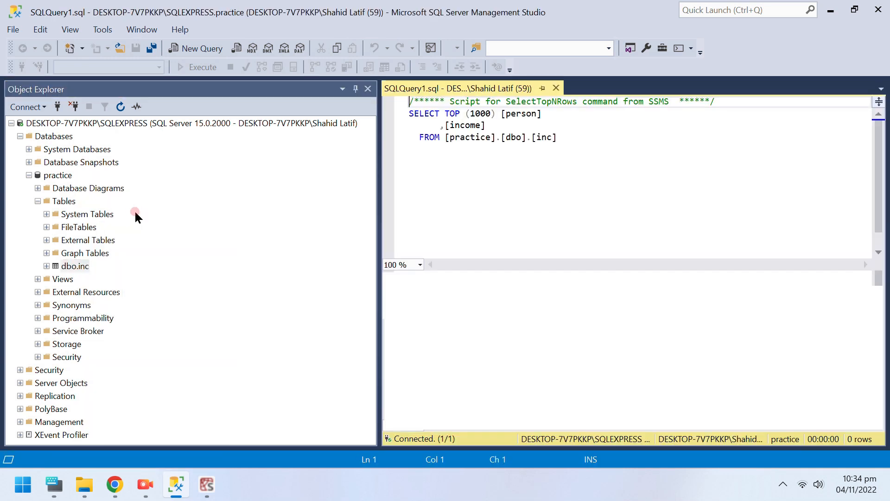
pyautogui.click(201, 67)
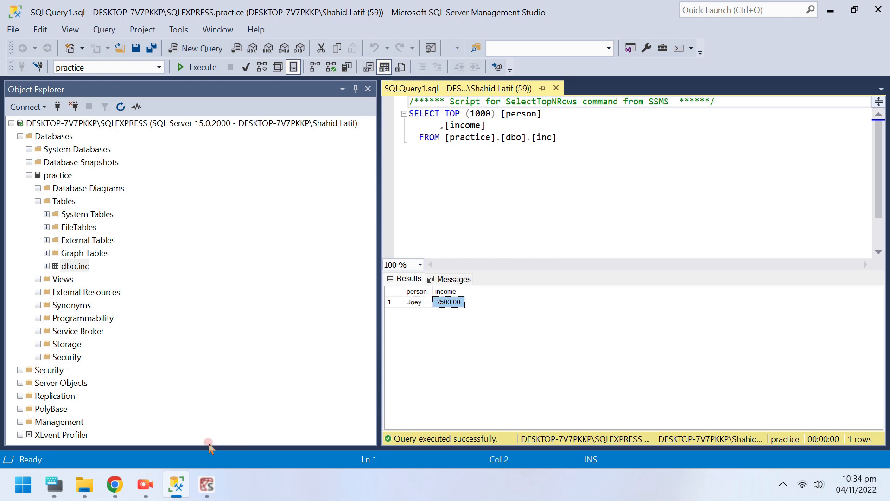
pyautogui.moveTo(205, 484)
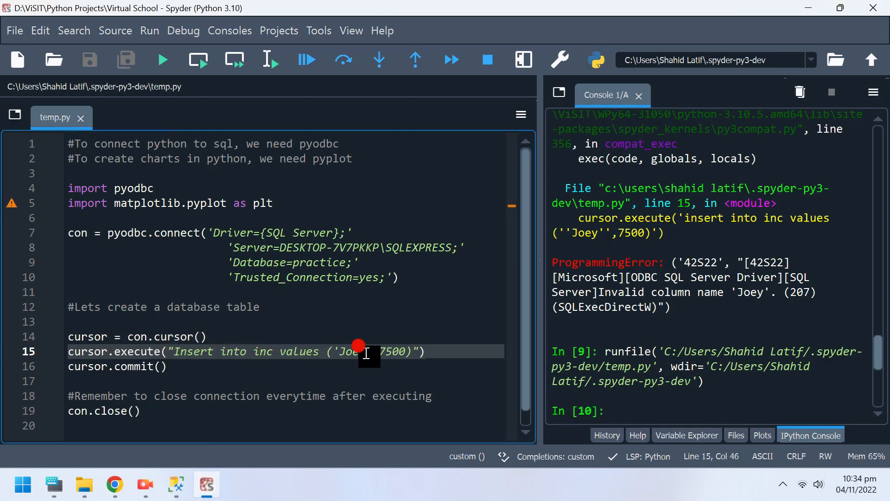
# Change the insert values to 'Sara',8850 and run the script.
pyautogui.doubleClick(351, 351)
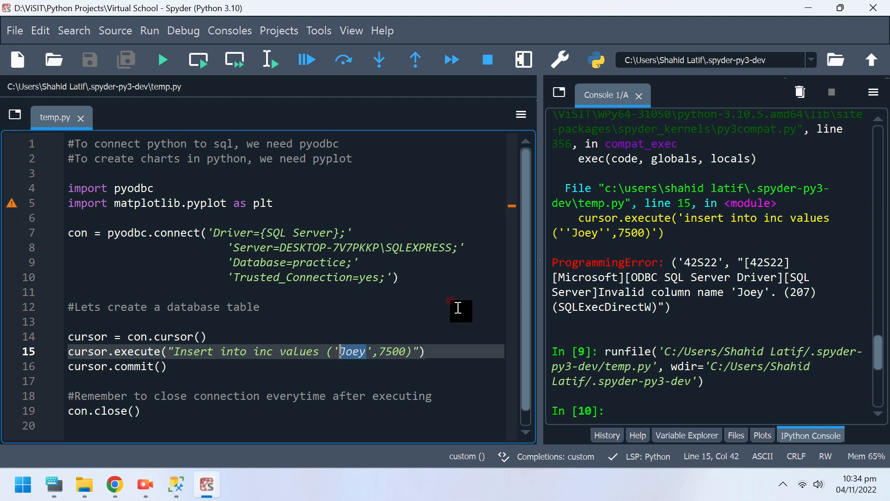
pyautogui.write('Sara')
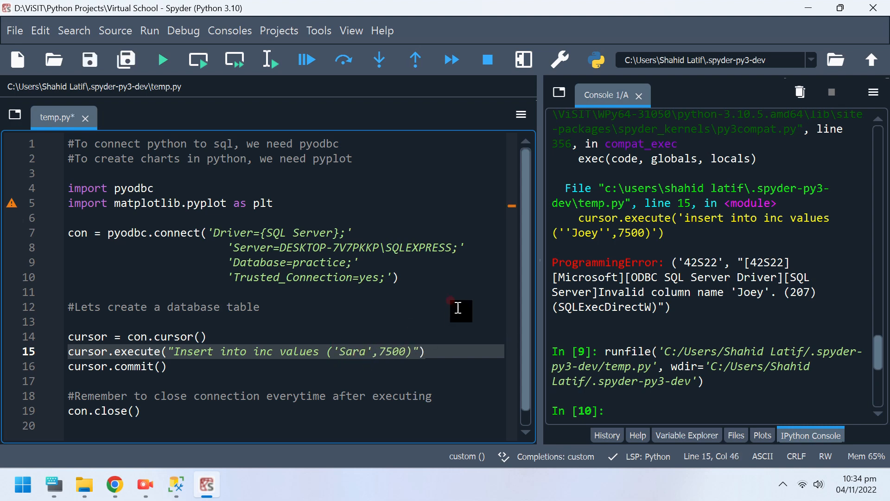
pyautogui.doubleClick(393, 350)
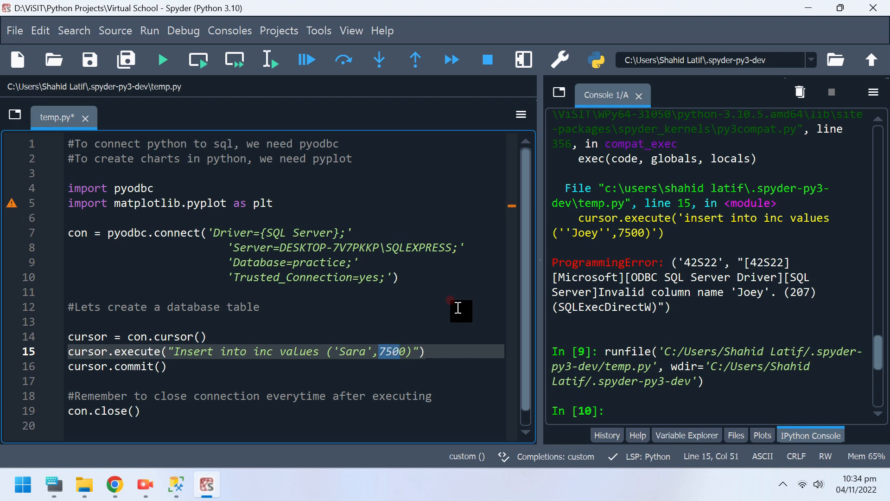
pyautogui.write('8850')
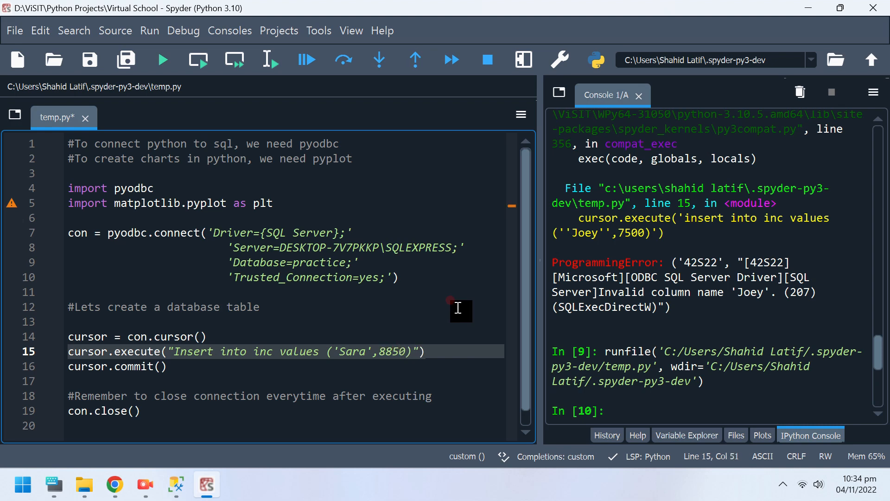
pyautogui.click(163, 59)
pyautogui.write('J')
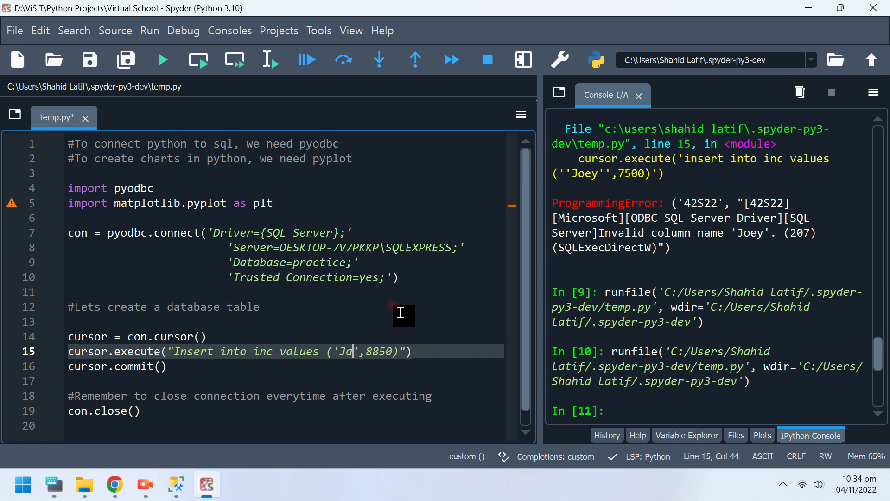
# Change the inserted name to Jack with income 5400.
pyautogui.write('ck')
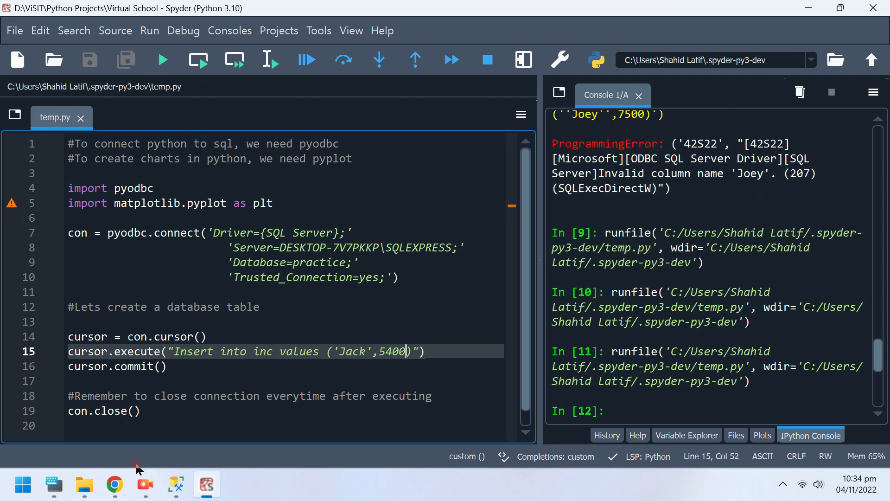
# Re-run the inc query in SSMS, now returning Joey 7500.00 and Sara 8850.00.
pyautogui.click(175, 484)
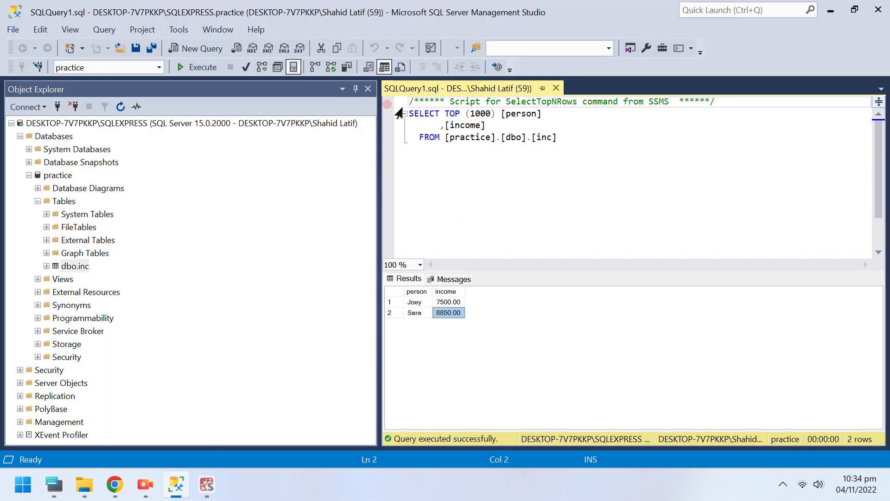
pyautogui.click(201, 67)
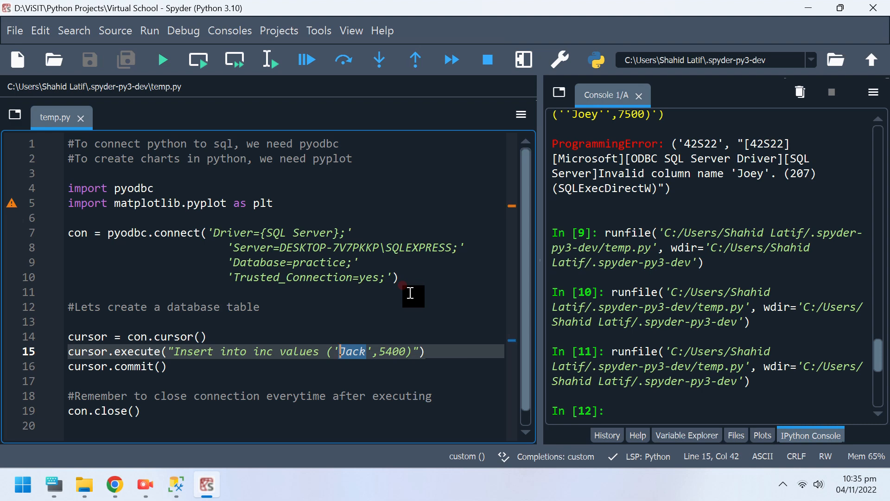
# Change the insert name to Chris with income 5400, run the script and return to SSMS.
pyautogui.write('Cris')
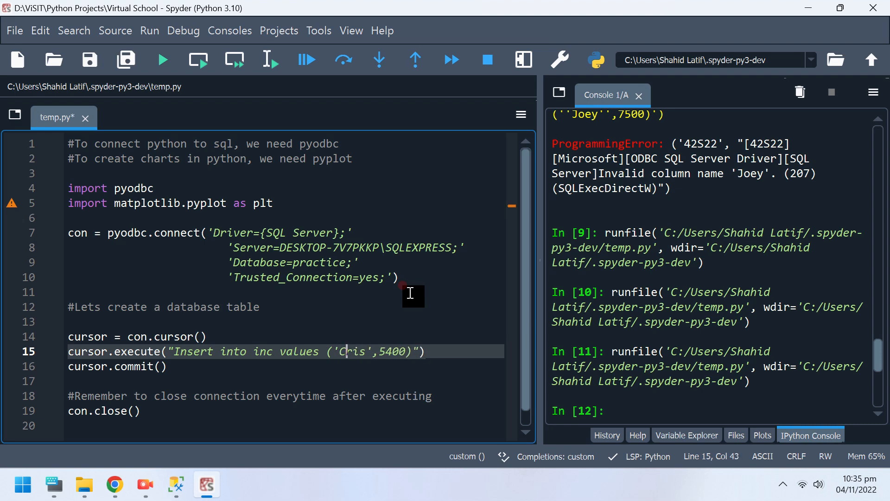
pyautogui.write('h')
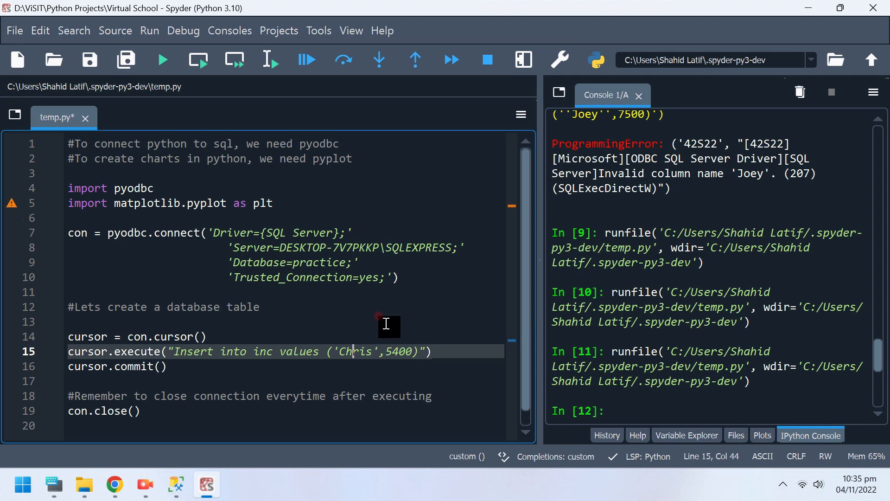
pyautogui.click(162, 60)
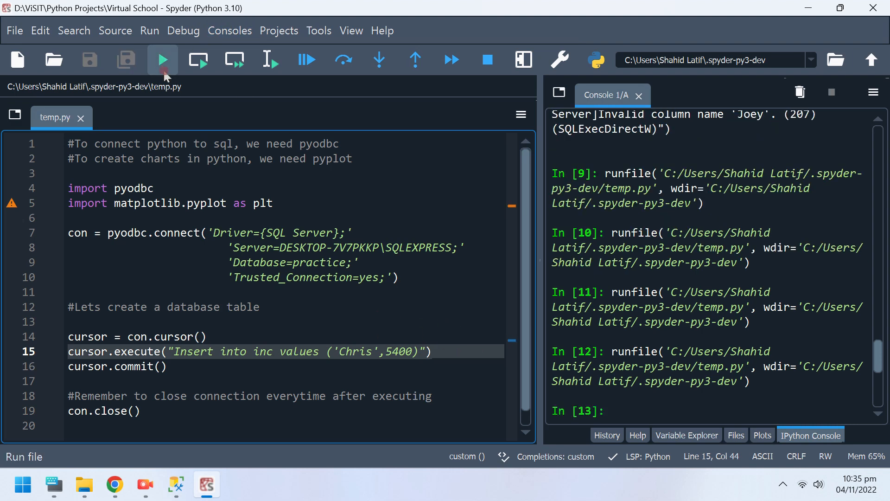
pyautogui.click(177, 484)
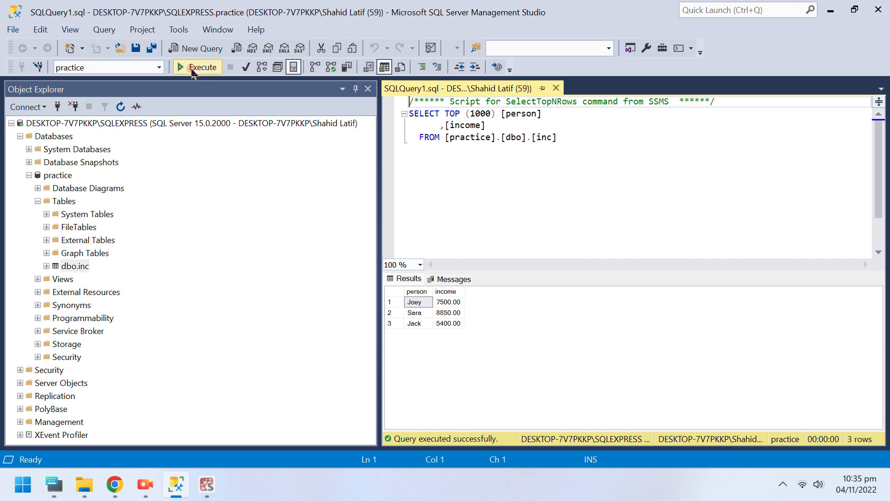
# Re-run the inc query so Chris 5400.00 appears as the fourth row.
pyautogui.click(197, 66)
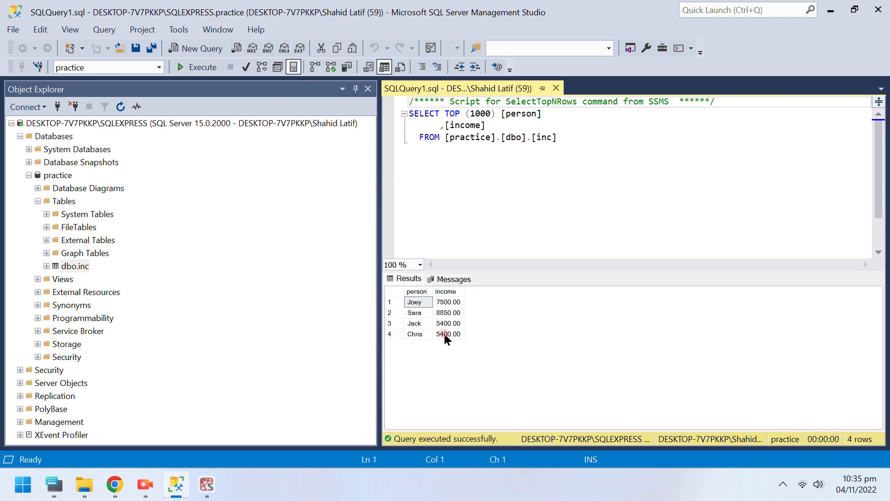
pyautogui.moveTo(207, 485)
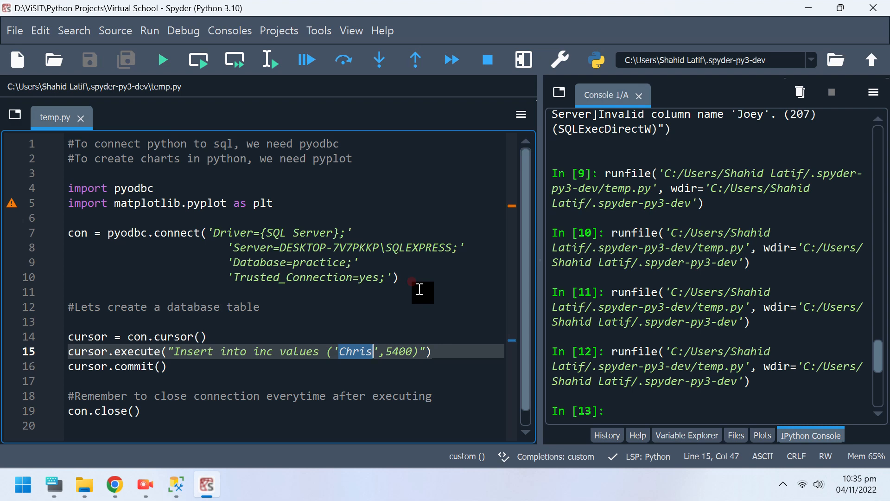
# Change the insert values to 'Denny',6240.
pyautogui.write('De')
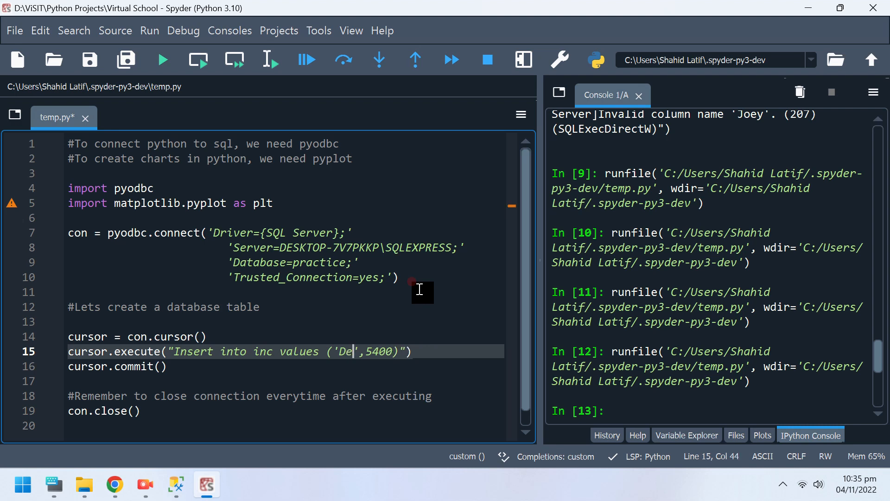
pyautogui.write('nny')
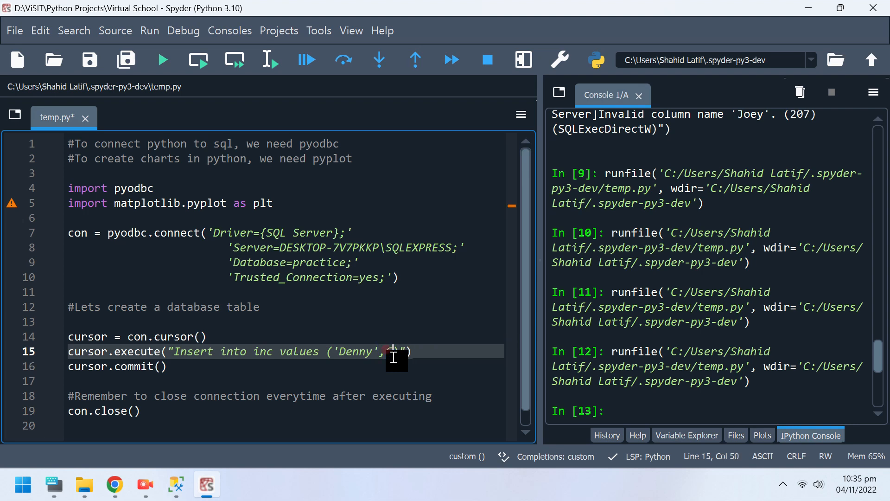
pyautogui.write('6240')
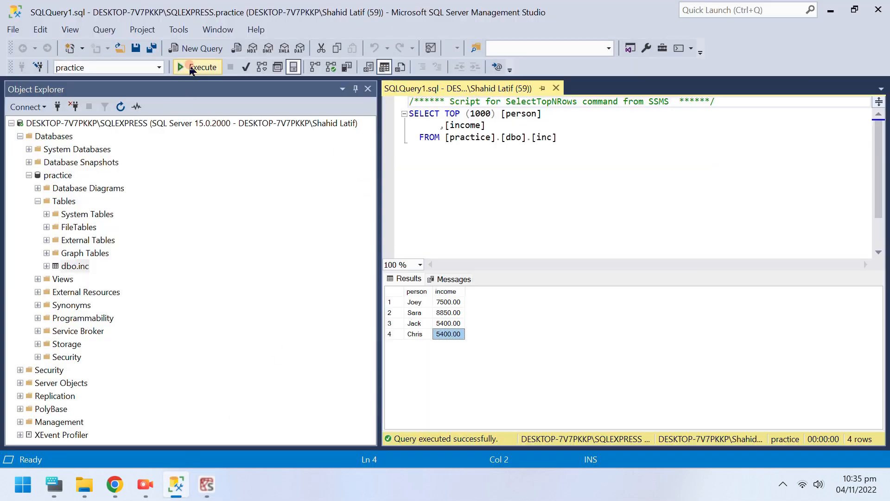
# Re-run the SELECT query on inc after Denny's insert.
pyautogui.click(196, 67)
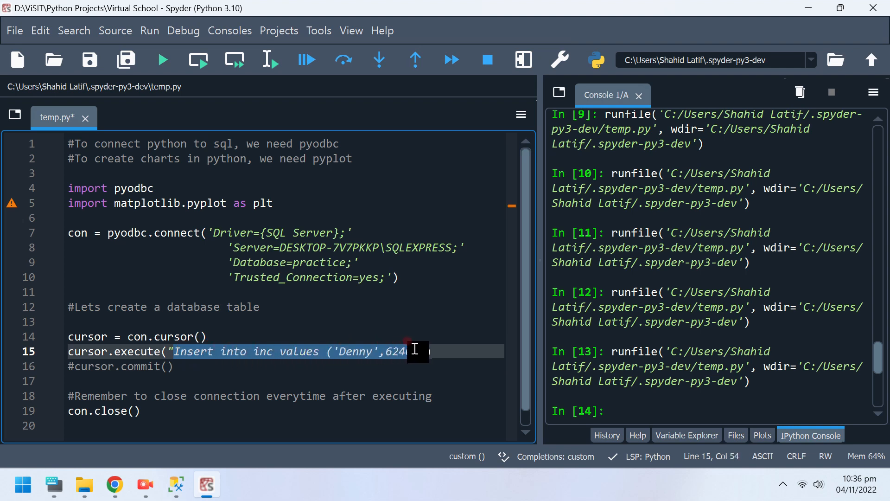
# Replace the insert with select * from inc in the execute call.
pyautogui.write('se")')
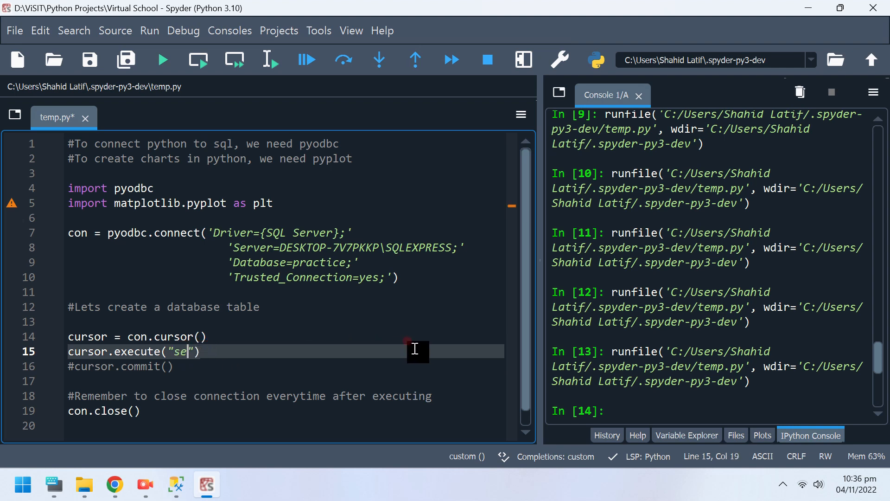
pyautogui.write('lect')
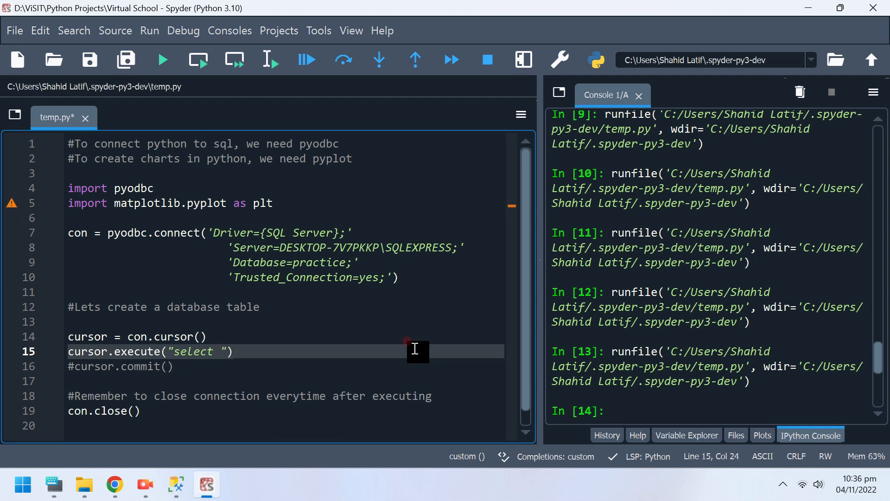
pyautogui.write('*')
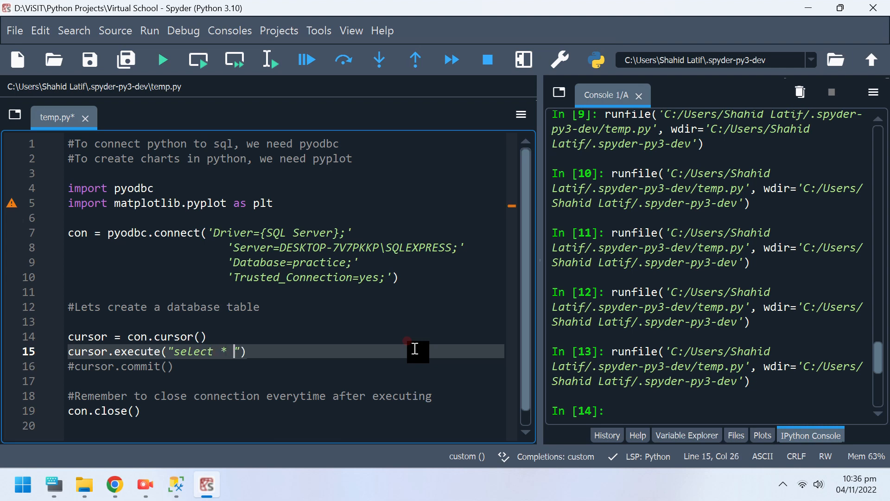
pyautogui.write('from inc')
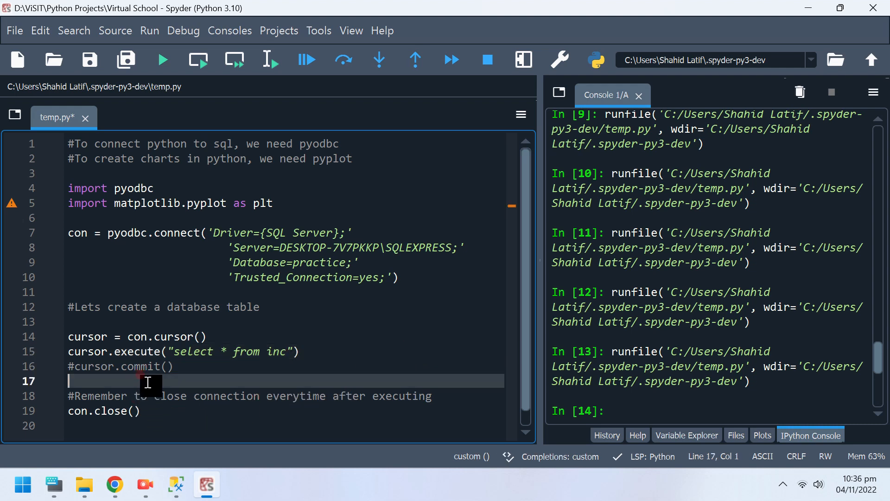
# Declare empty lists p = [] and i = [] below the query.
pyautogui.press('enter')
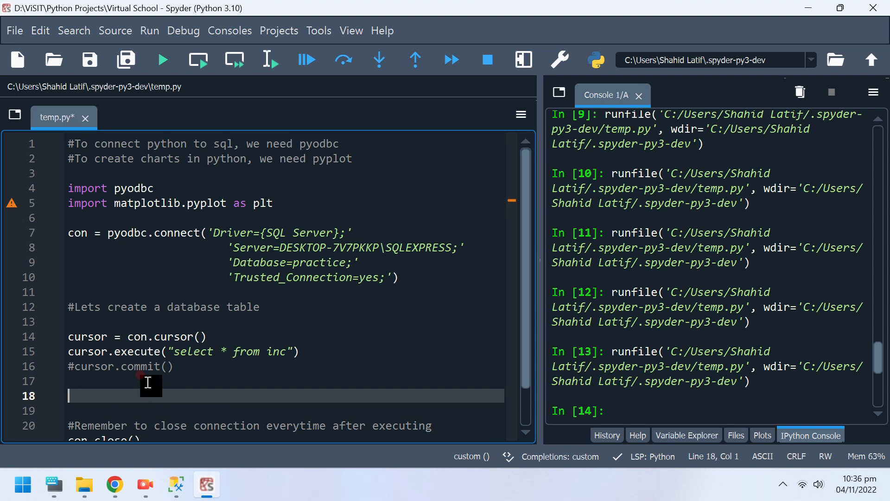
pyautogui.write('p')
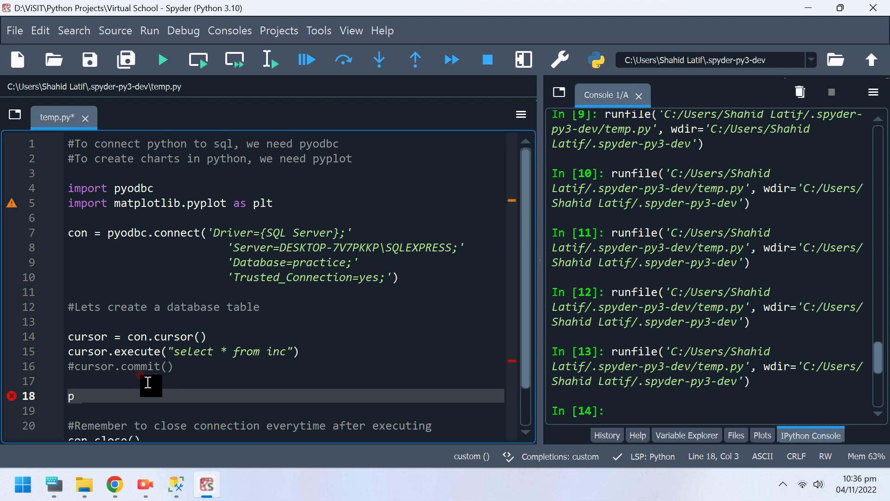
pyautogui.write('= []')
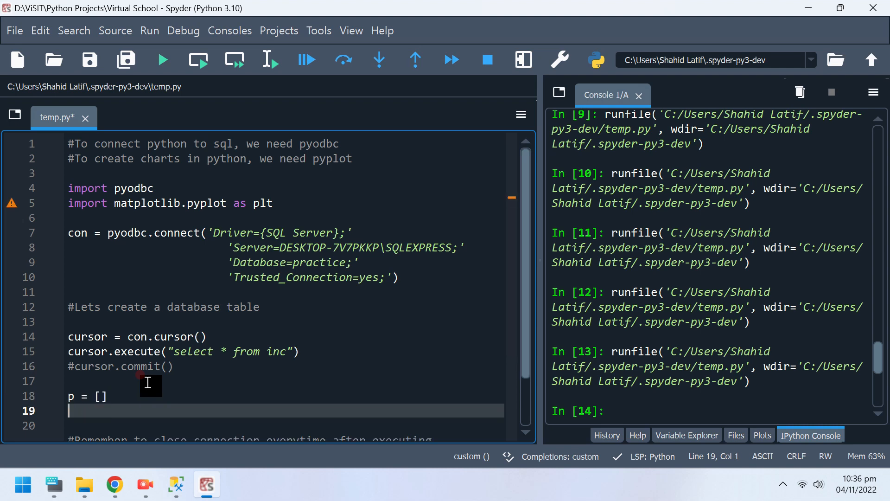
pyautogui.write('i = []')
pyautogui.write('#')
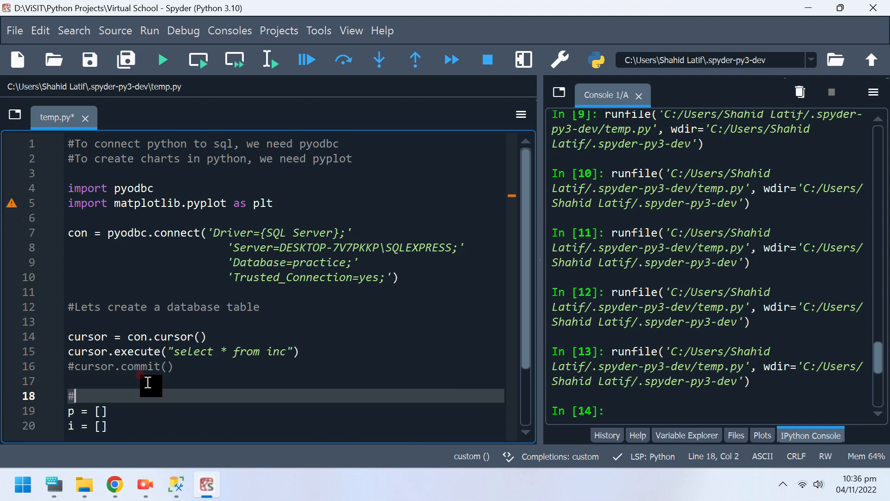
# Add the comment '#Lets declare two variables for two columns (person and income)'.
pyautogui.write('L')
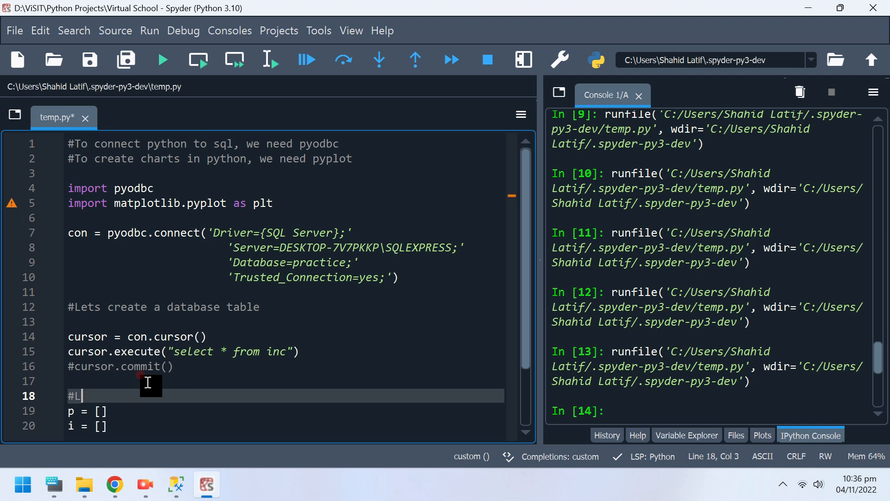
pyautogui.write('ets declare')
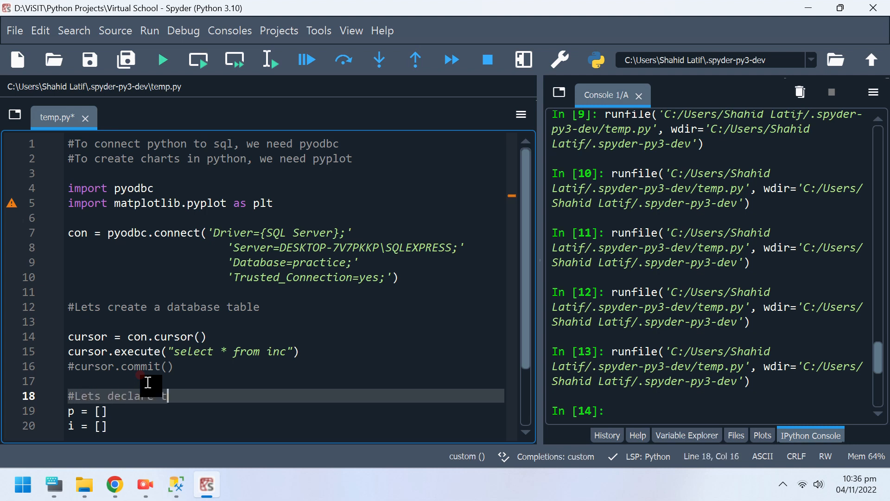
pyautogui.write('two variables for t')
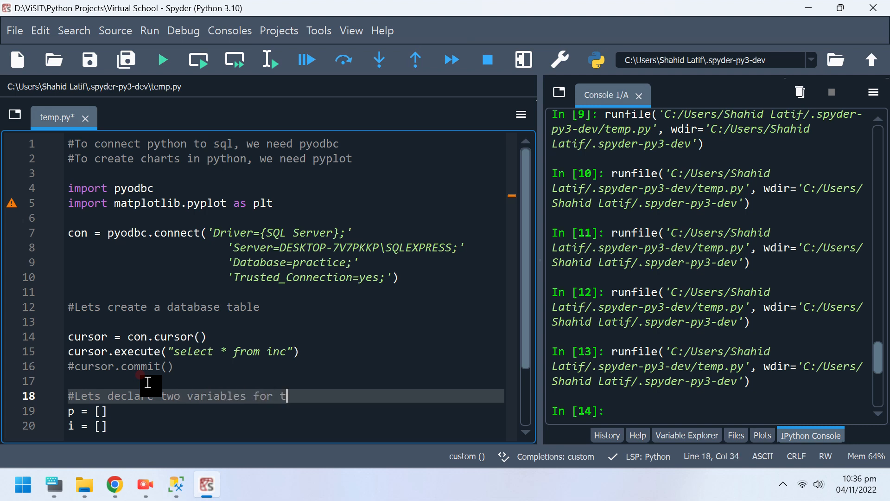
pyautogui.write('wo col')
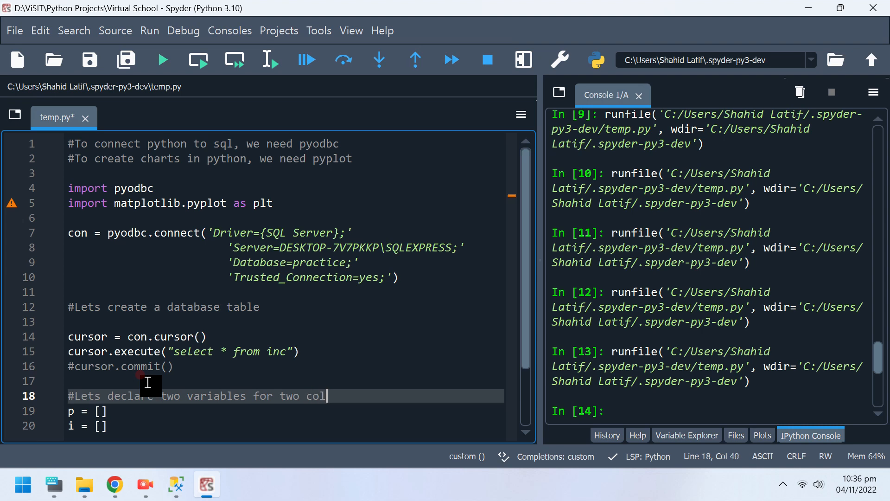
pyautogui.write('umns (')
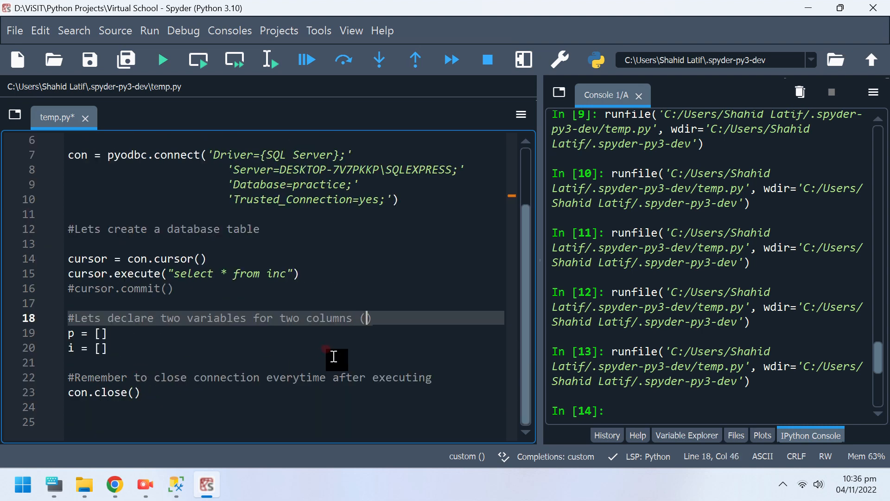
pyautogui.write('person and')
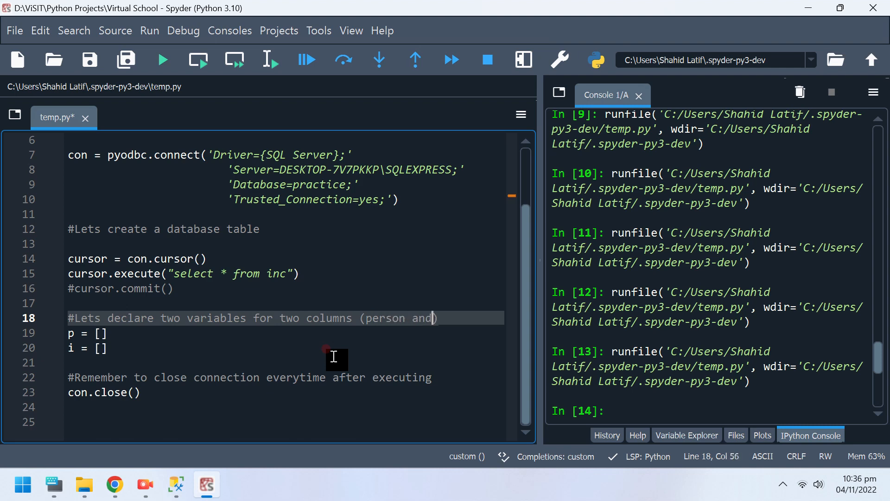
pyautogui.write('income')
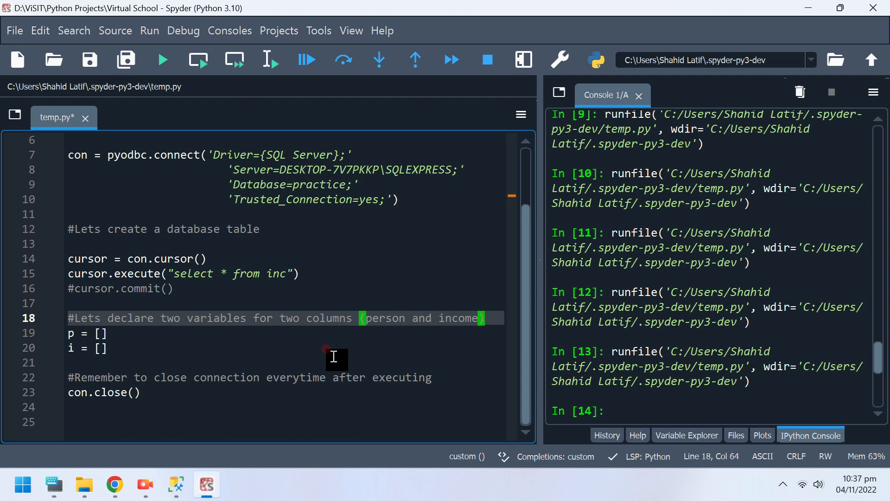
# Rename the lists to person and income and start the loop for i in cursor:.
pyautogui.press('enter')
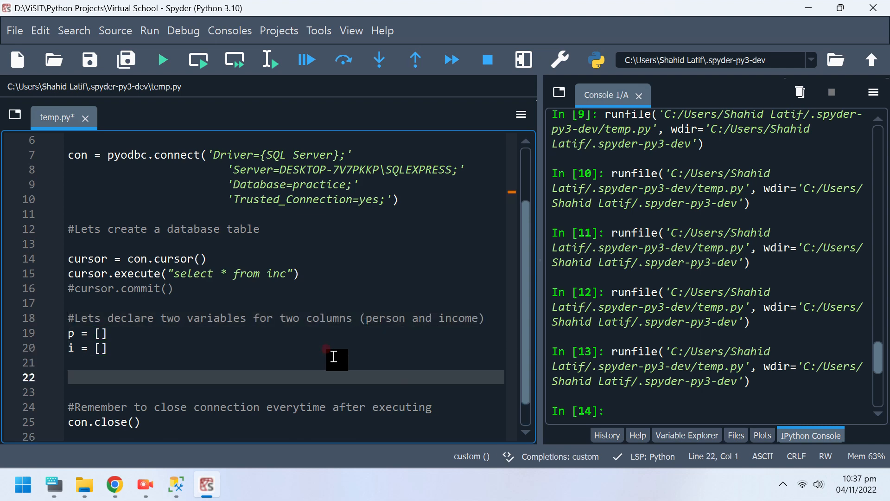
pyautogui.write('for i')
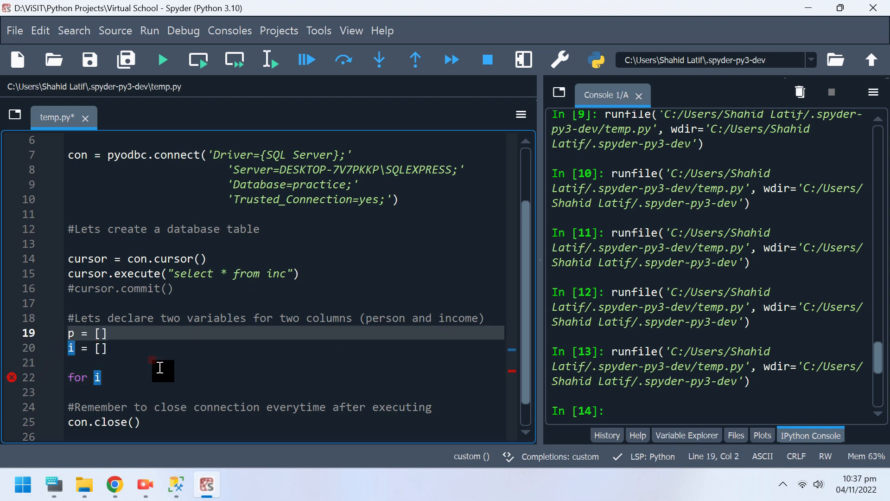
pyautogui.write('er')
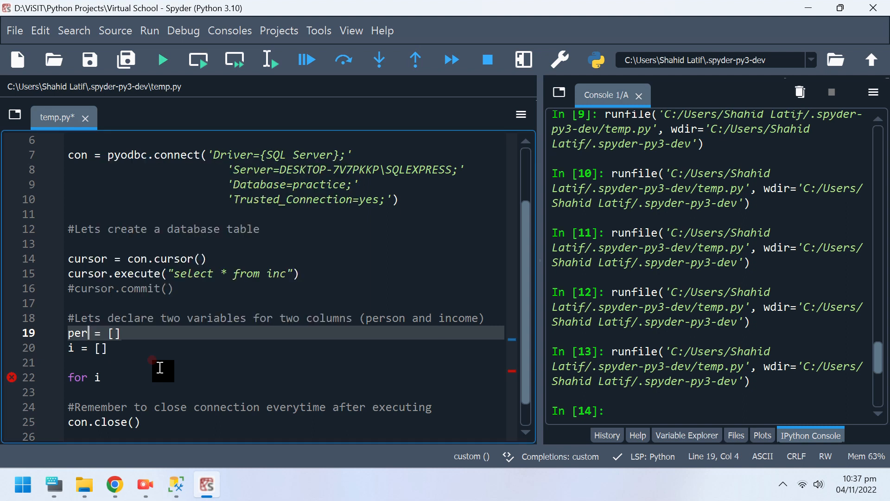
pyautogui.write('son')
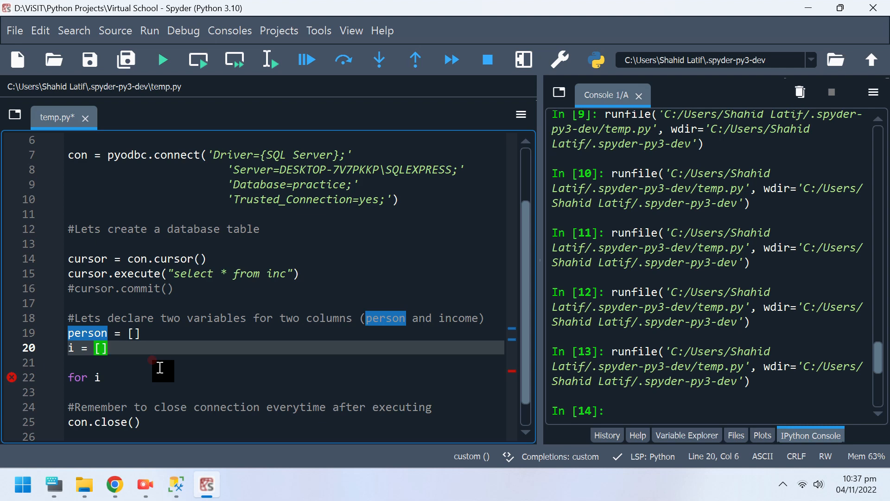
pyautogui.write('income')
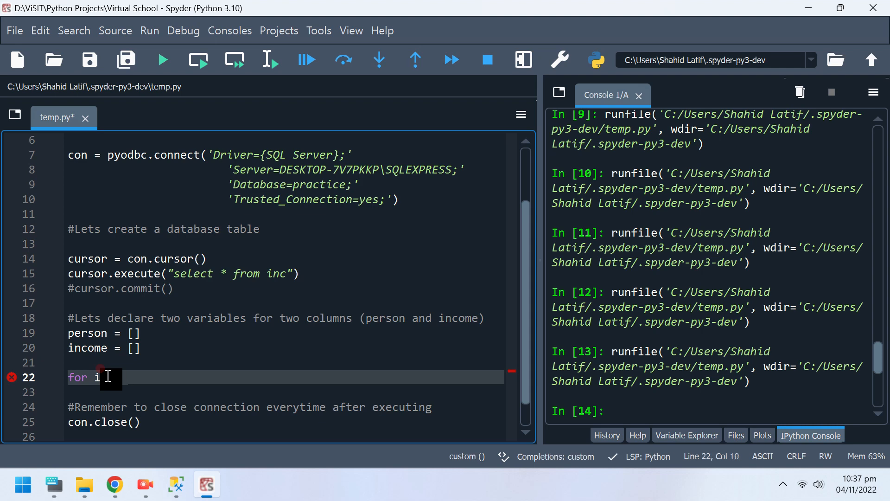
pyautogui.write('cur')
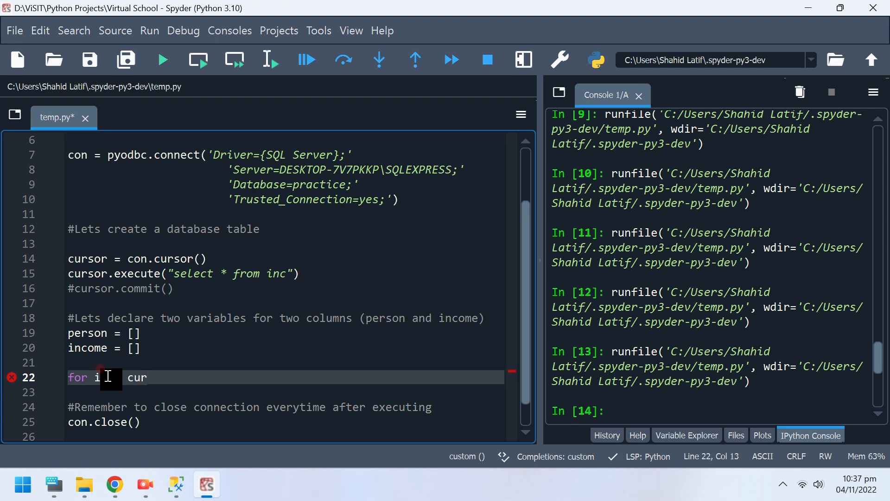
pyautogui.write('sor:')
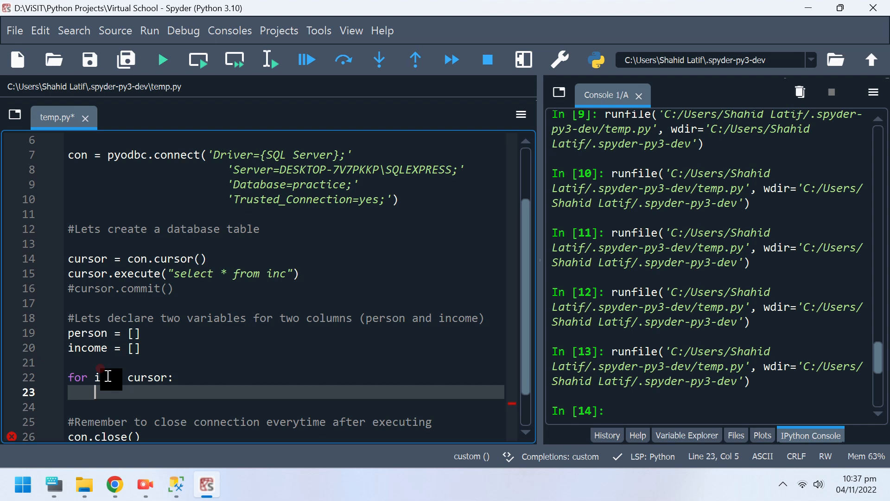
# Inside the loop append i[0] to person and i[1] to income.
pyautogui.write('person.append')
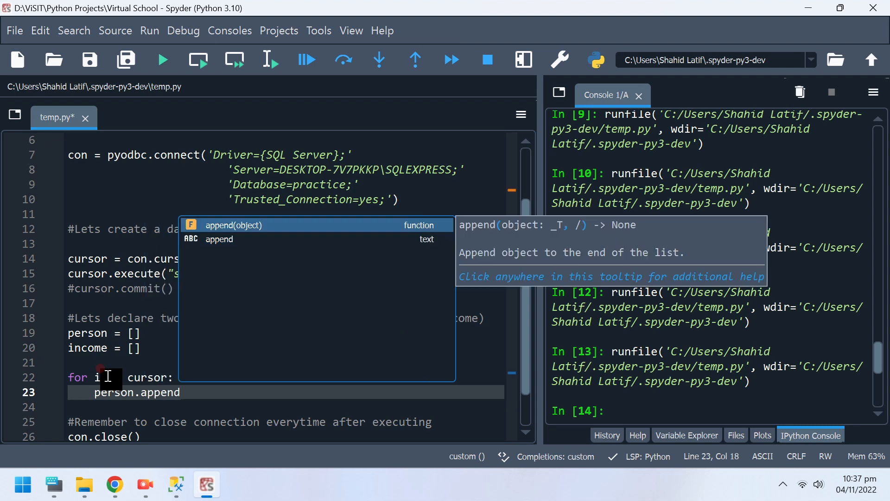
pyautogui.press('Escape')
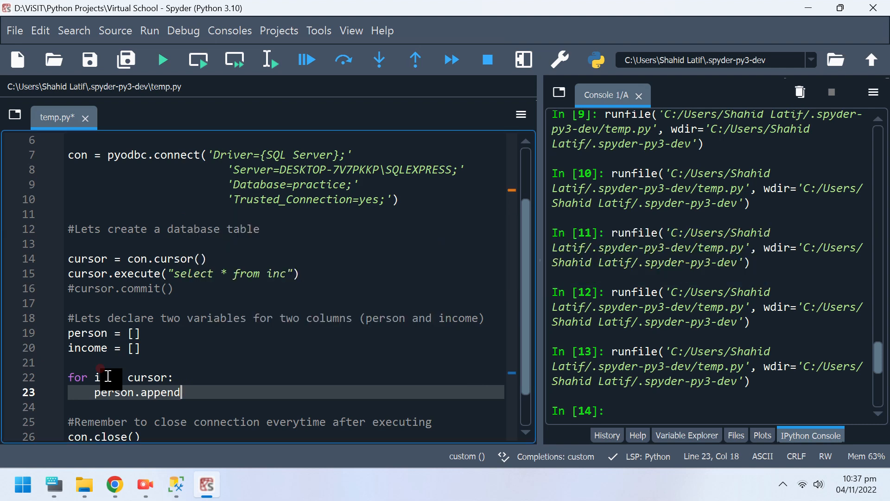
pyautogui.write('(')
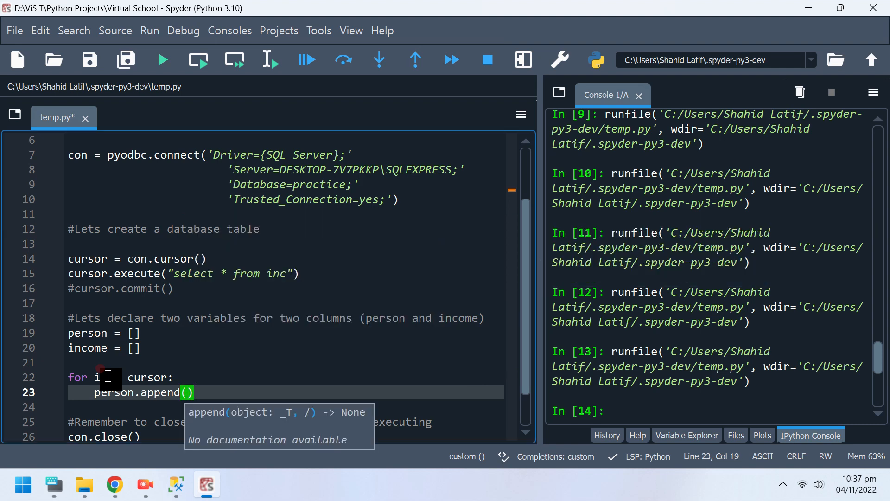
pyautogui.write('i')
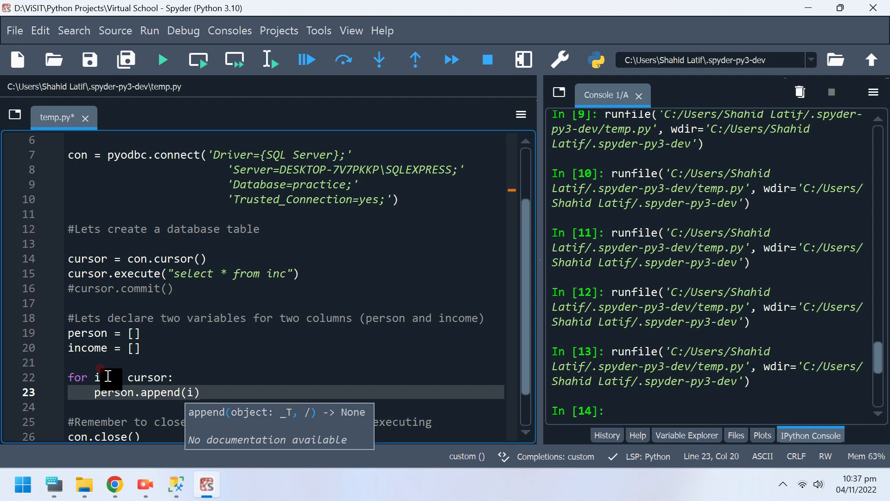
pyautogui.write('[0]')
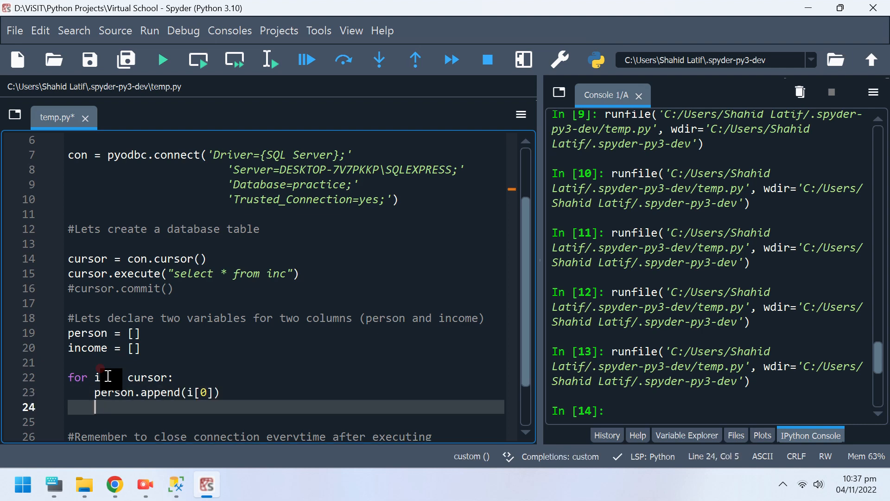
pyautogui.write('income')
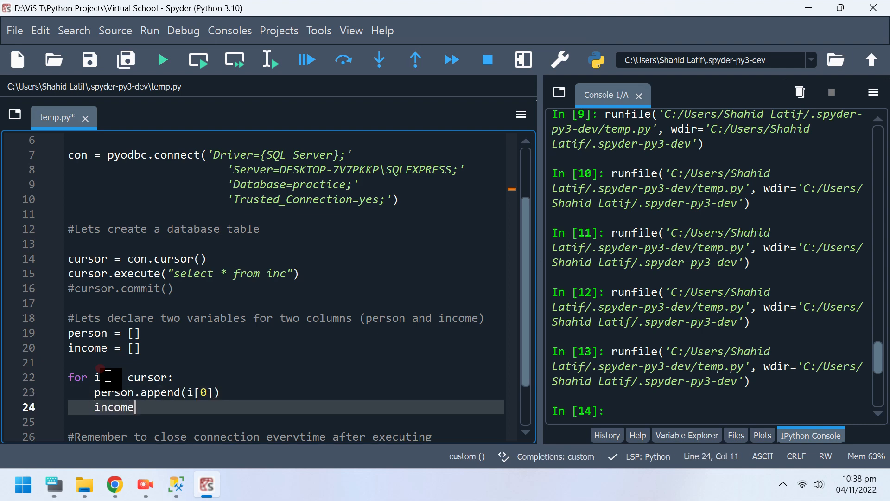
pyautogui.write('.append')
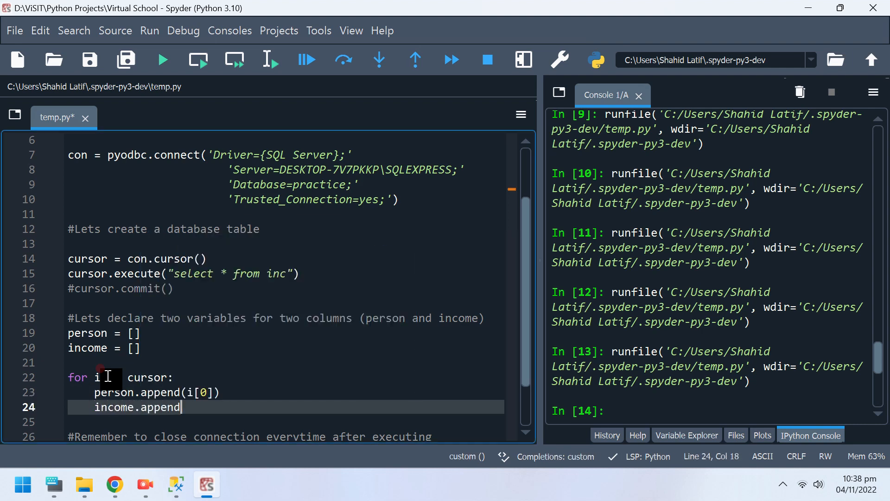
pyautogui.write('()')
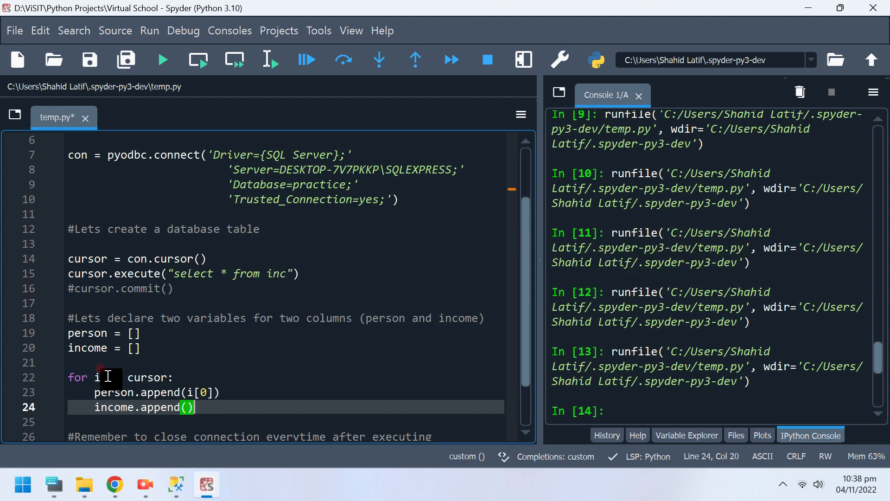
pyautogui.write('i[1')
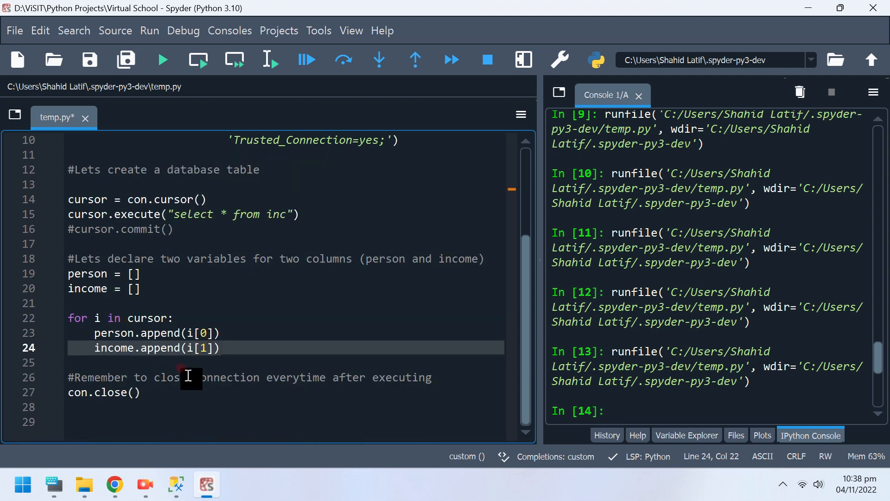
# Add print(person) after the loop and run the script to list the five names.
pyautogui.click(318, 362)
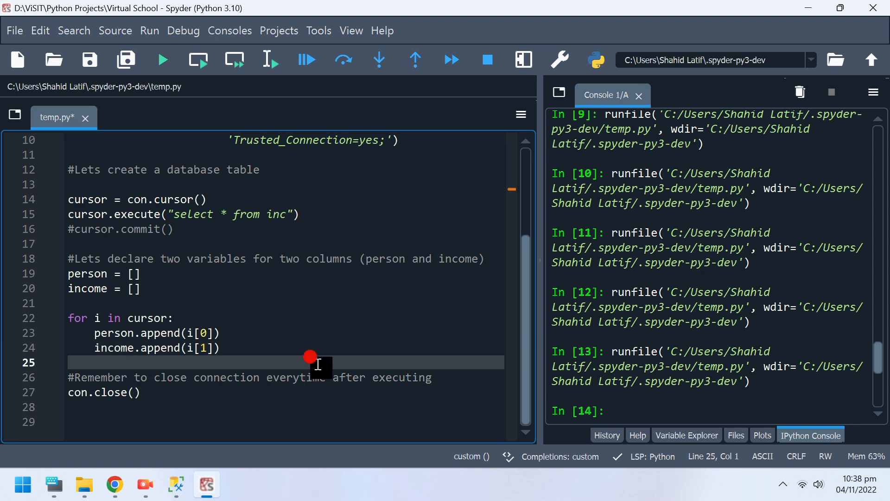
pyautogui.press('enter')
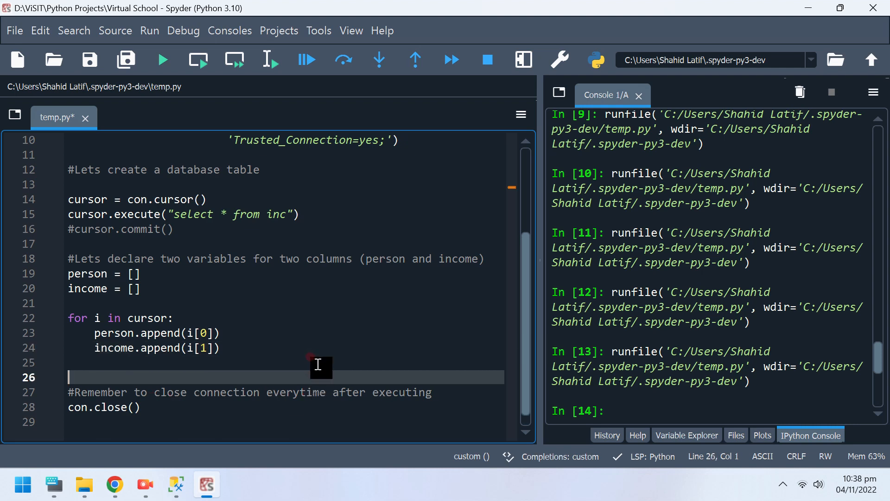
pyautogui.write('print')
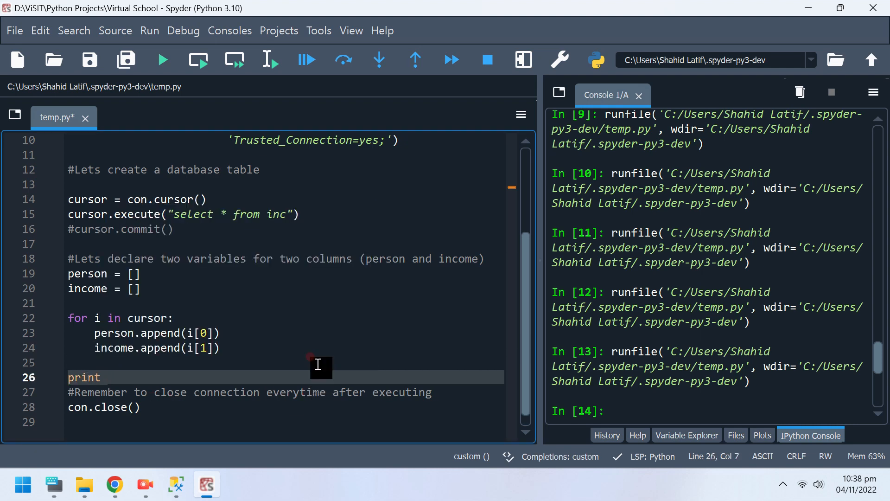
pyautogui.write('(')
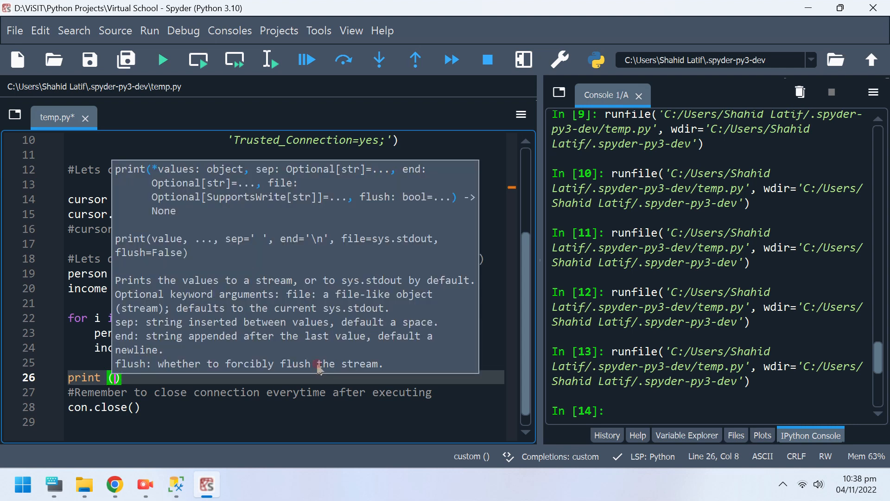
pyautogui.write('person')
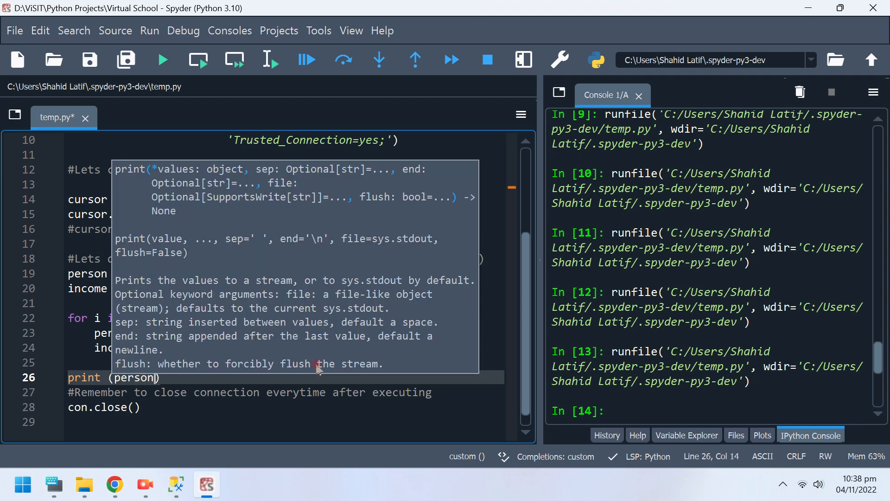
pyautogui.click(162, 59)
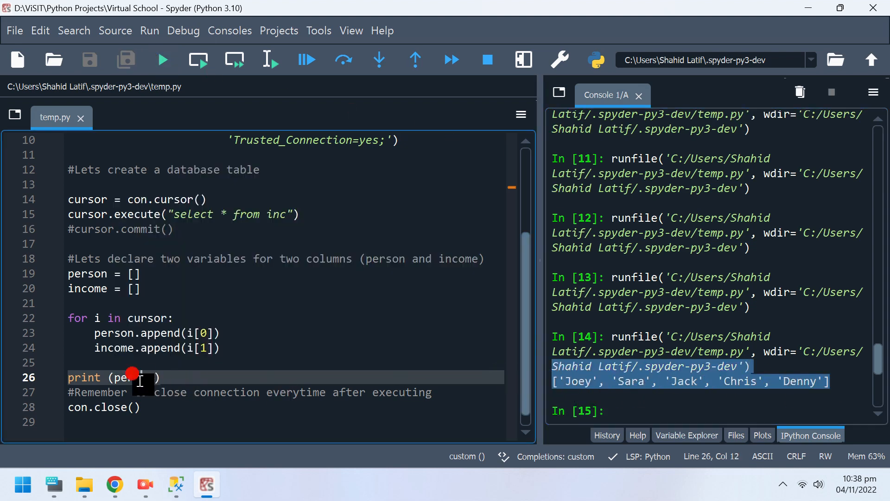
# Change the line to print(income) and run again to show the Decimal income values.
pyautogui.write('incom')
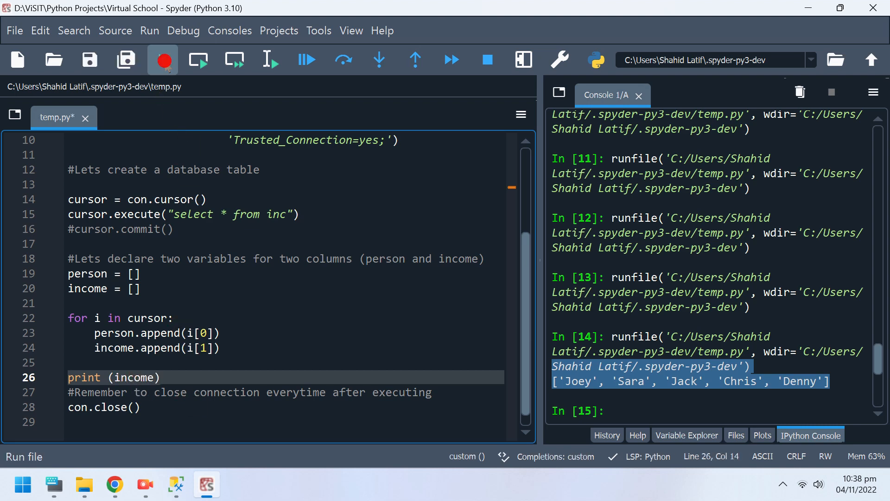
pyautogui.click(163, 60)
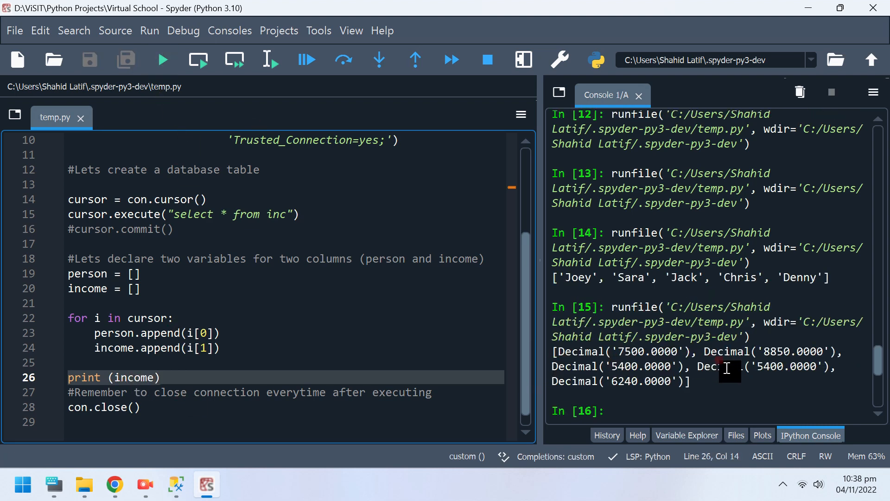
pyautogui.moveTo(406, 372)
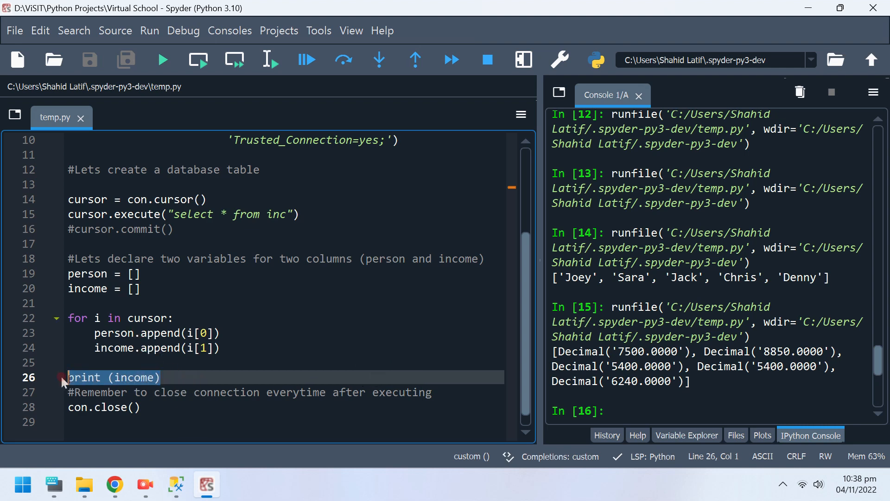
# Replace the print with plt.bar(person, income, 0.8), run it and view the bar chart in Plots.
pyautogui.write('plt.')
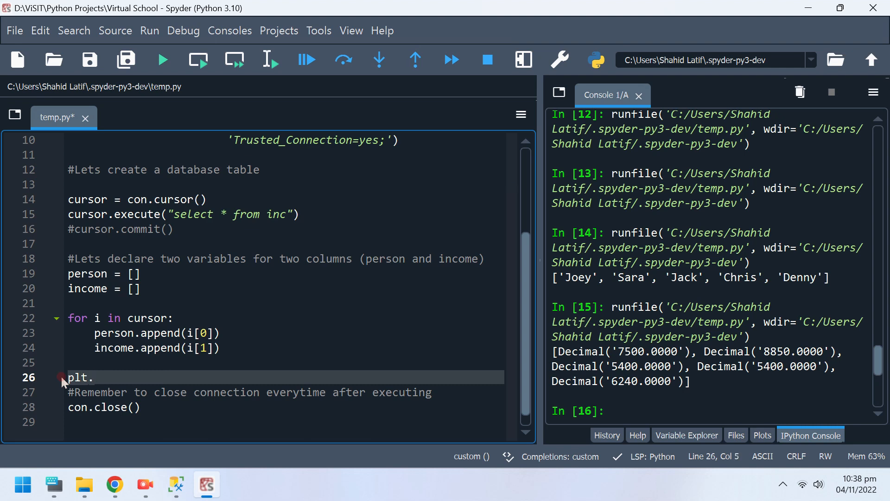
pyautogui.write('bar(')
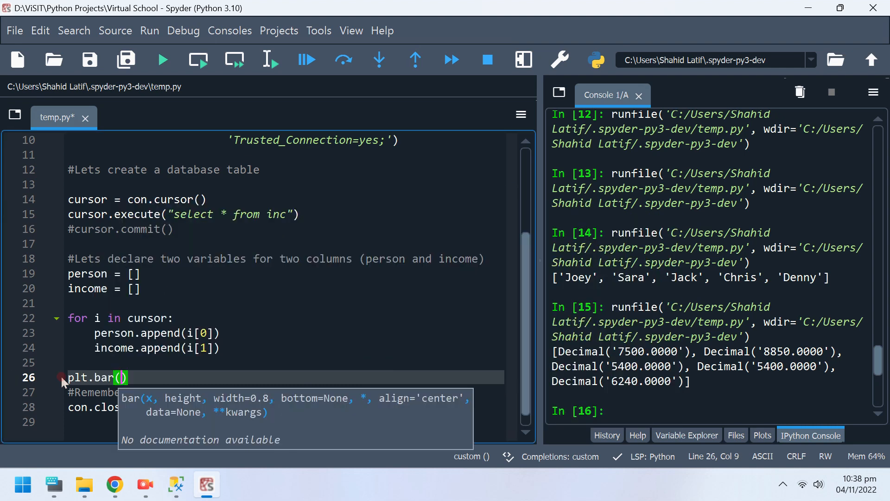
pyautogui.write('peros')
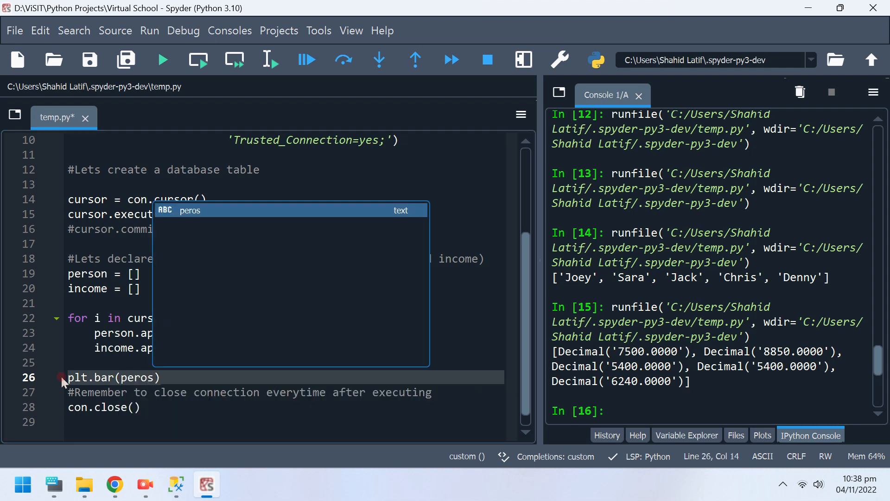
pyautogui.write('person,')
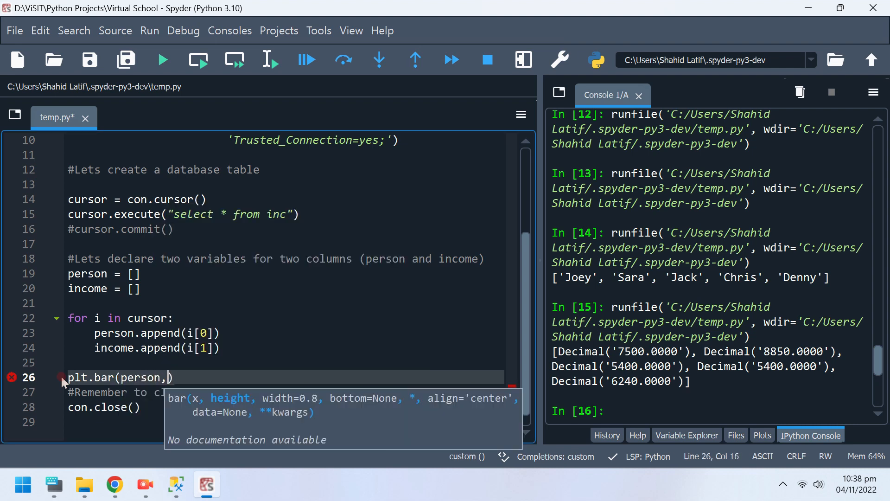
pyautogui.write('income')
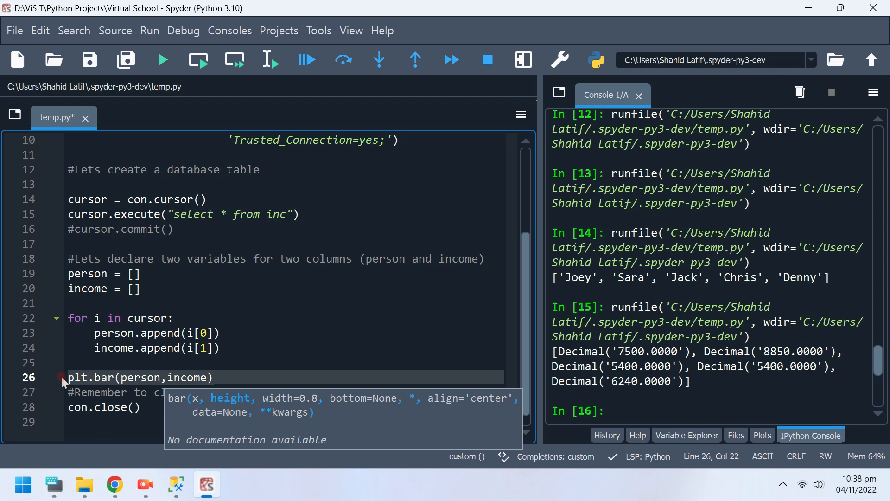
pyautogui.write(',')
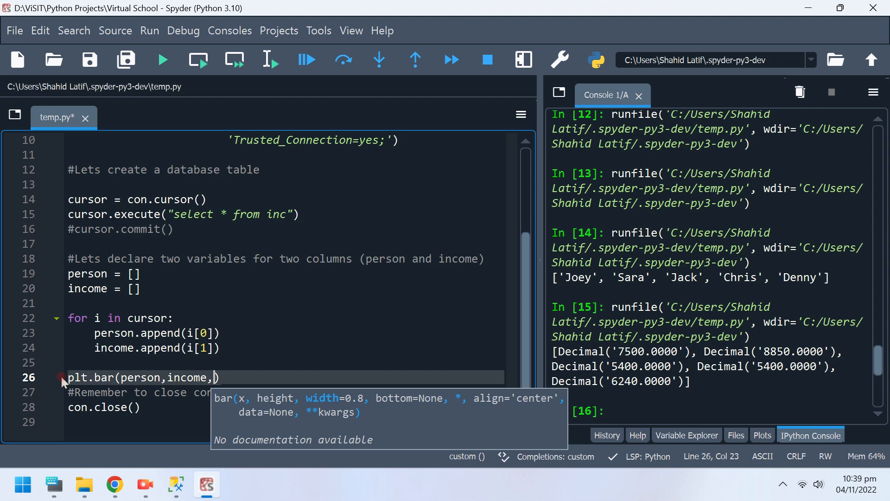
pyautogui.write('0.8')
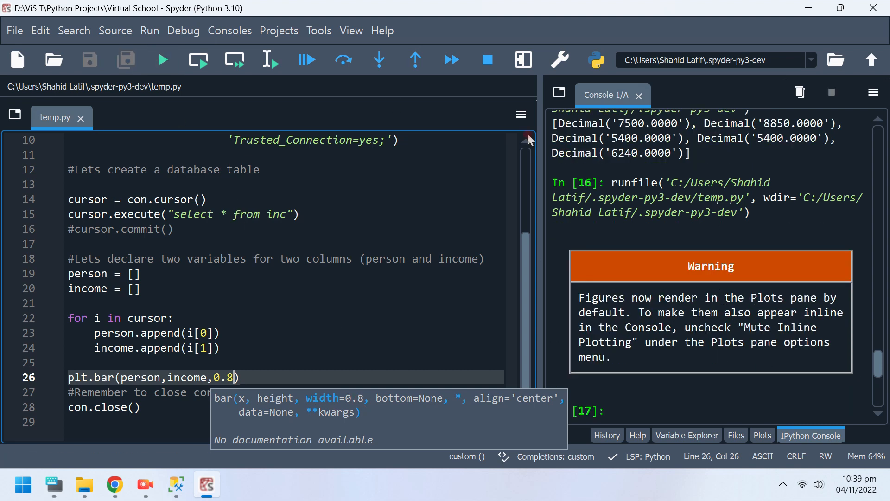
pyautogui.click(762, 435)
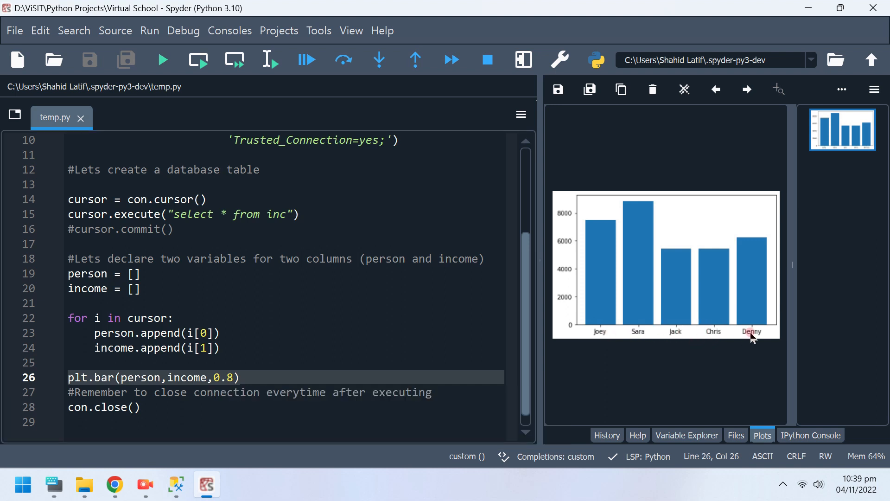
pyautogui.moveTo(702, 338)
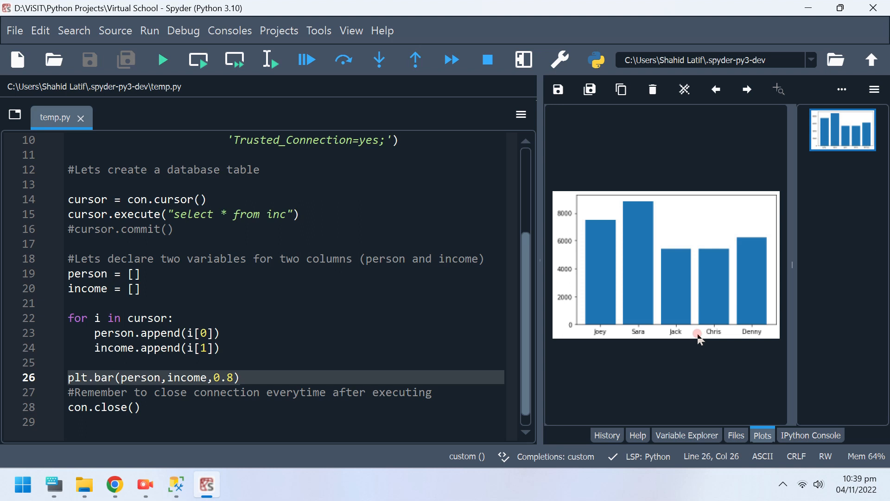
pyautogui.click(321, 392)
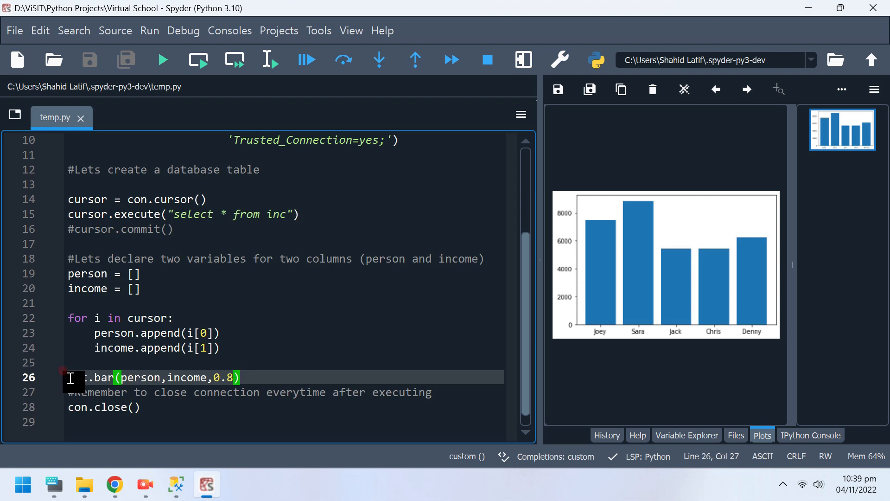
# Comment out the bar line, add plt.plot(income), run it and view the line chart in Plots.
pyautogui.press('ctrl+1')
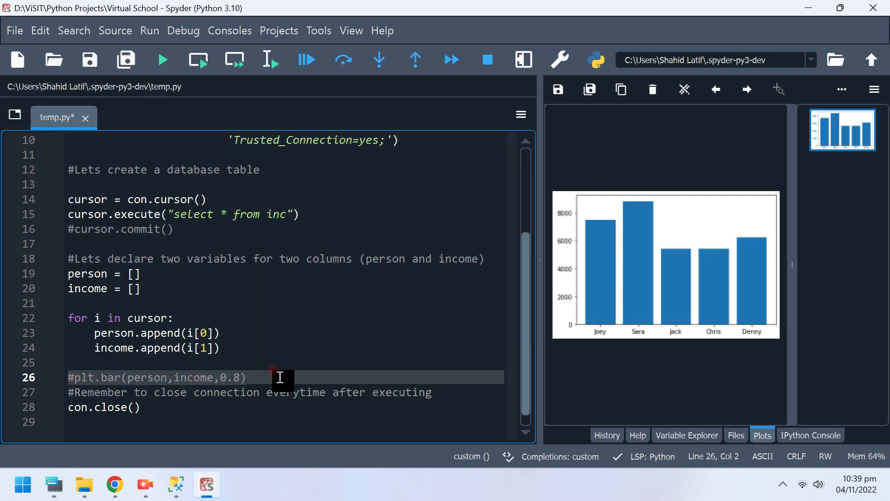
pyautogui.doubleClick(85, 377)
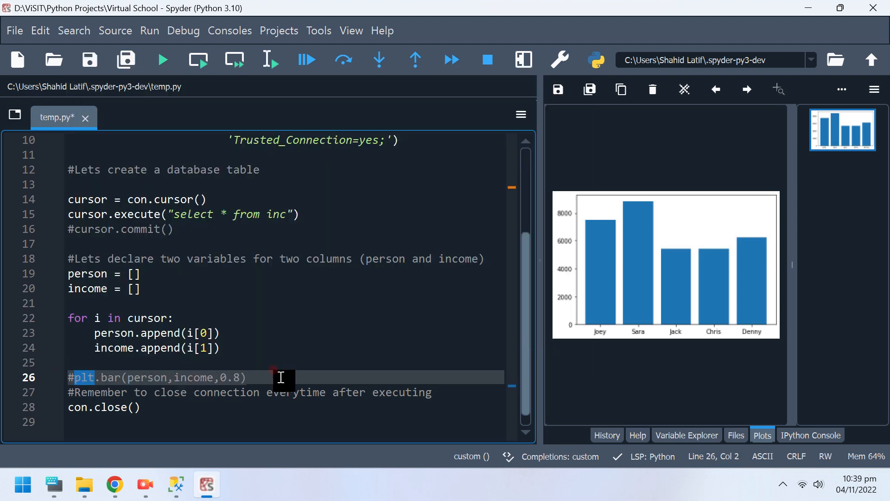
pyautogui.press('enter')
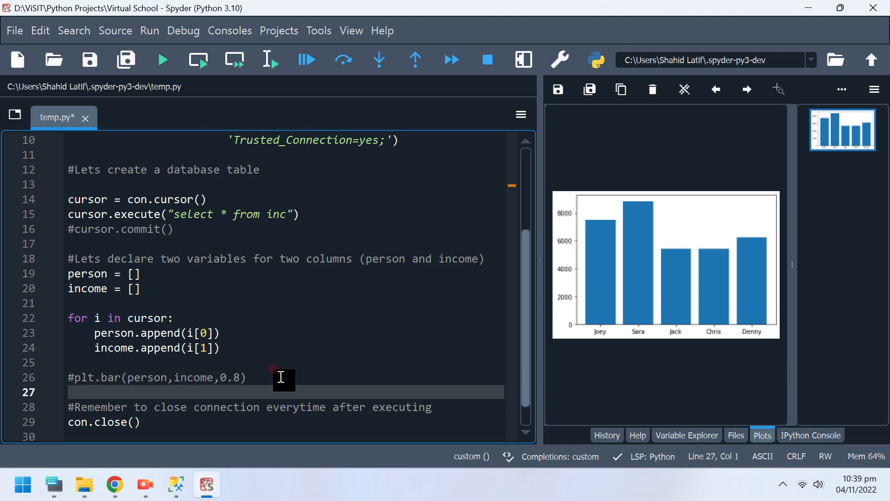
pyautogui.write('plt.plot(i')
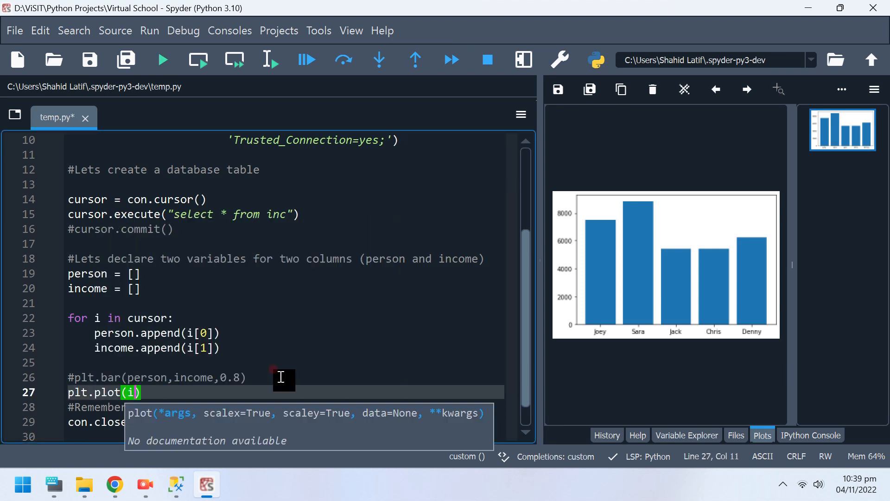
pyautogui.write('ncome')
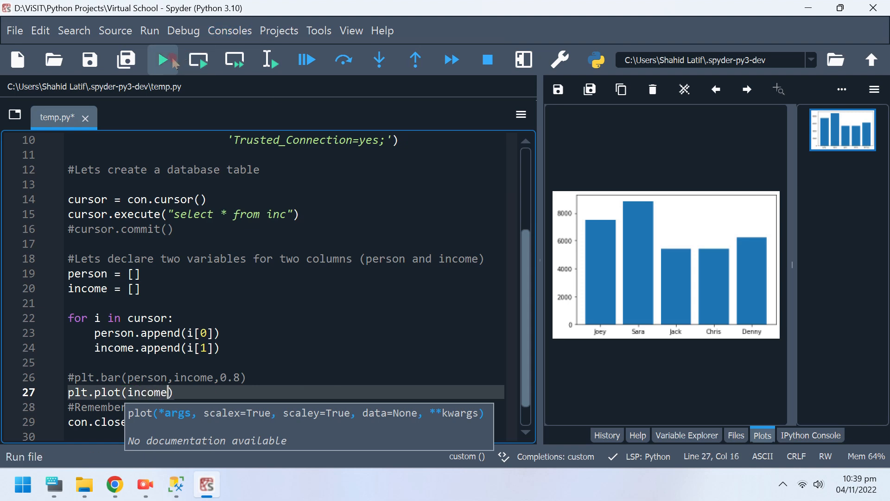
pyautogui.click(163, 60)
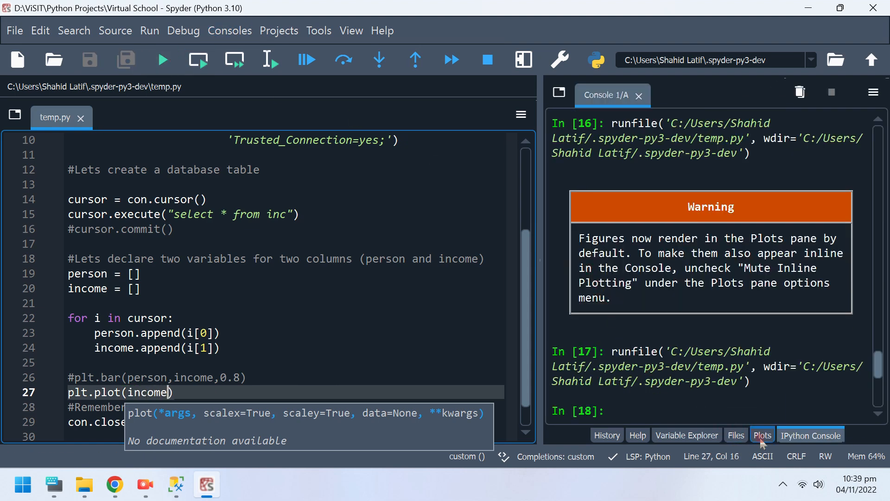
pyautogui.click(761, 435)
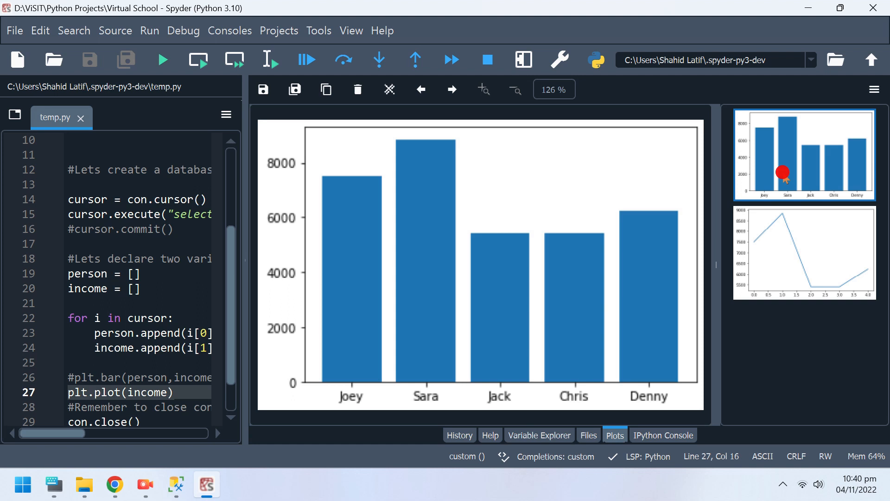
pyautogui.moveTo(673, 254)
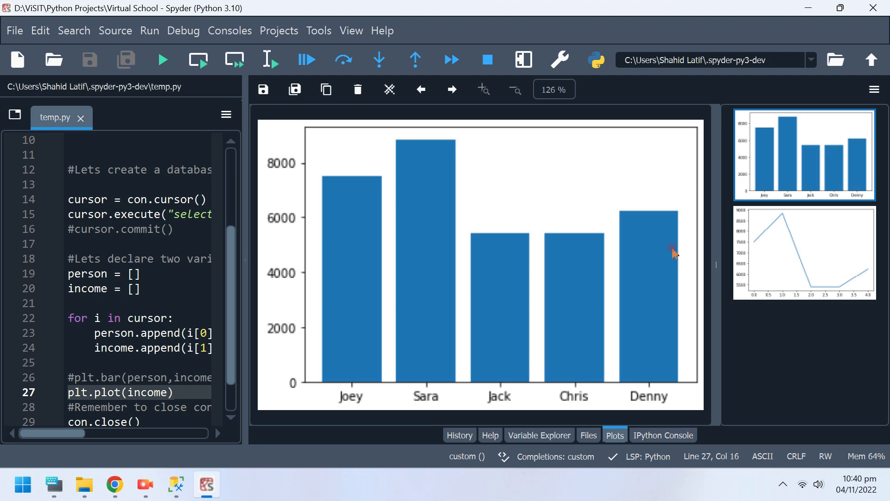